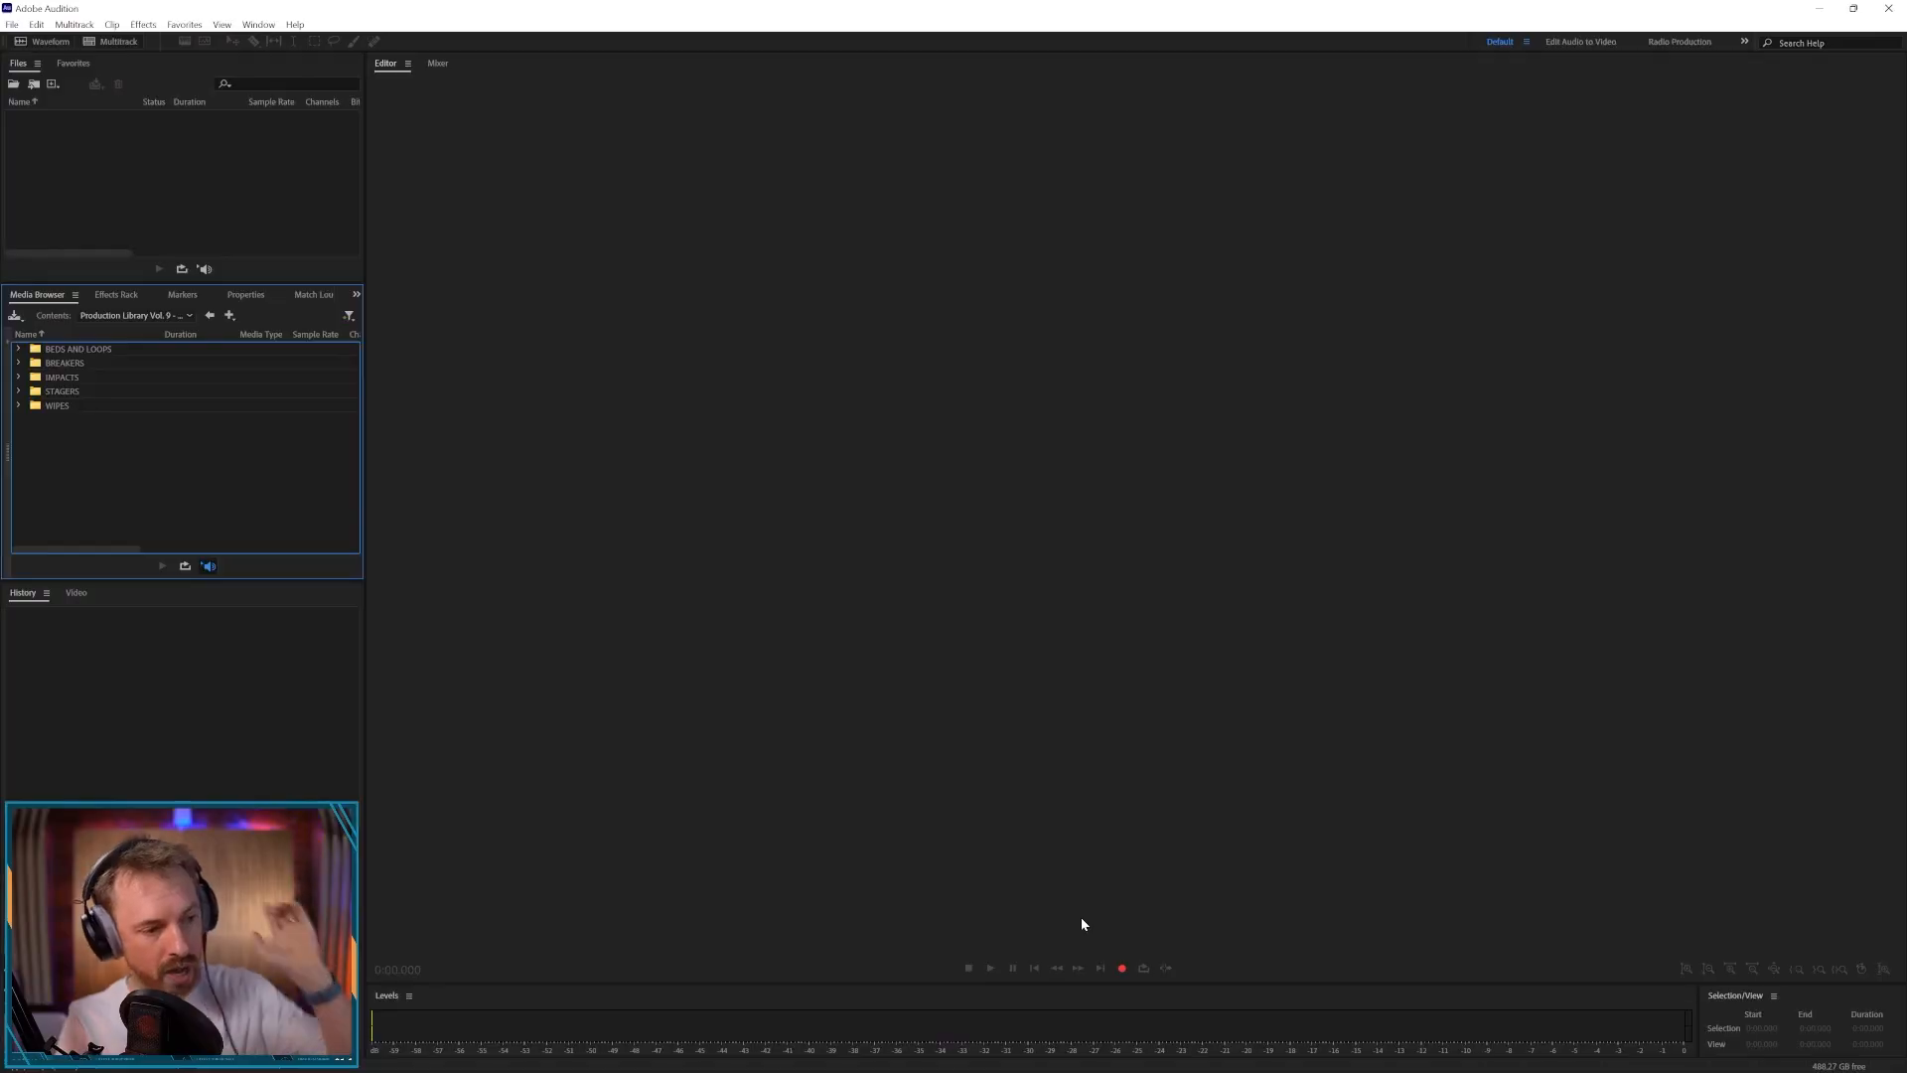
pyautogui.moveTo(1117, 954)
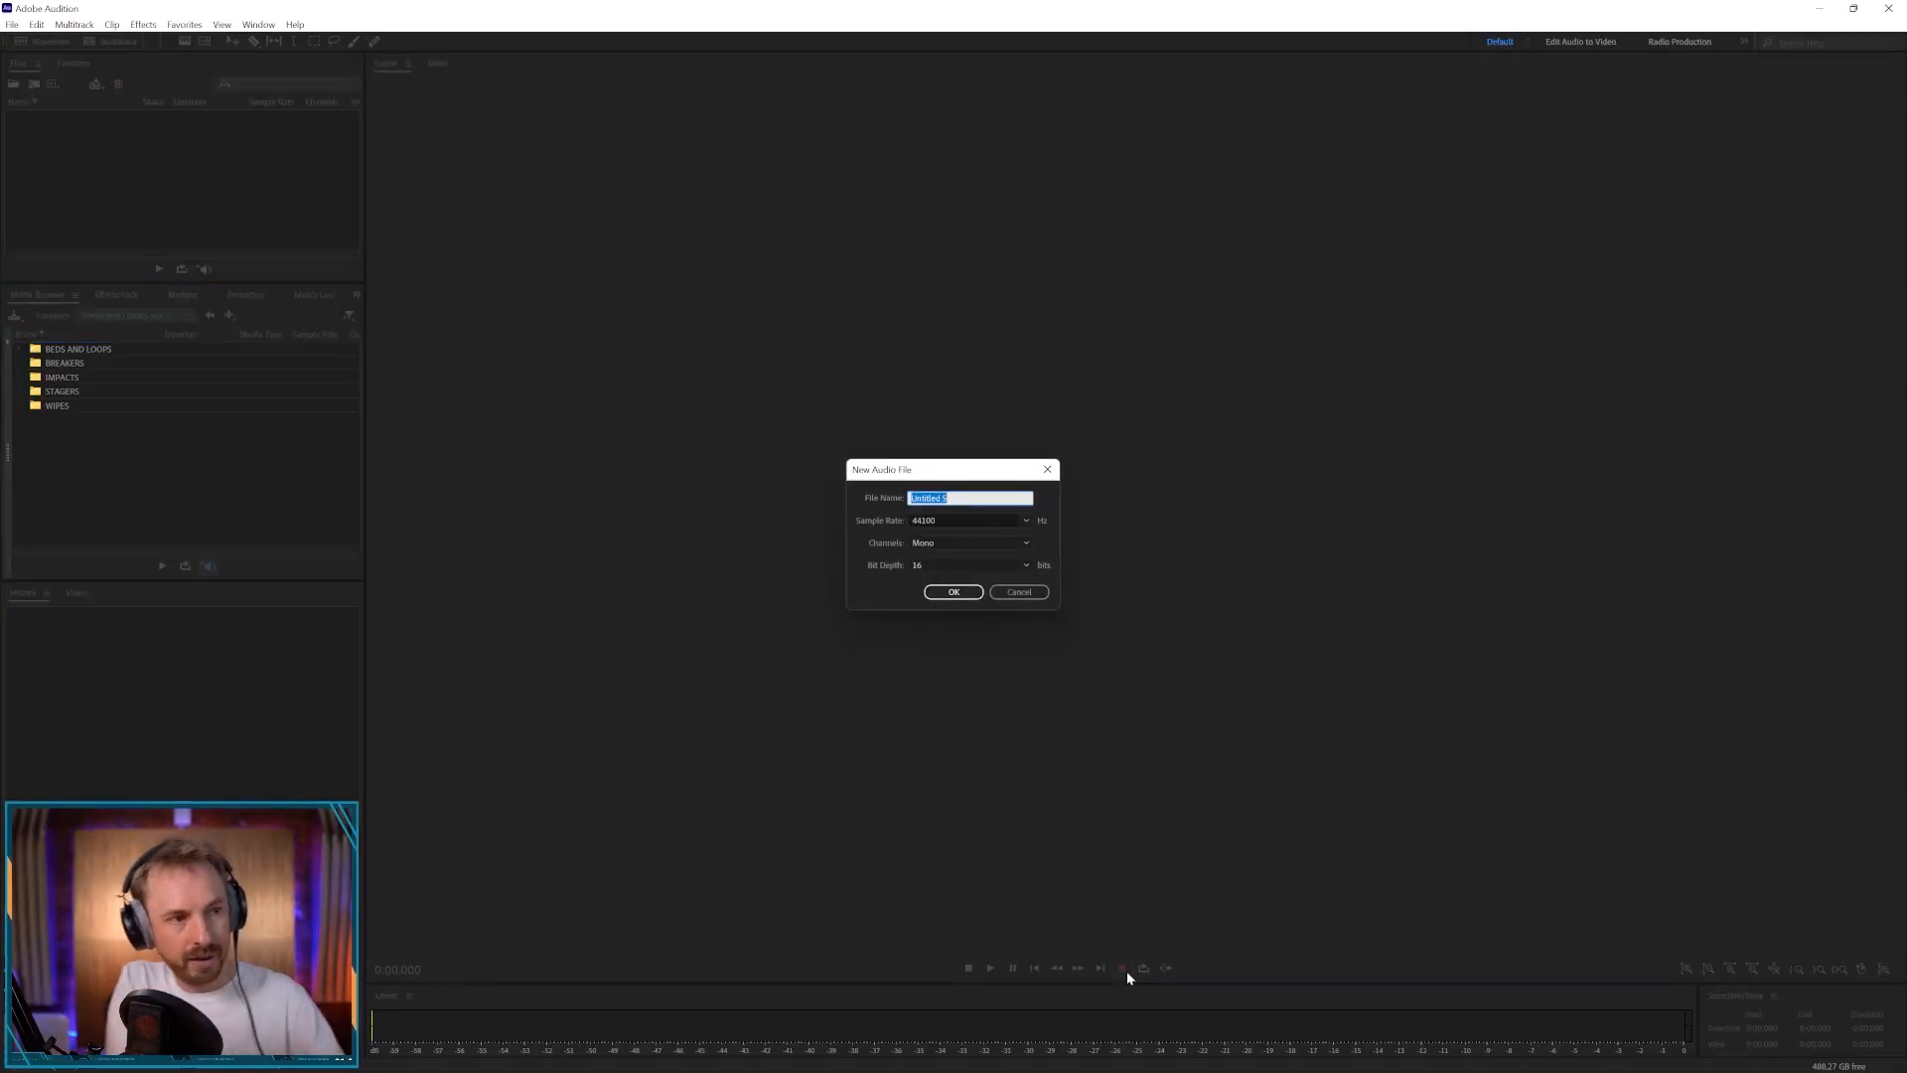
# - Create a new audio file named 'DJ Drop', record the vocal and delete the selected silence
pyautogui.write('DJ Drop')
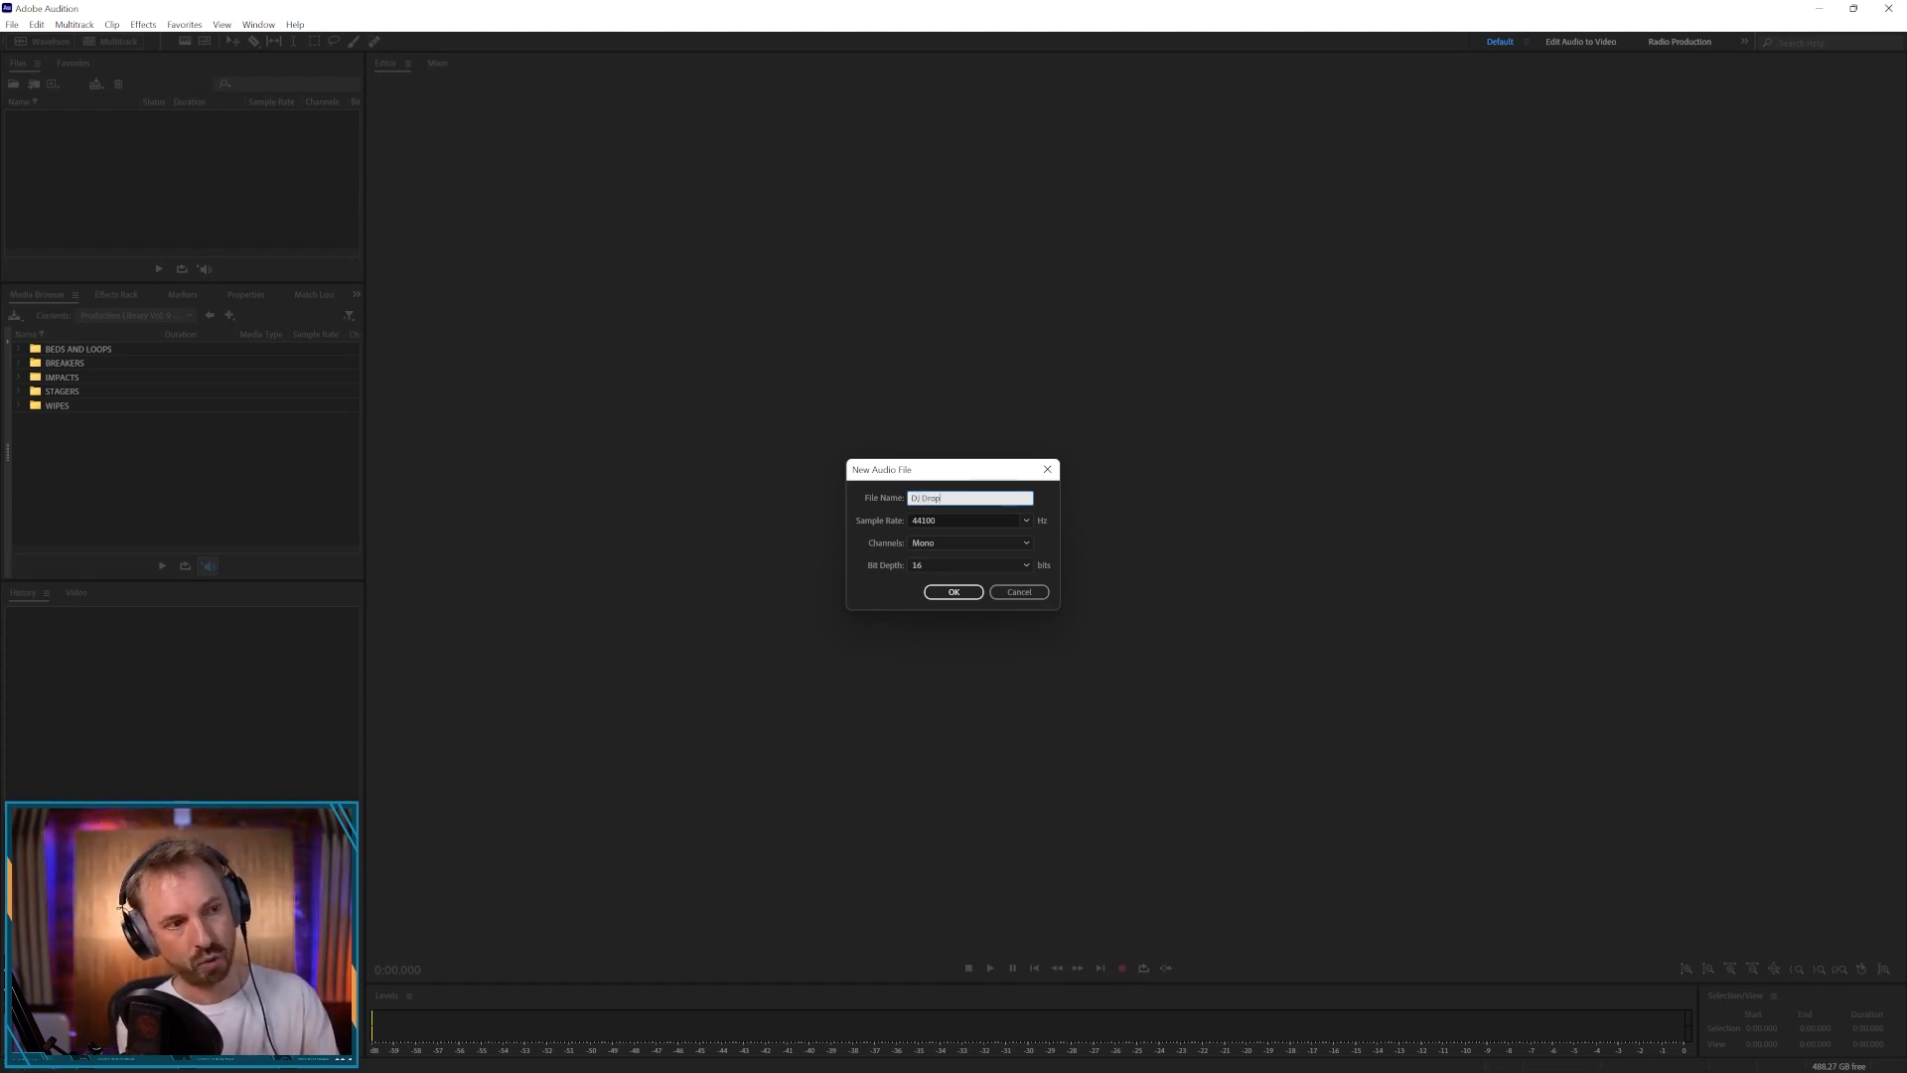
pyautogui.click(954, 591)
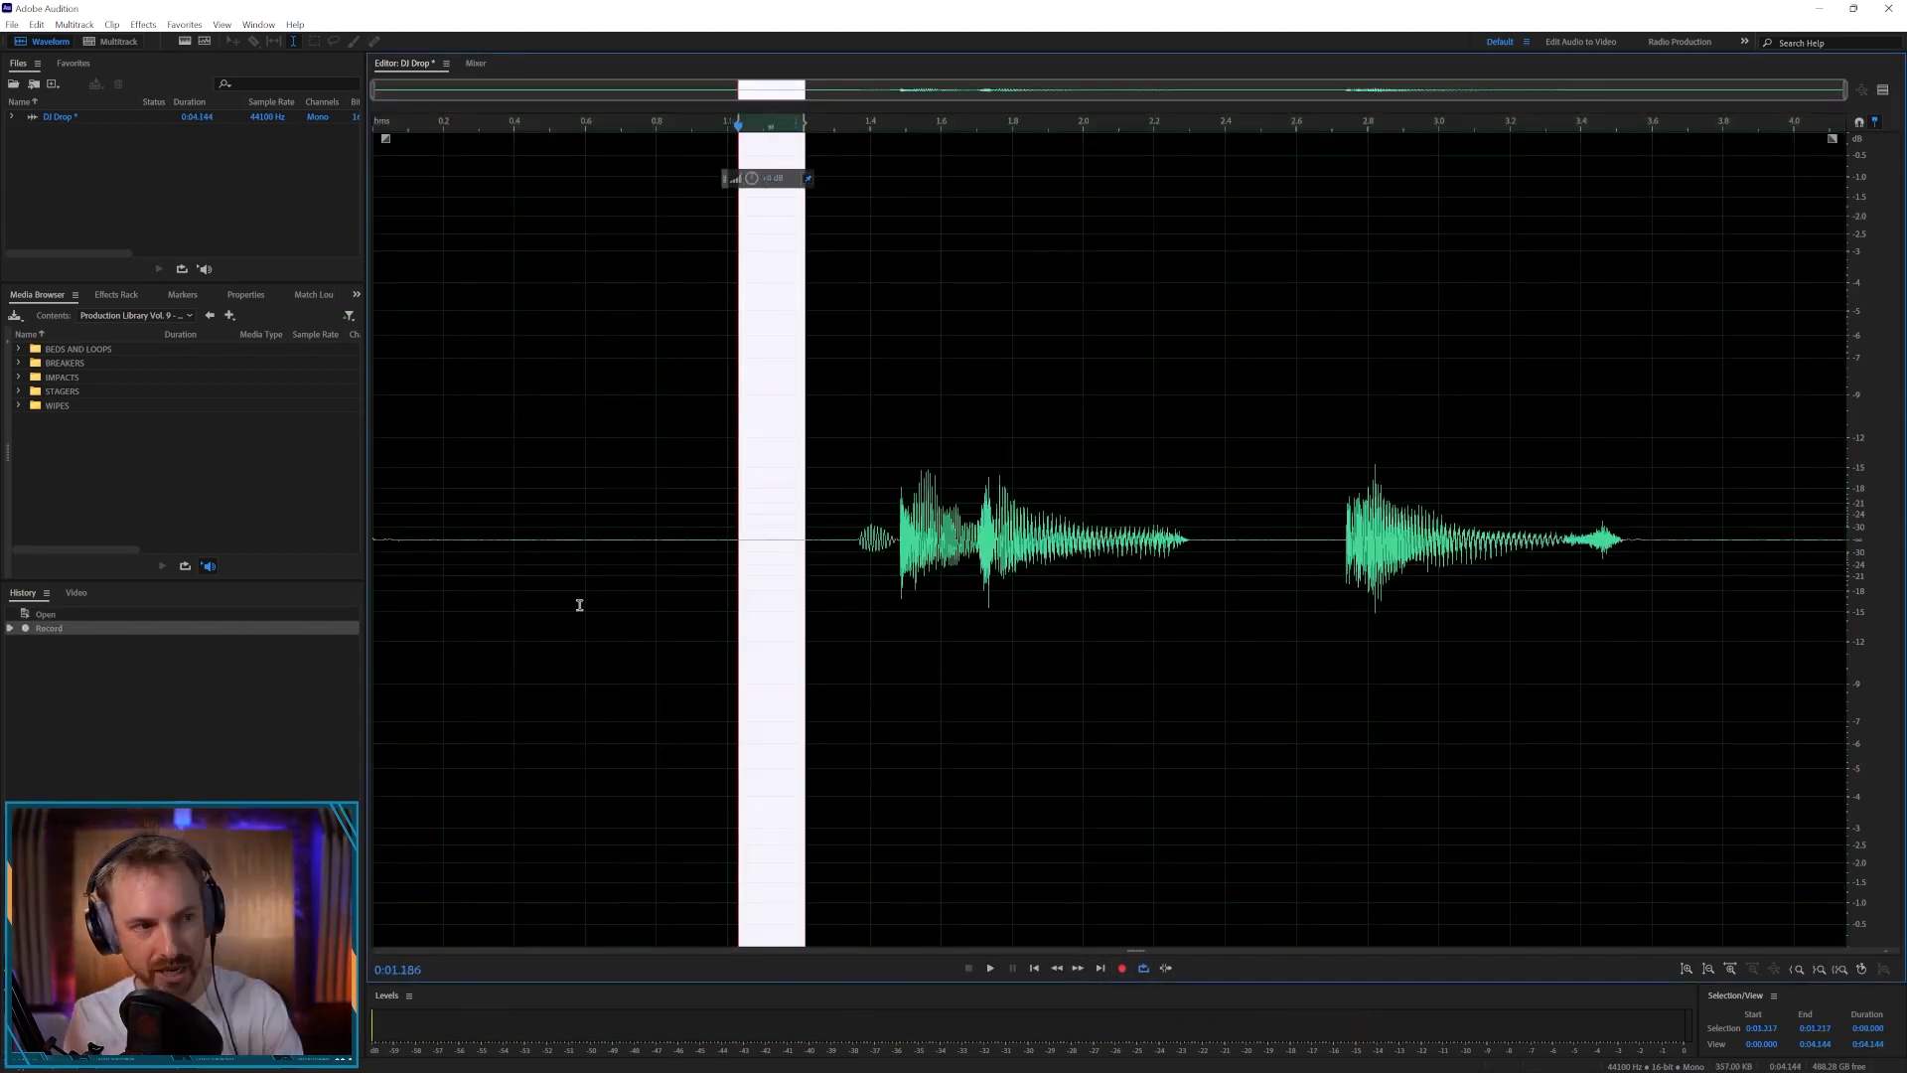
pyautogui.press('delete')
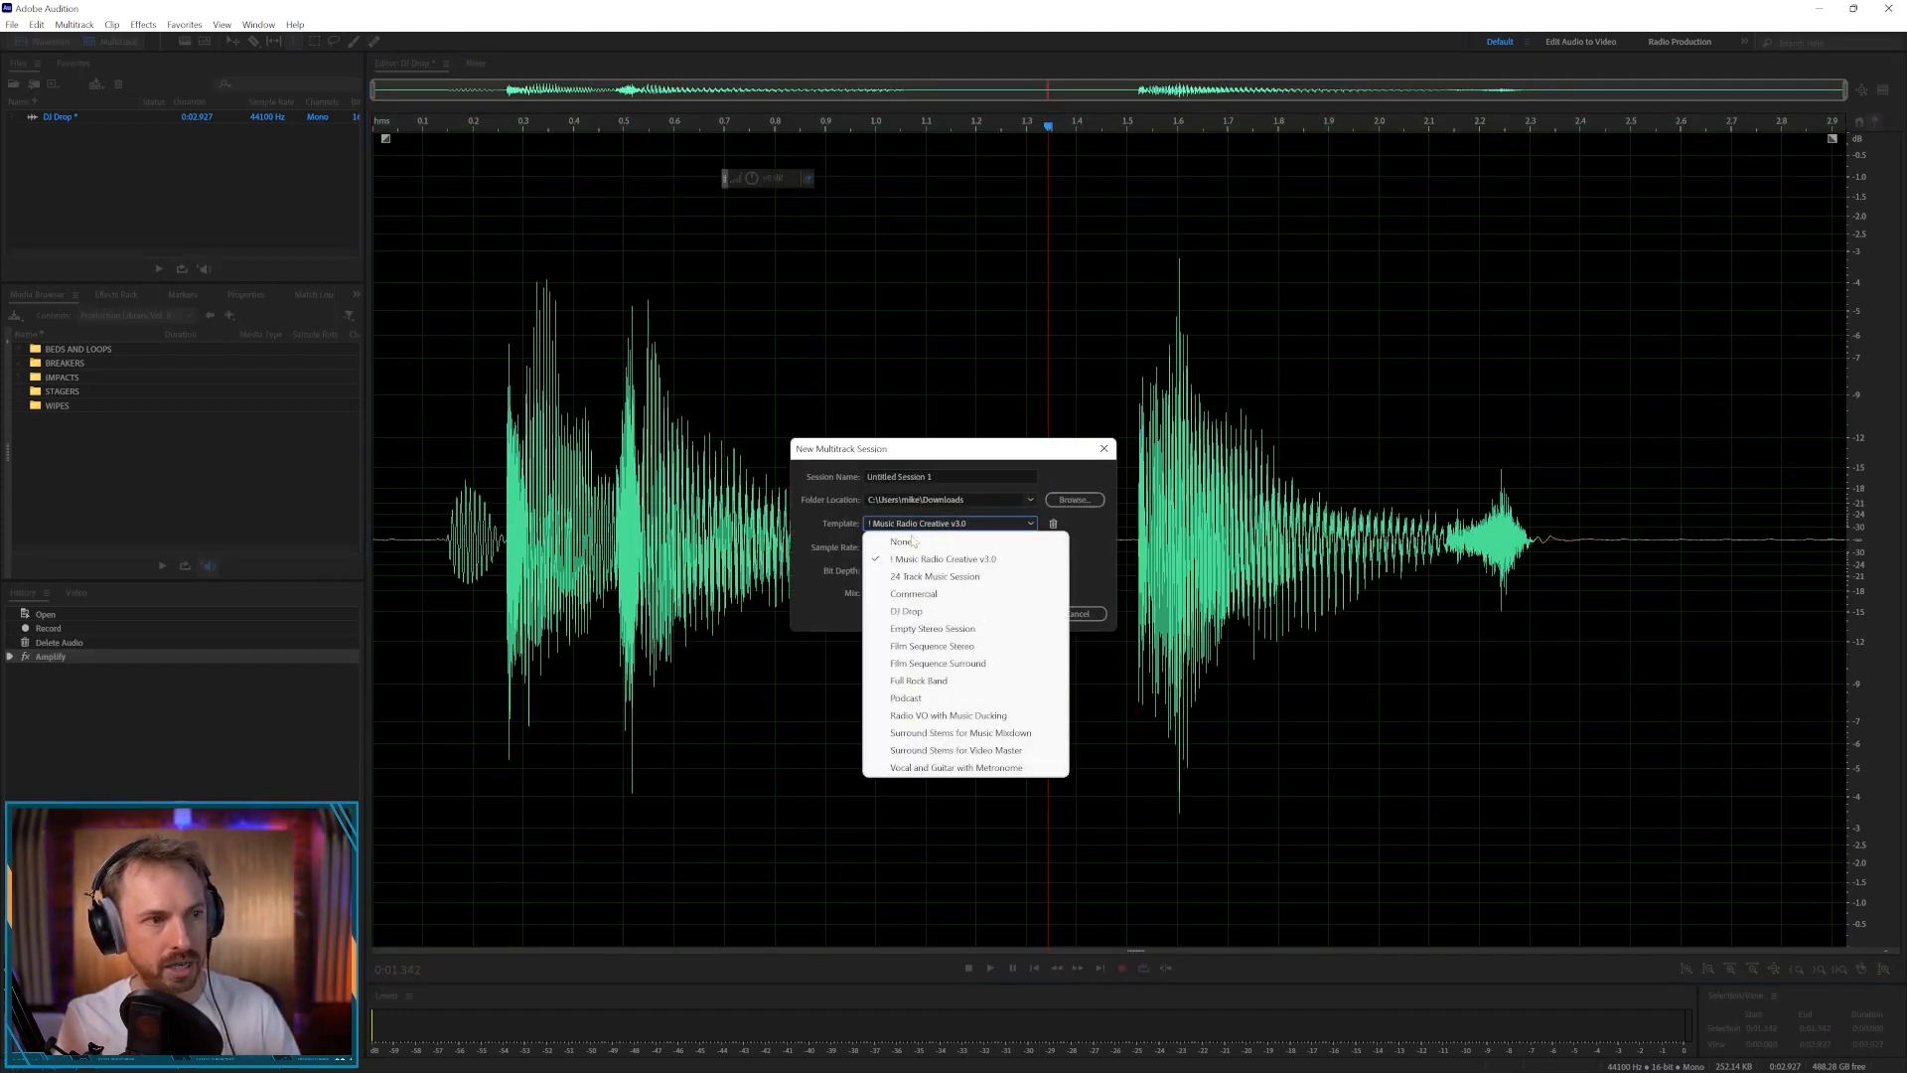
# - Create the multitrack session from the DJ Drop template with its vocal FX and Music tracks
pyautogui.click(901, 541)
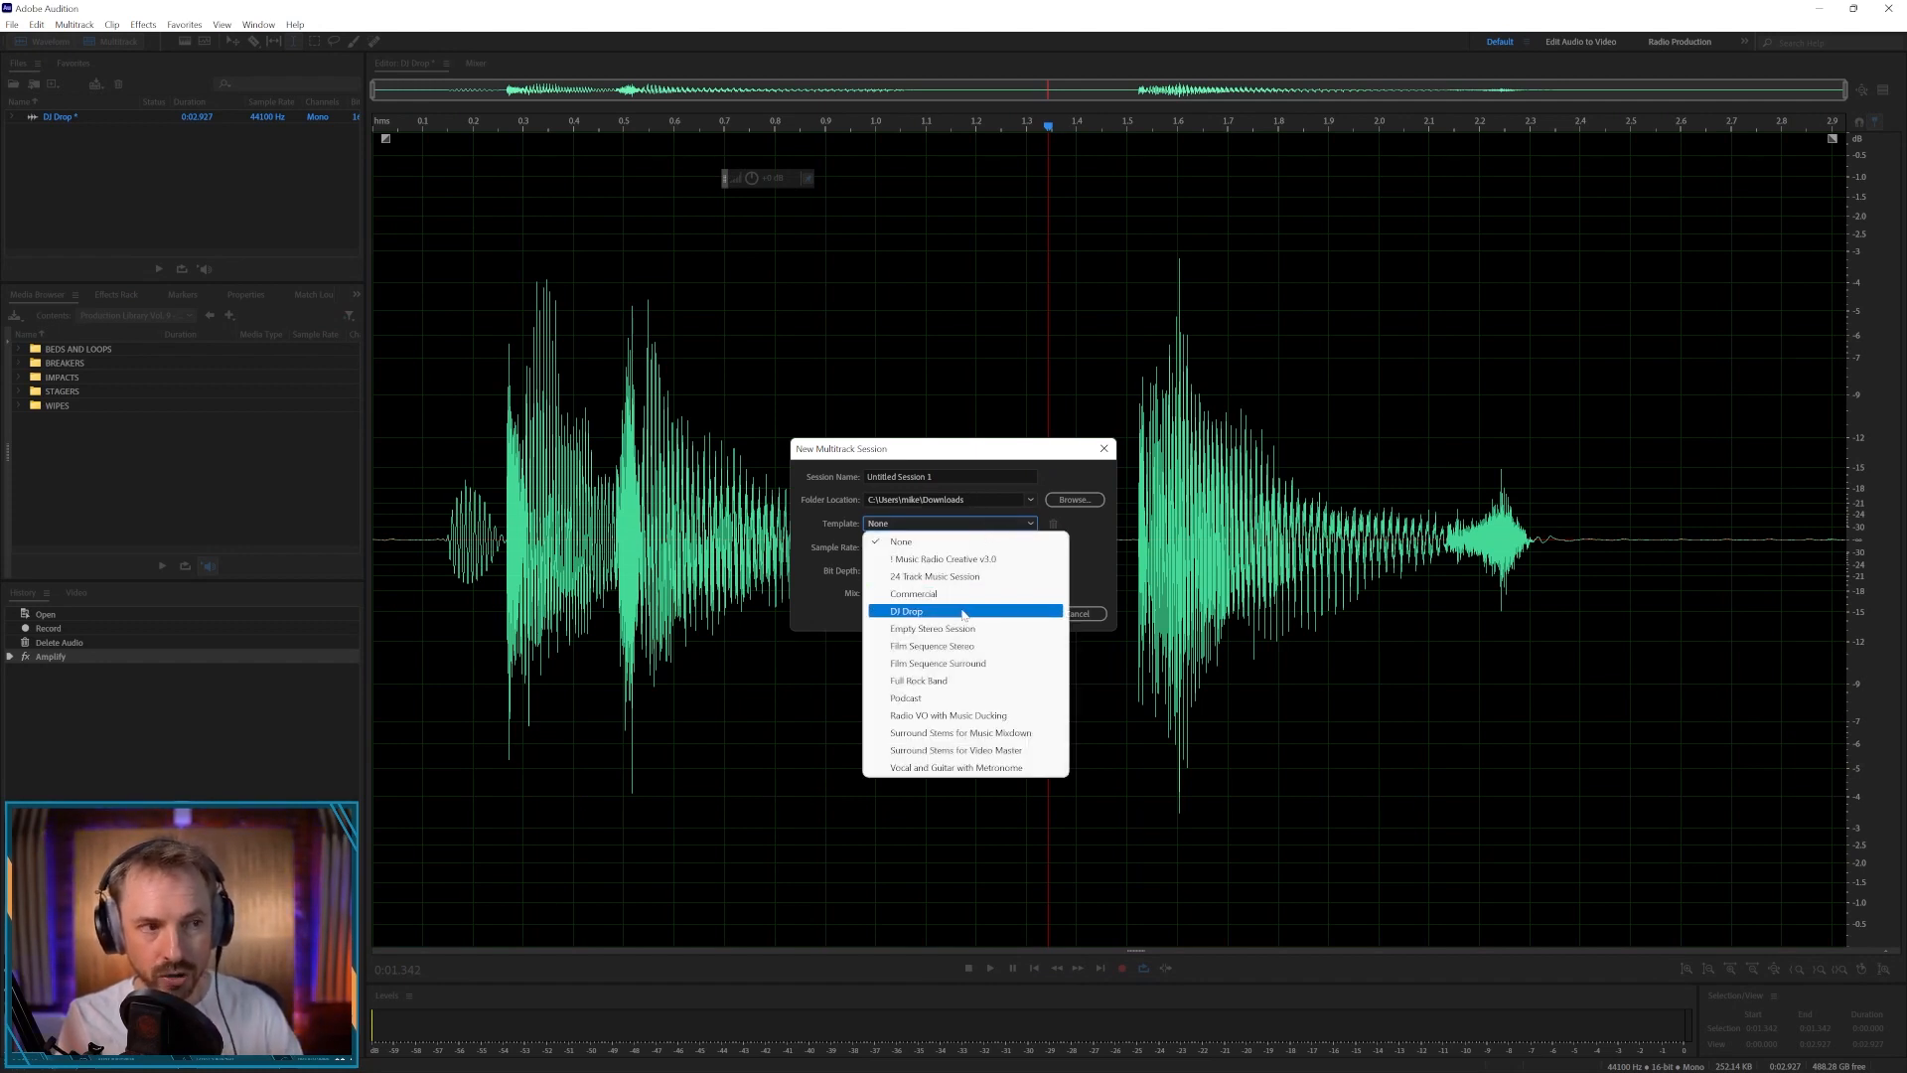
pyautogui.moveTo(982, 611)
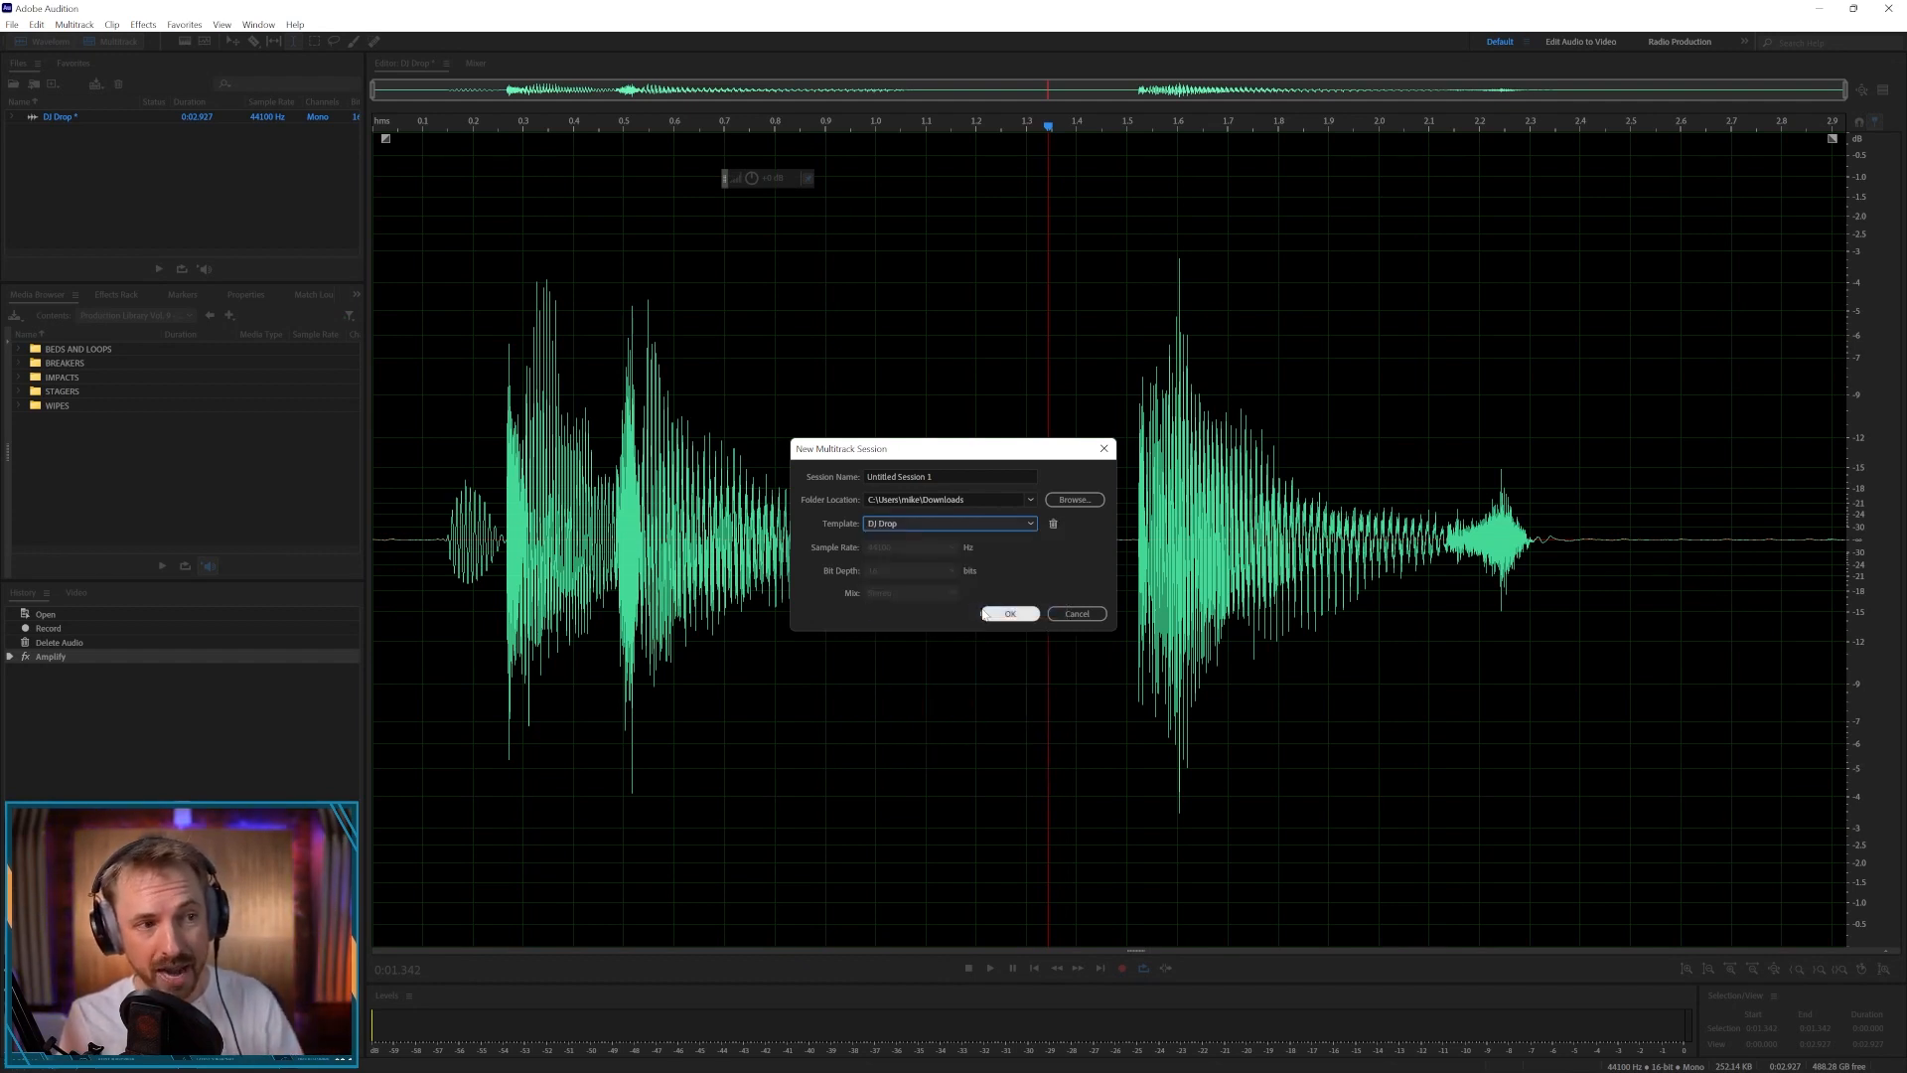
pyautogui.click(1008, 613)
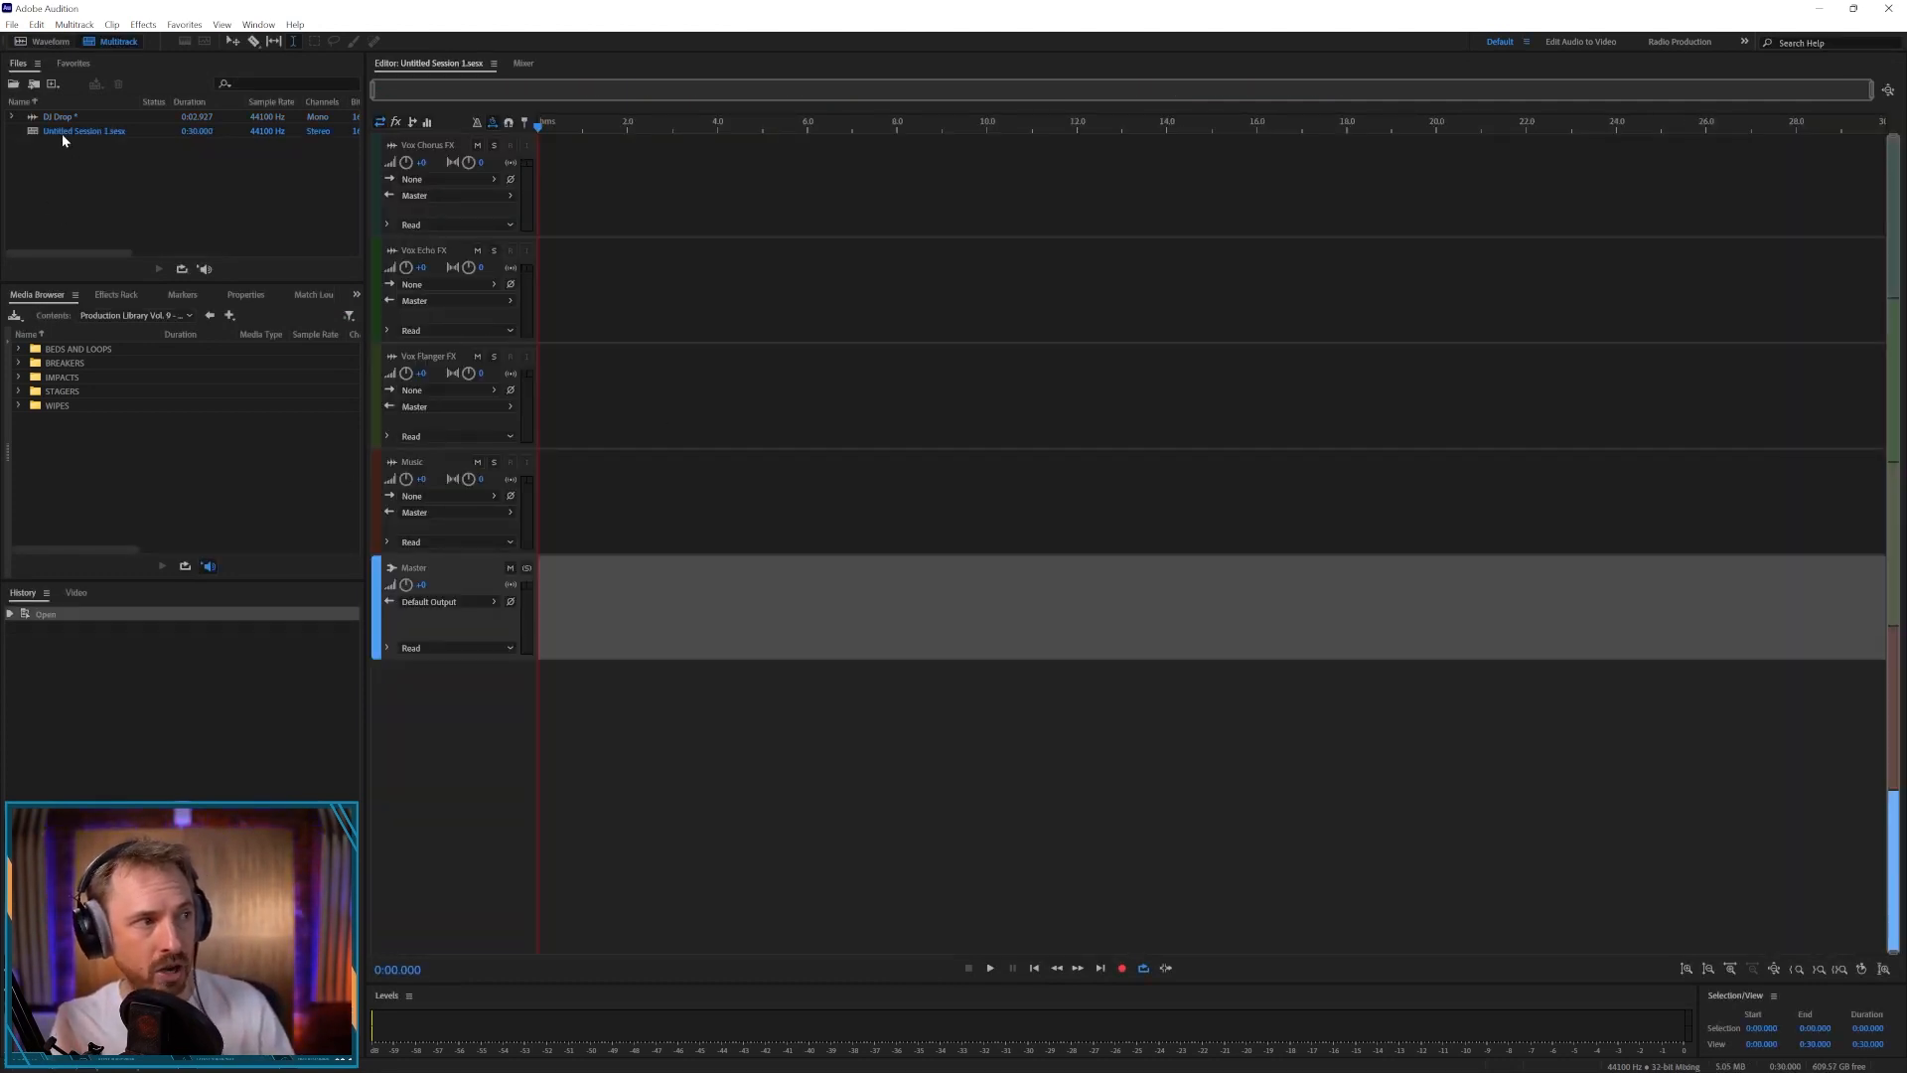
# - Drop the DJ Drop recording into the session and audition it on the Echo, Chorus and Flanger FX tracks
pyautogui.moveTo(59, 116); pyautogui.dragTo(639, 289)
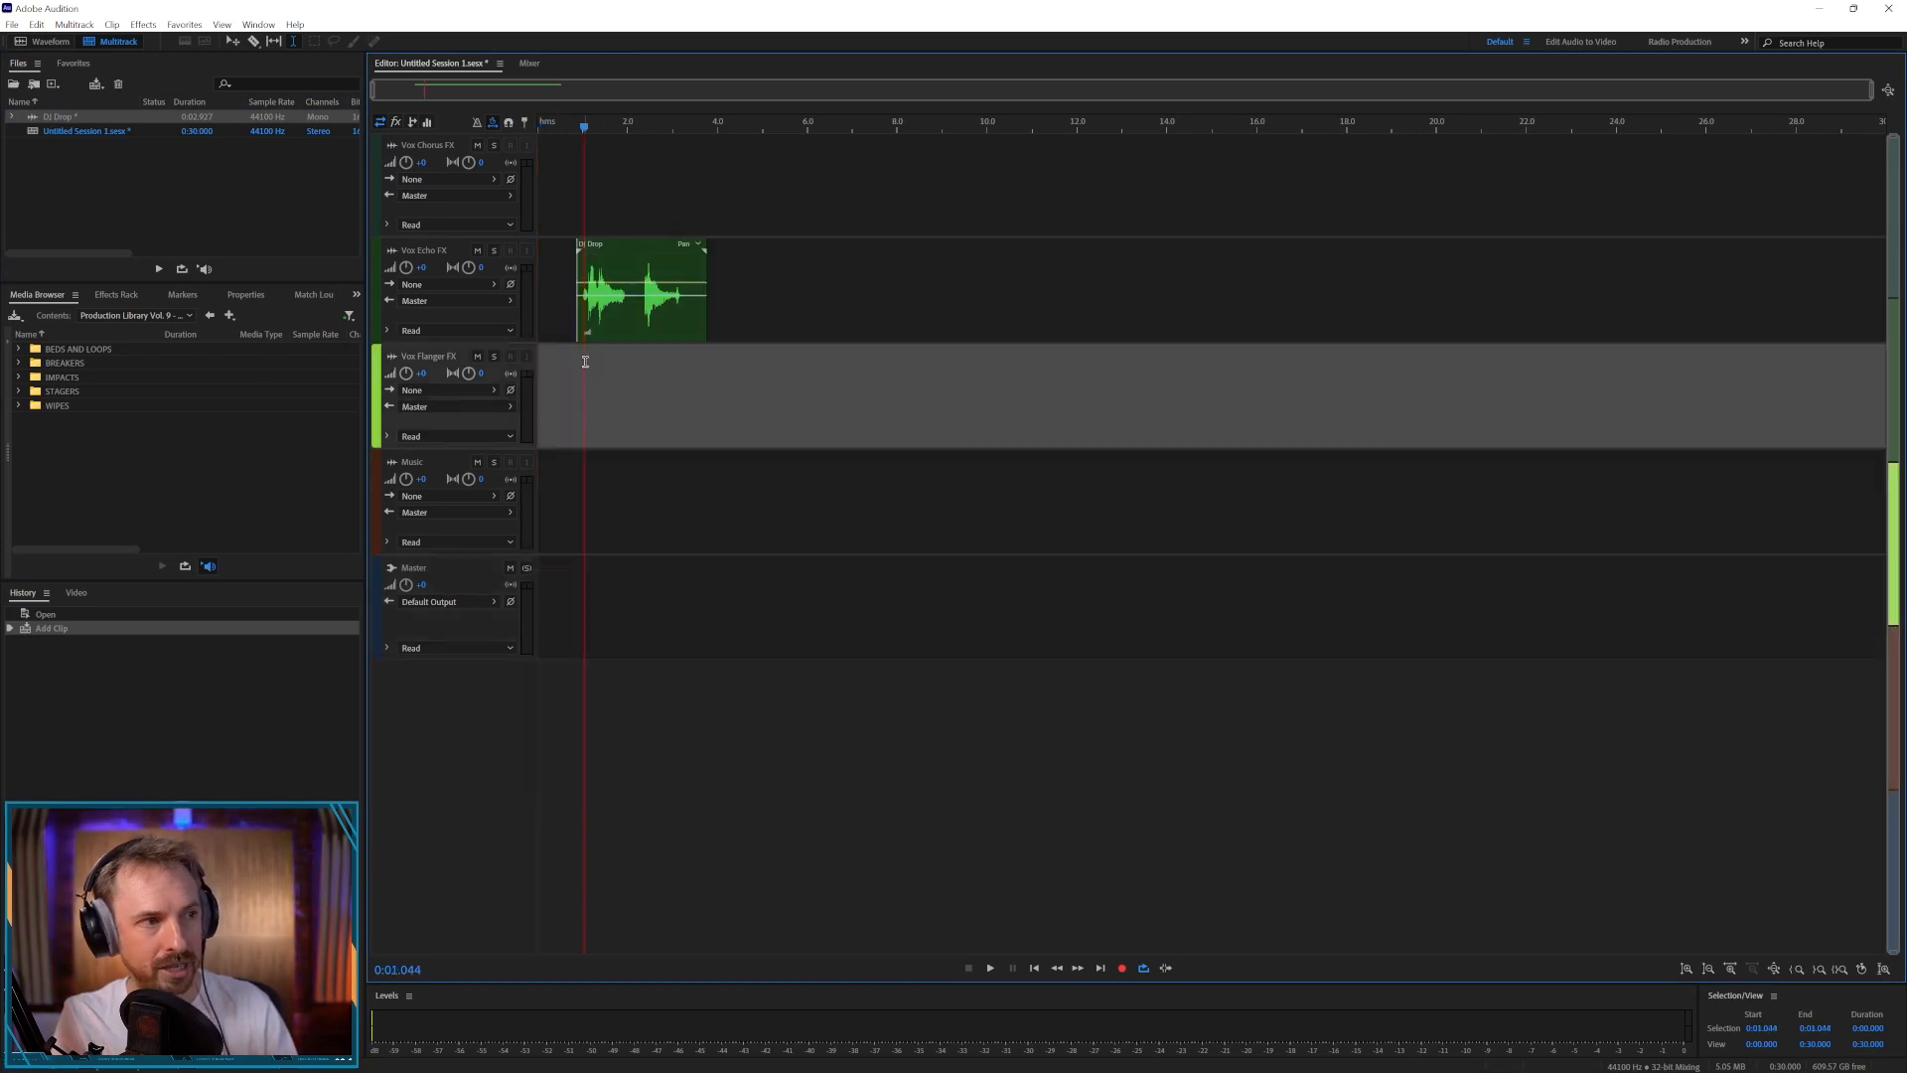
pyautogui.click(990, 967)
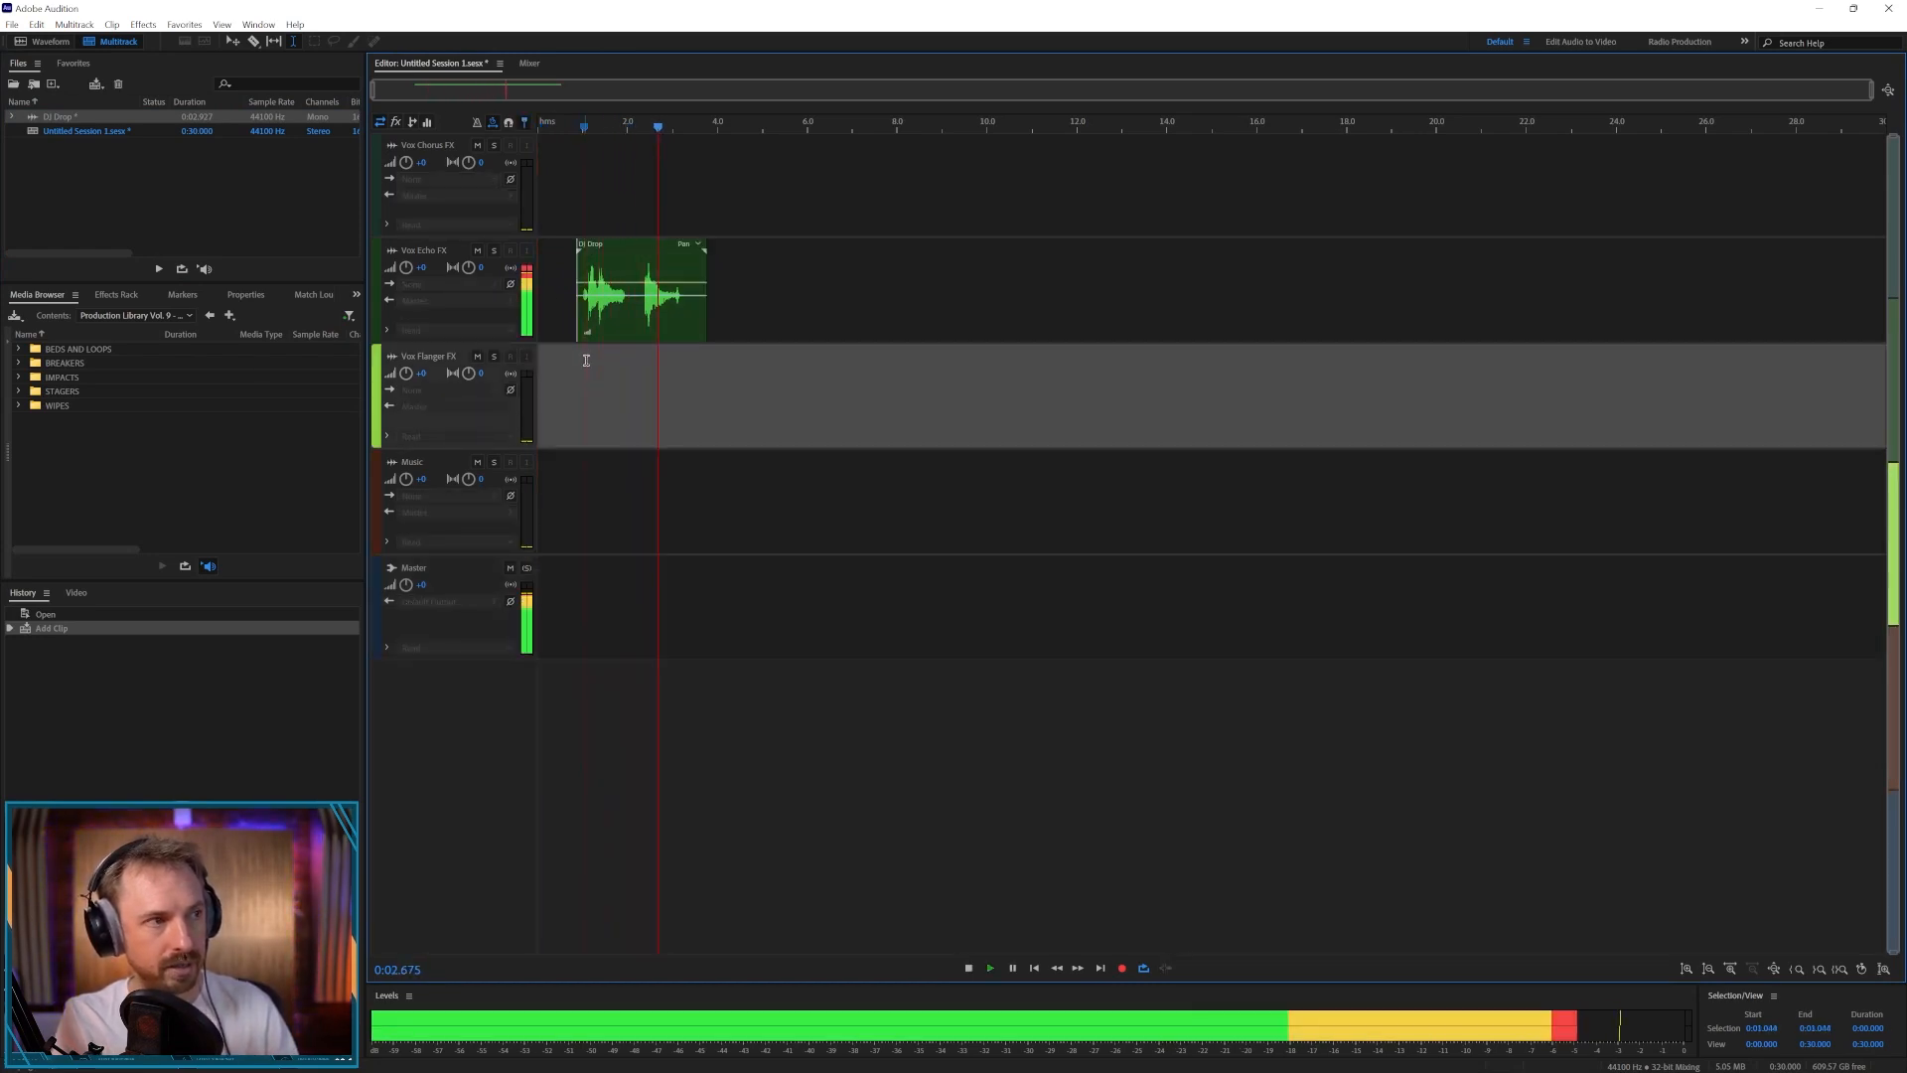
pyautogui.moveTo(639, 289); pyautogui.dragTo(662, 185)
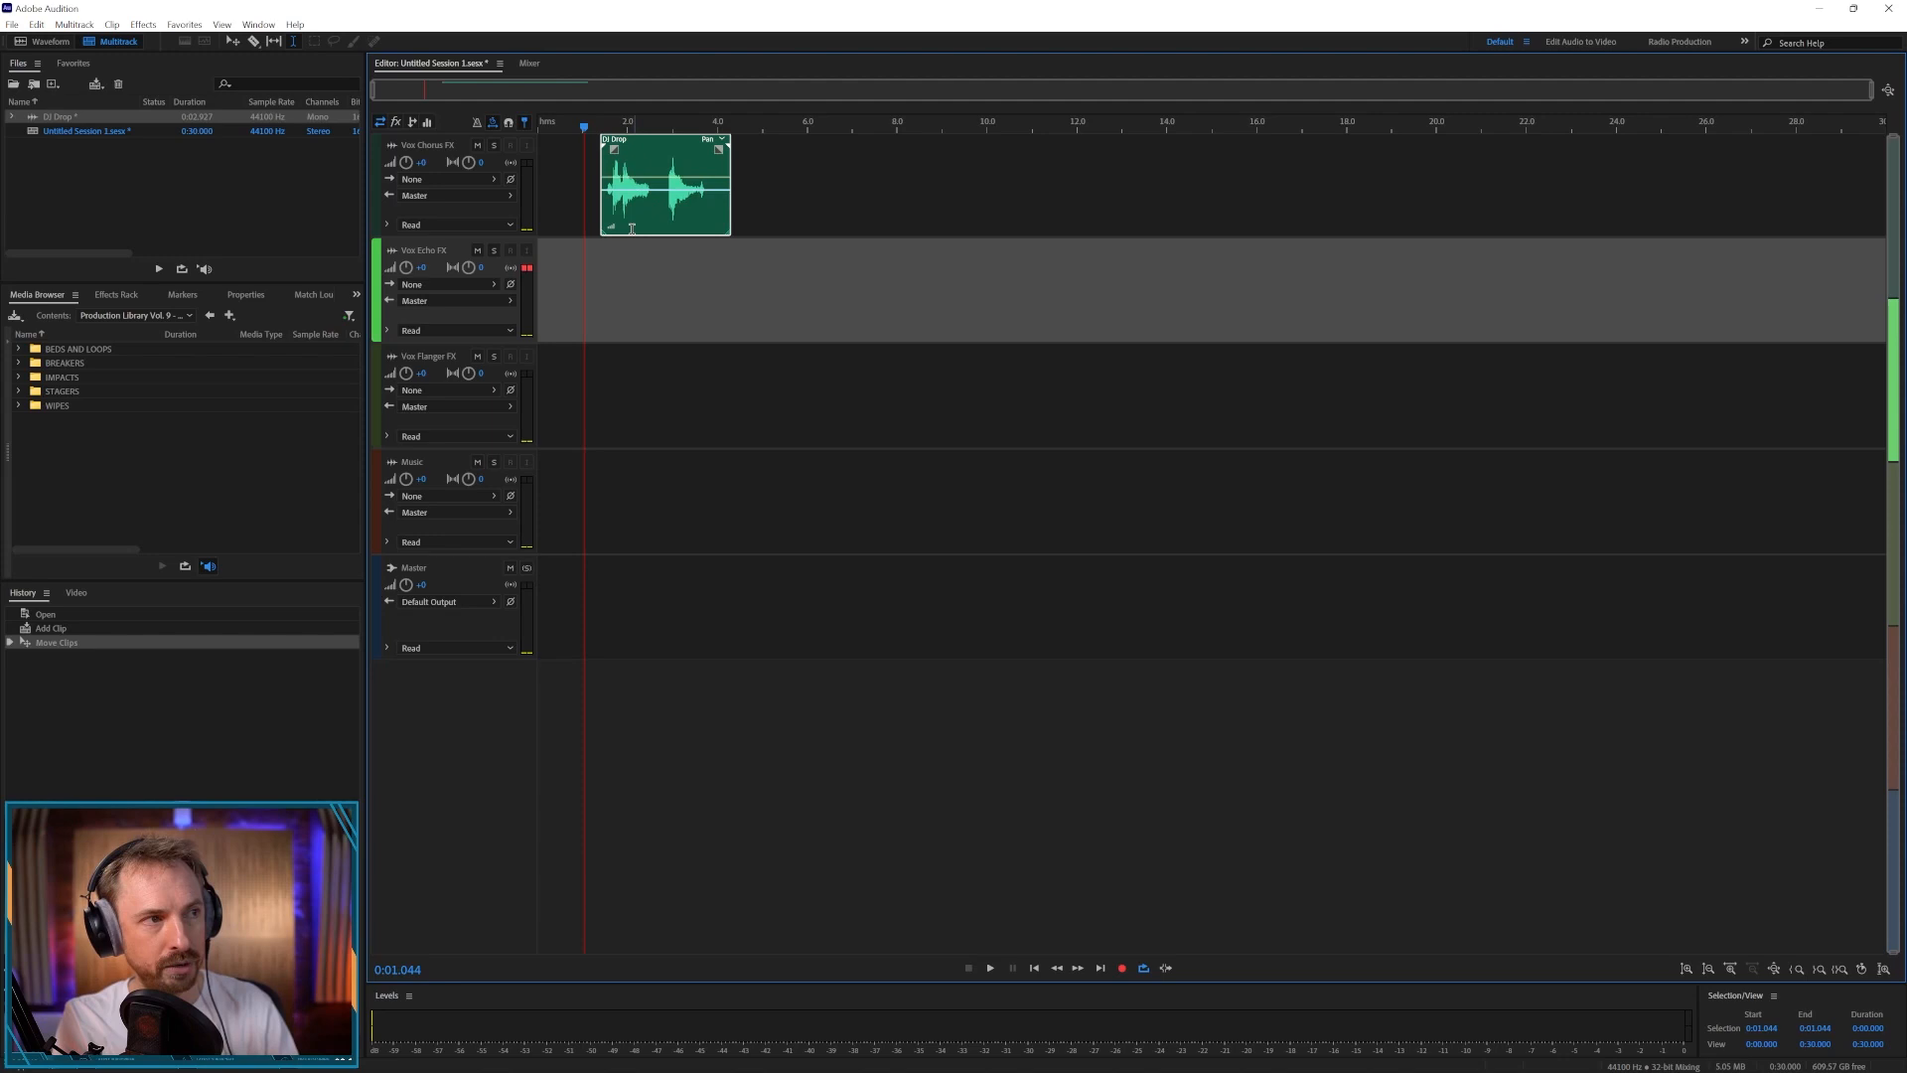
pyautogui.click(990, 967)
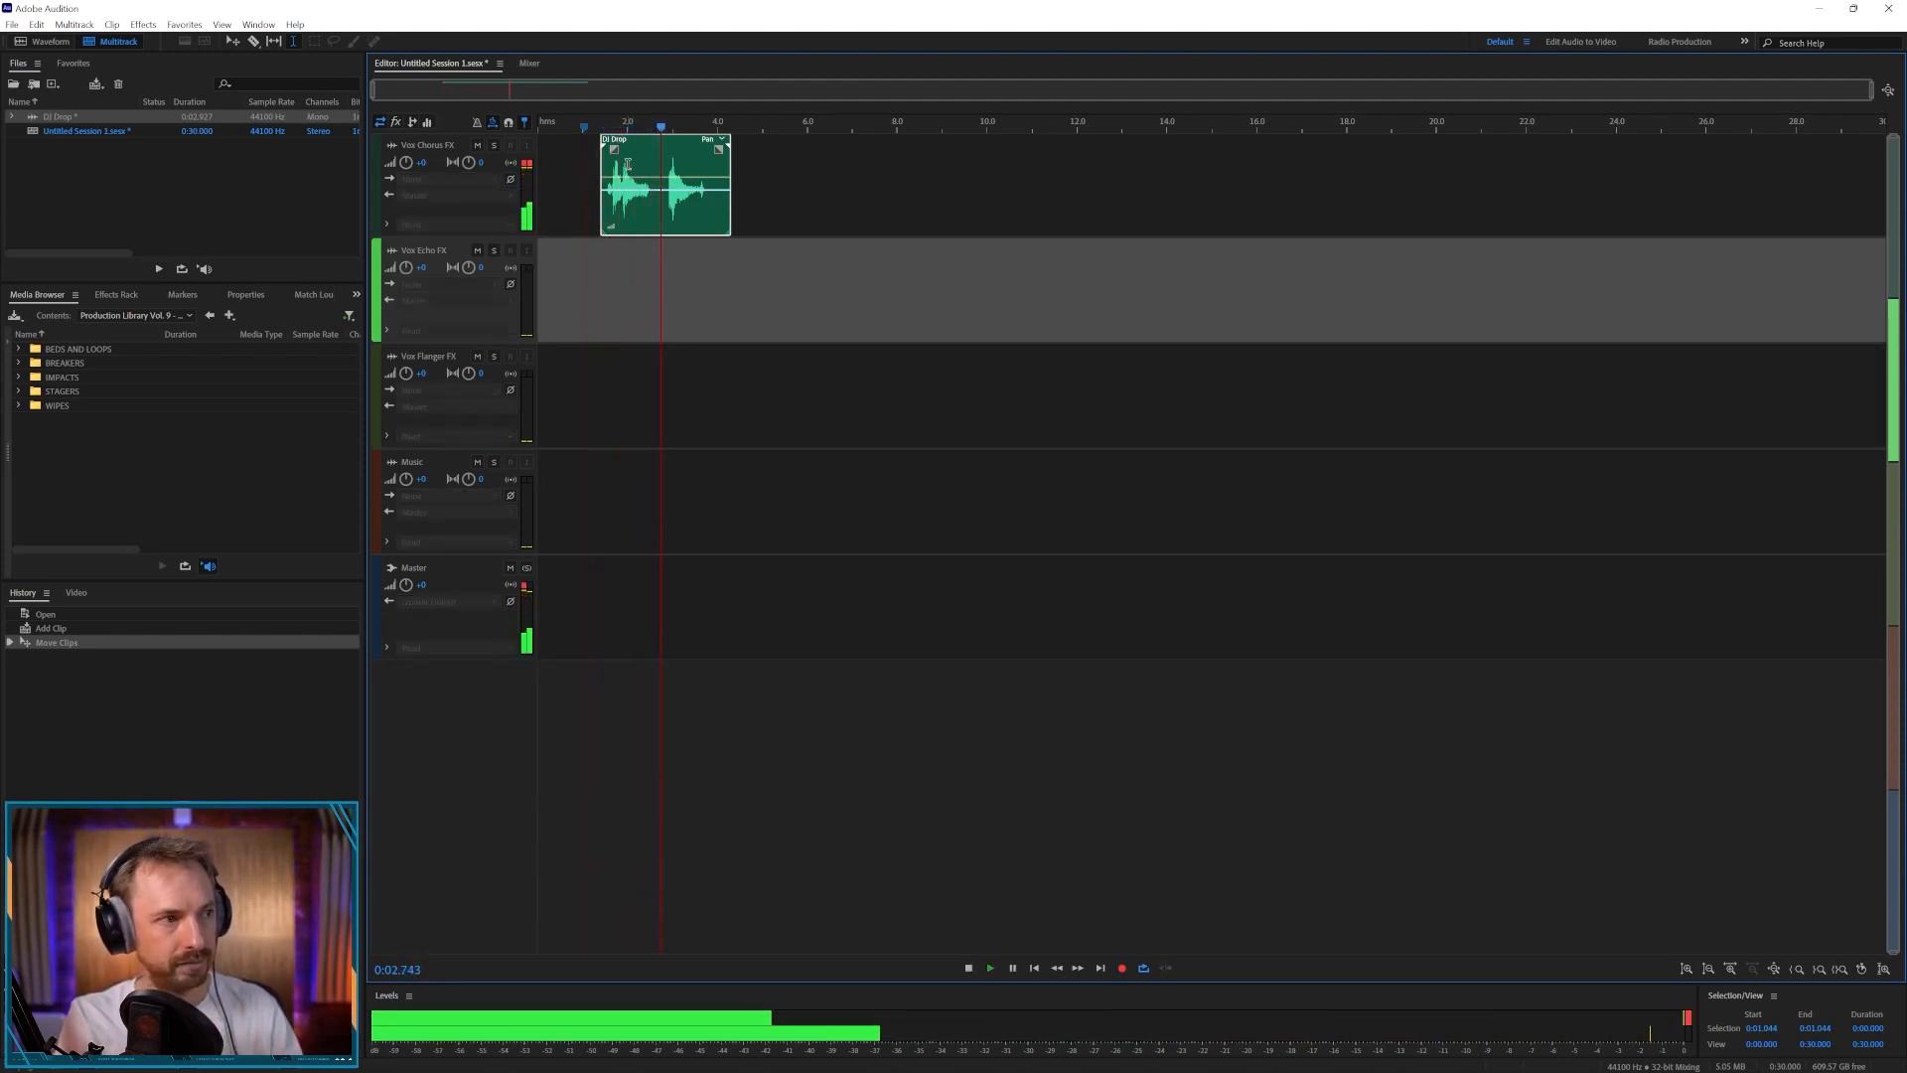
pyautogui.moveTo(666, 185); pyautogui.dragTo(647, 396)
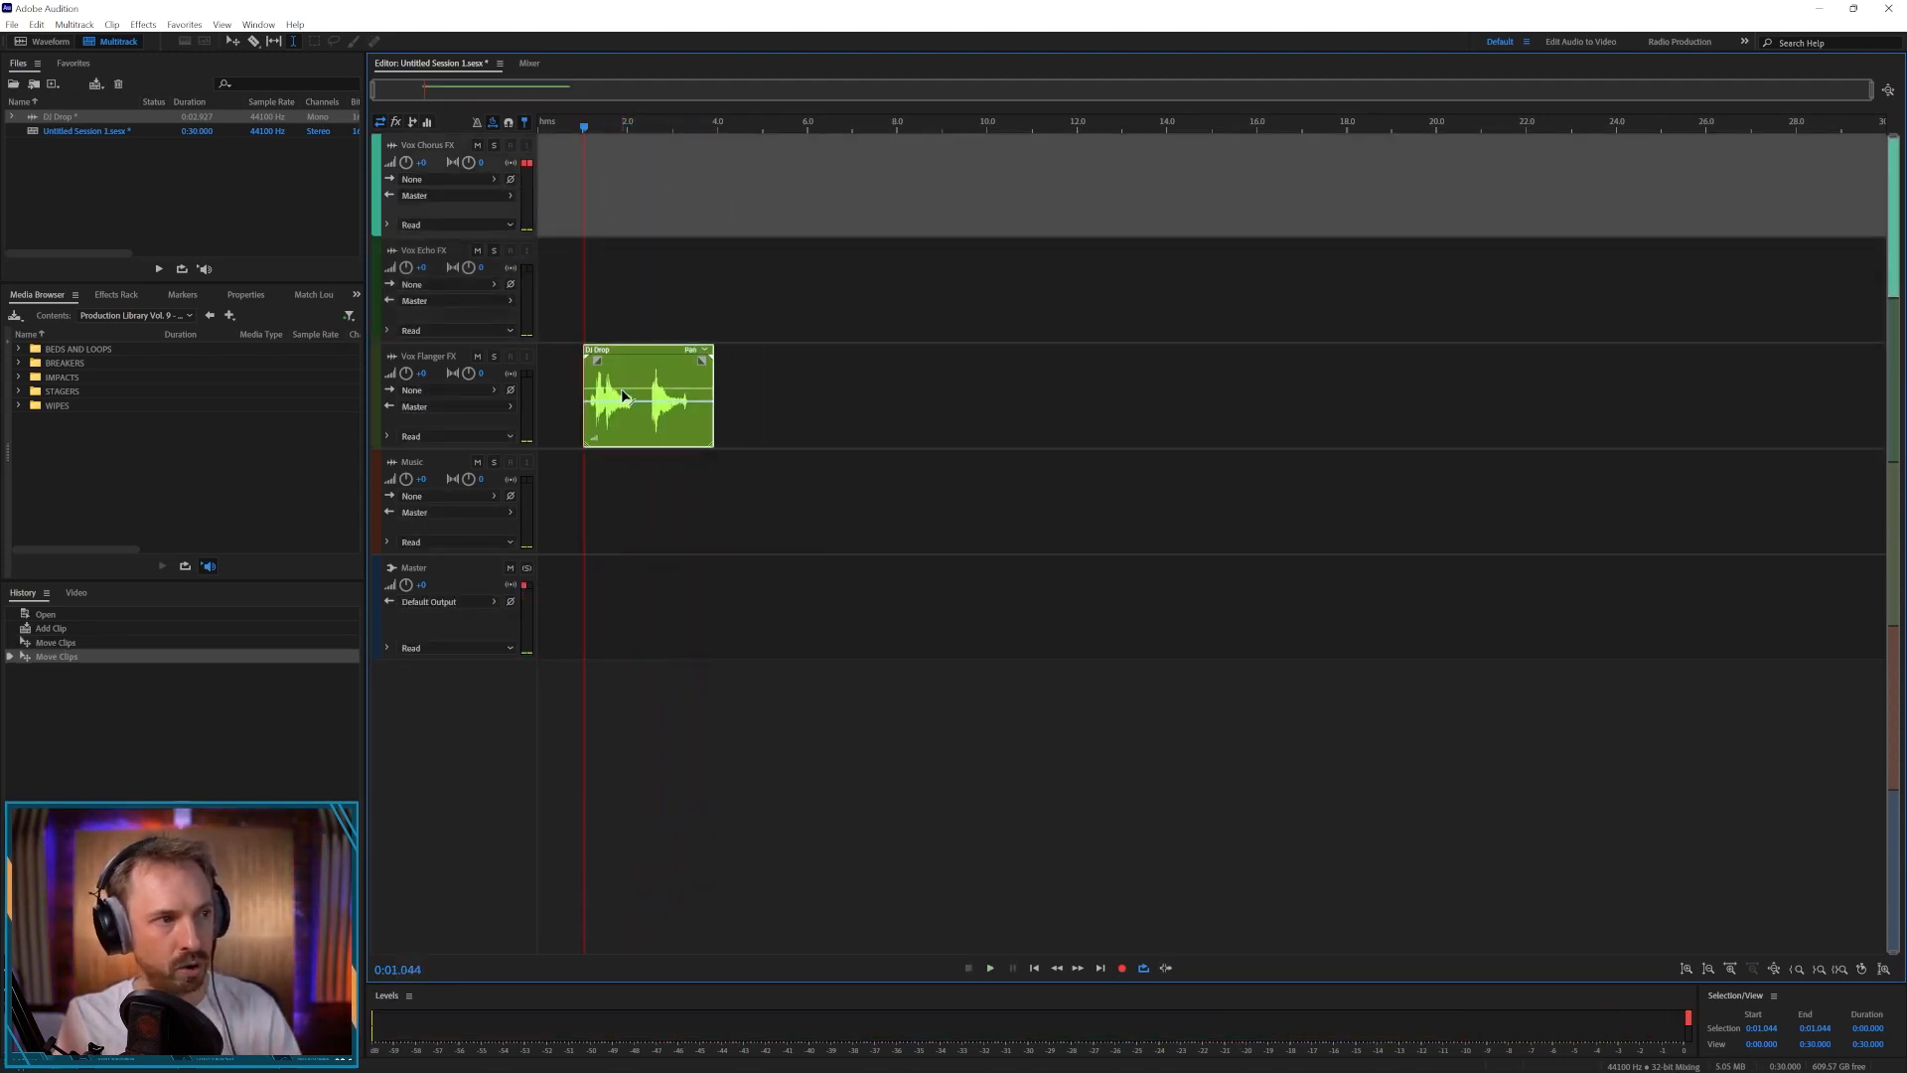
pyautogui.click(990, 967)
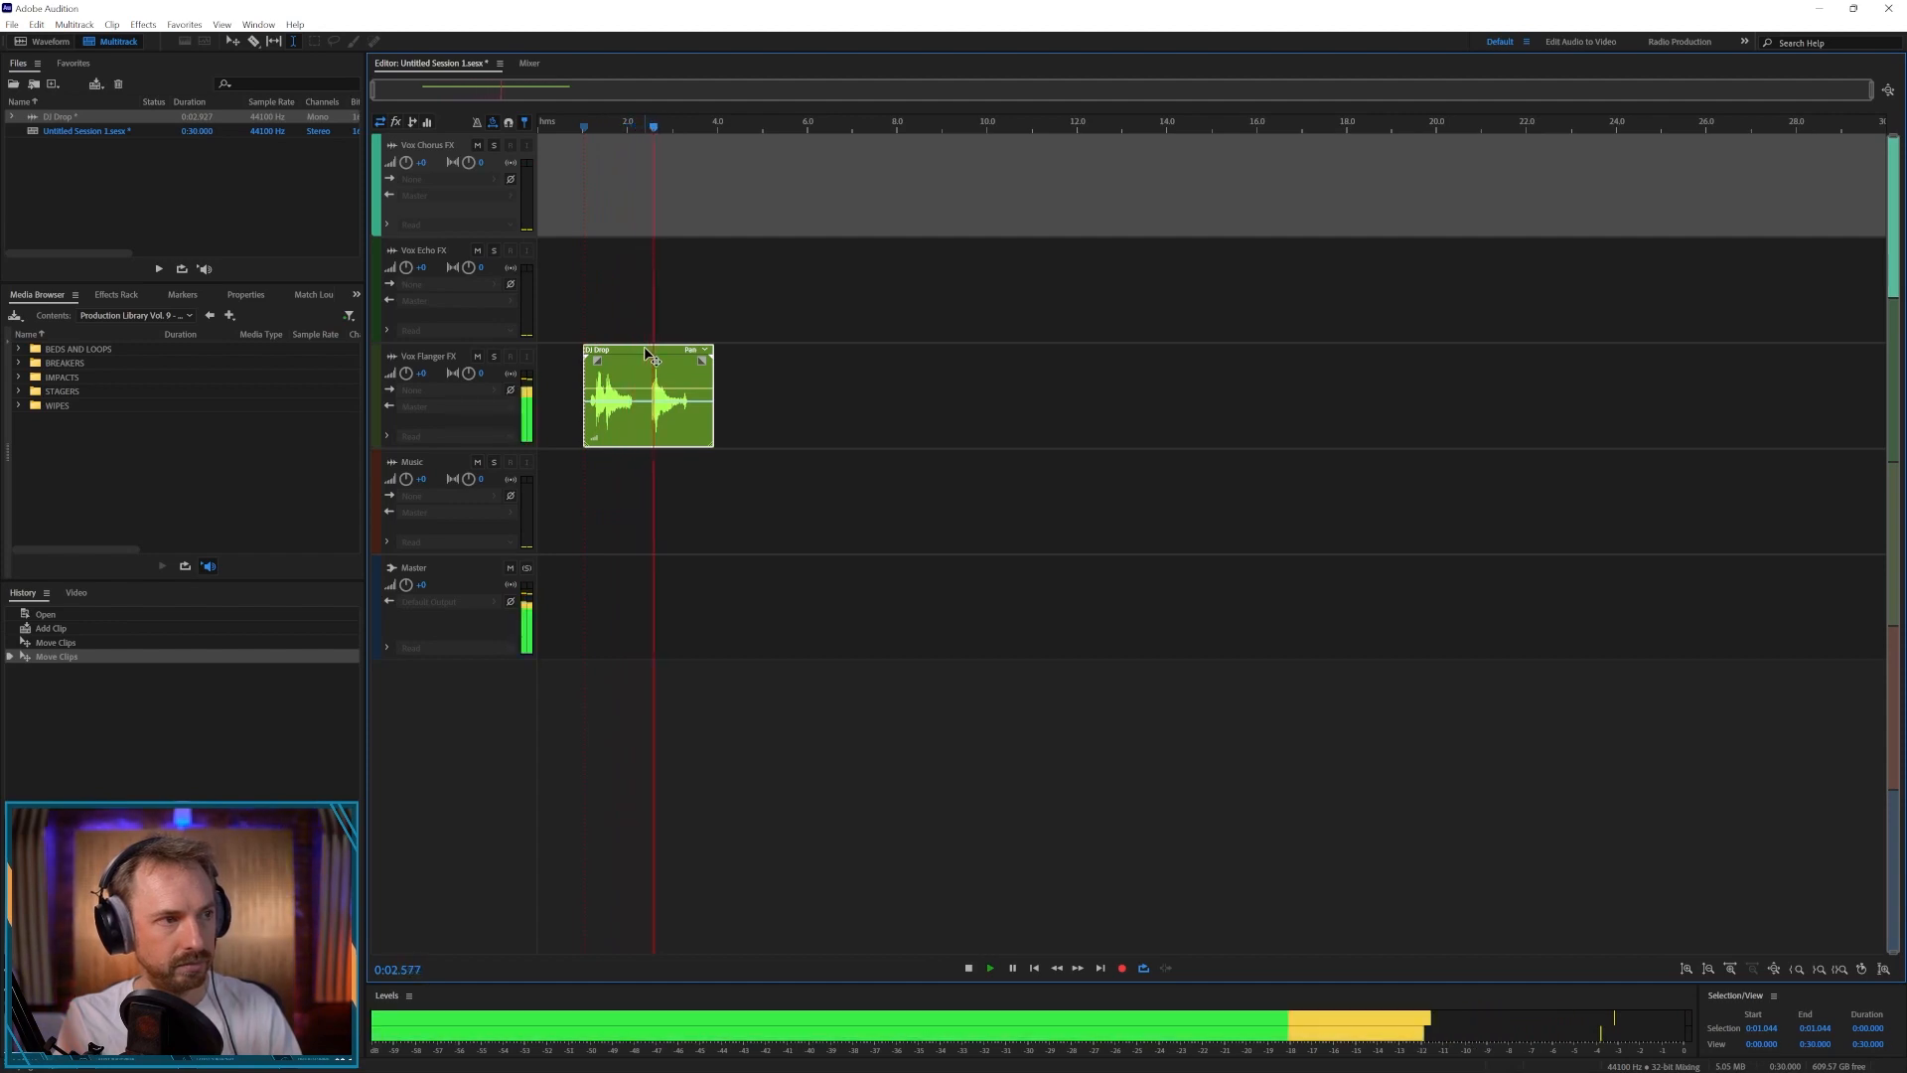
# - Settle the clip on the Vox Chorus FX track and trim its silent lead-in
pyautogui.moveTo(649, 396); pyautogui.dragTo(651, 182)
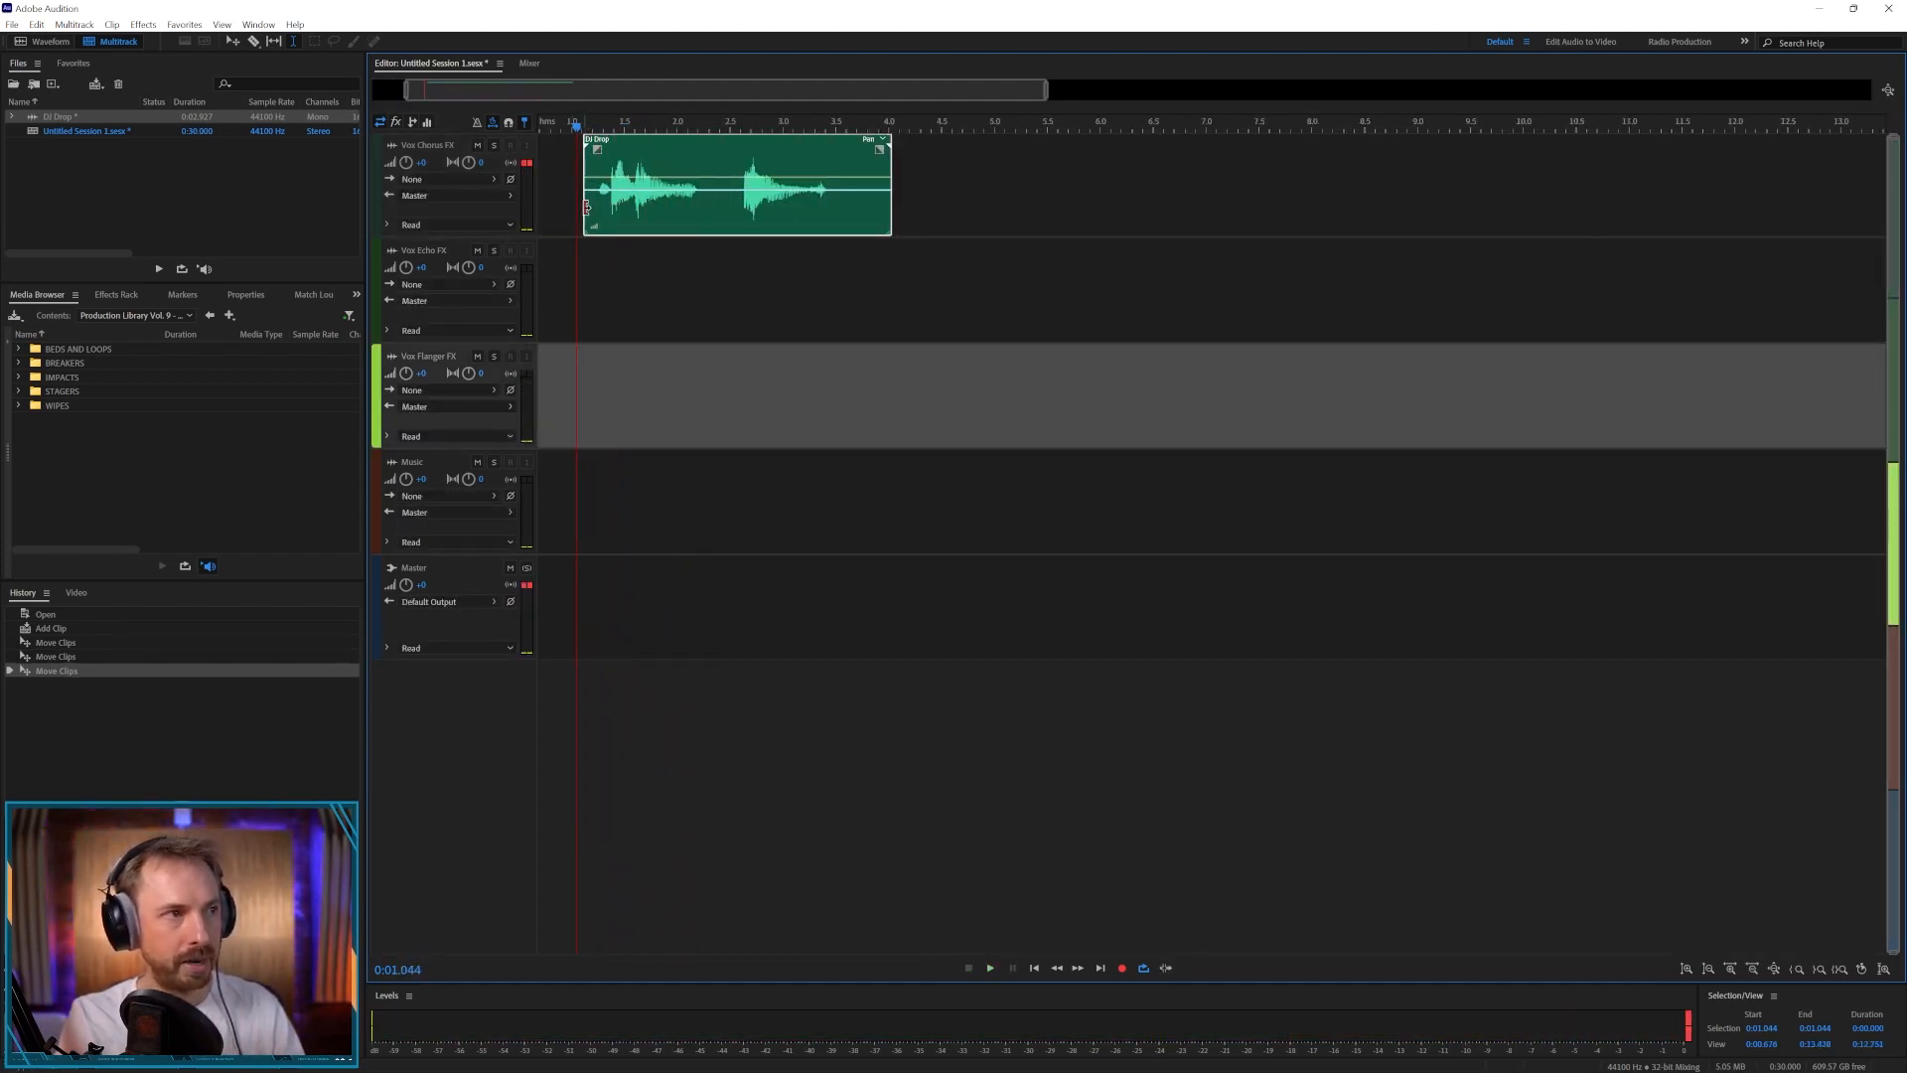
pyautogui.moveTo(585, 183); pyautogui.dragTo(597, 182)
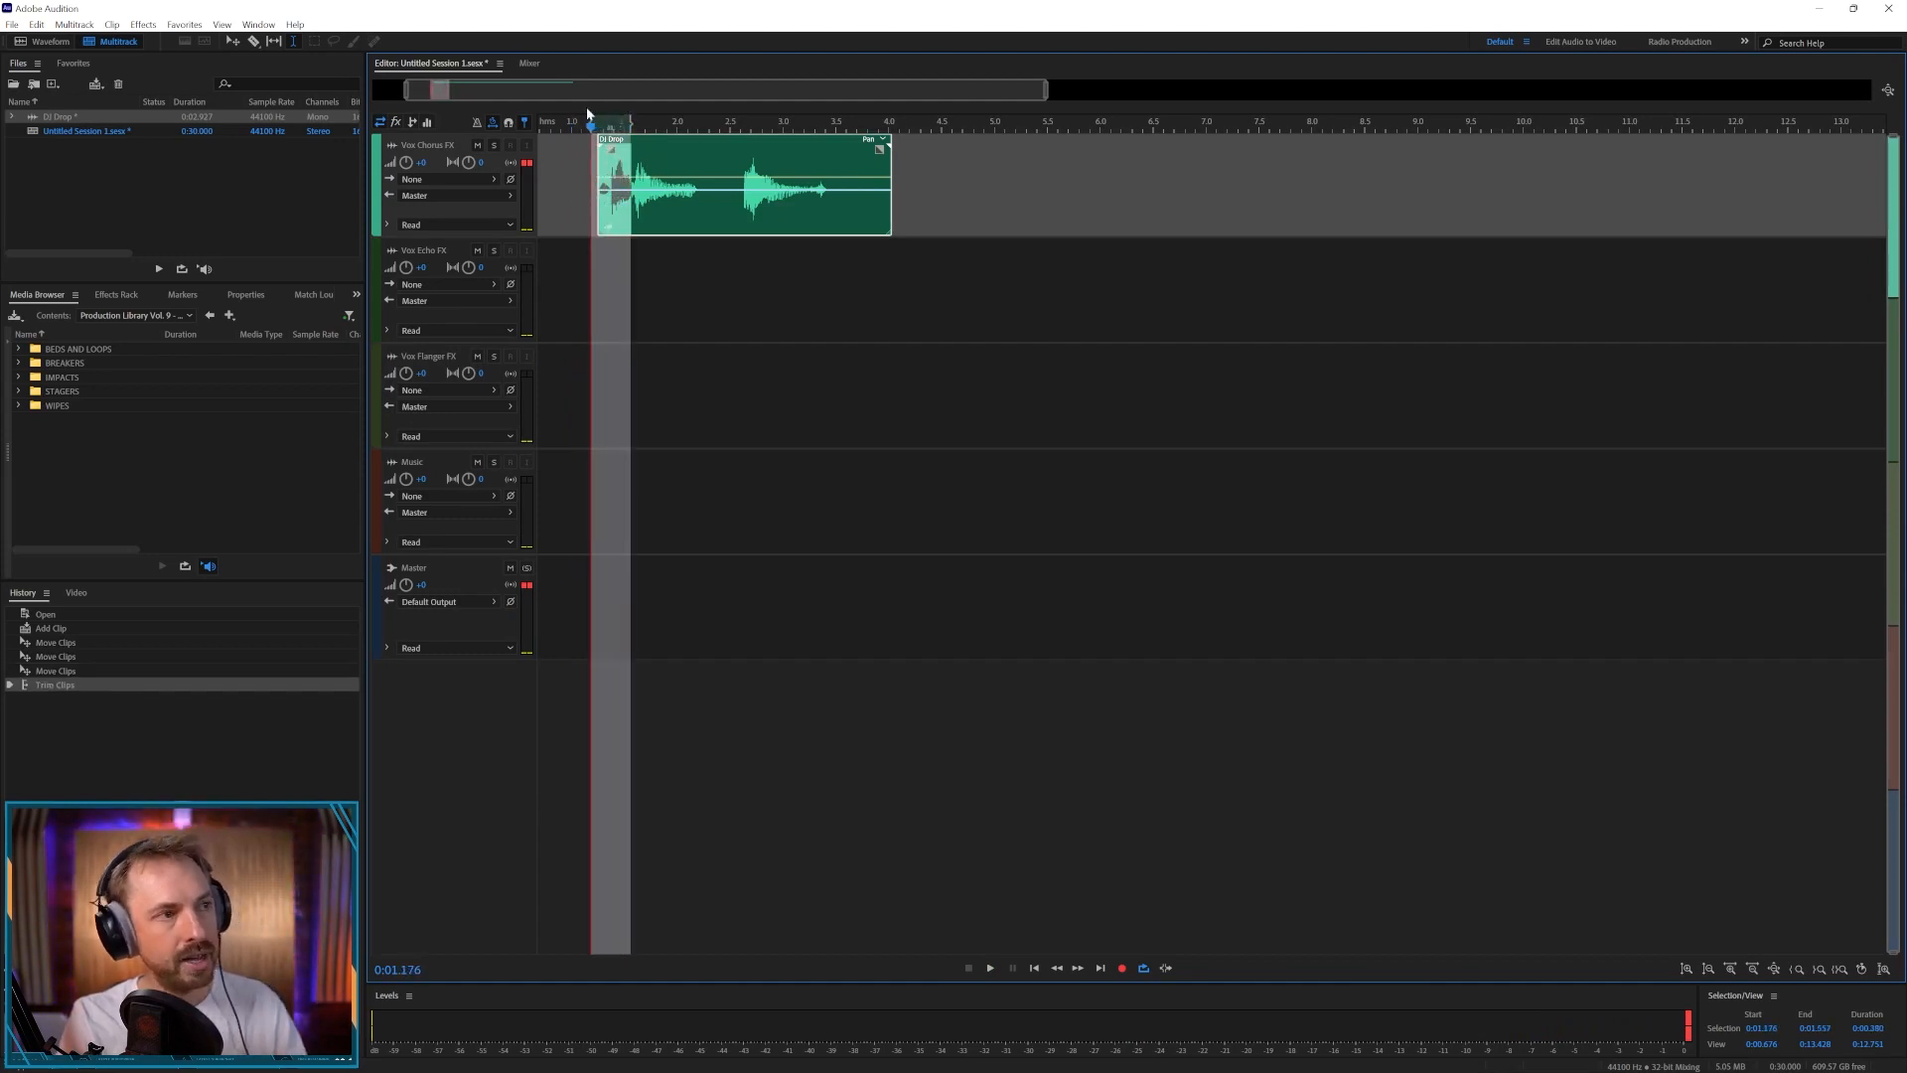
# - Trim more off the clip's start and line up short copies of its opening syllable as a stutter, then audition it
pyautogui.click(989, 967)
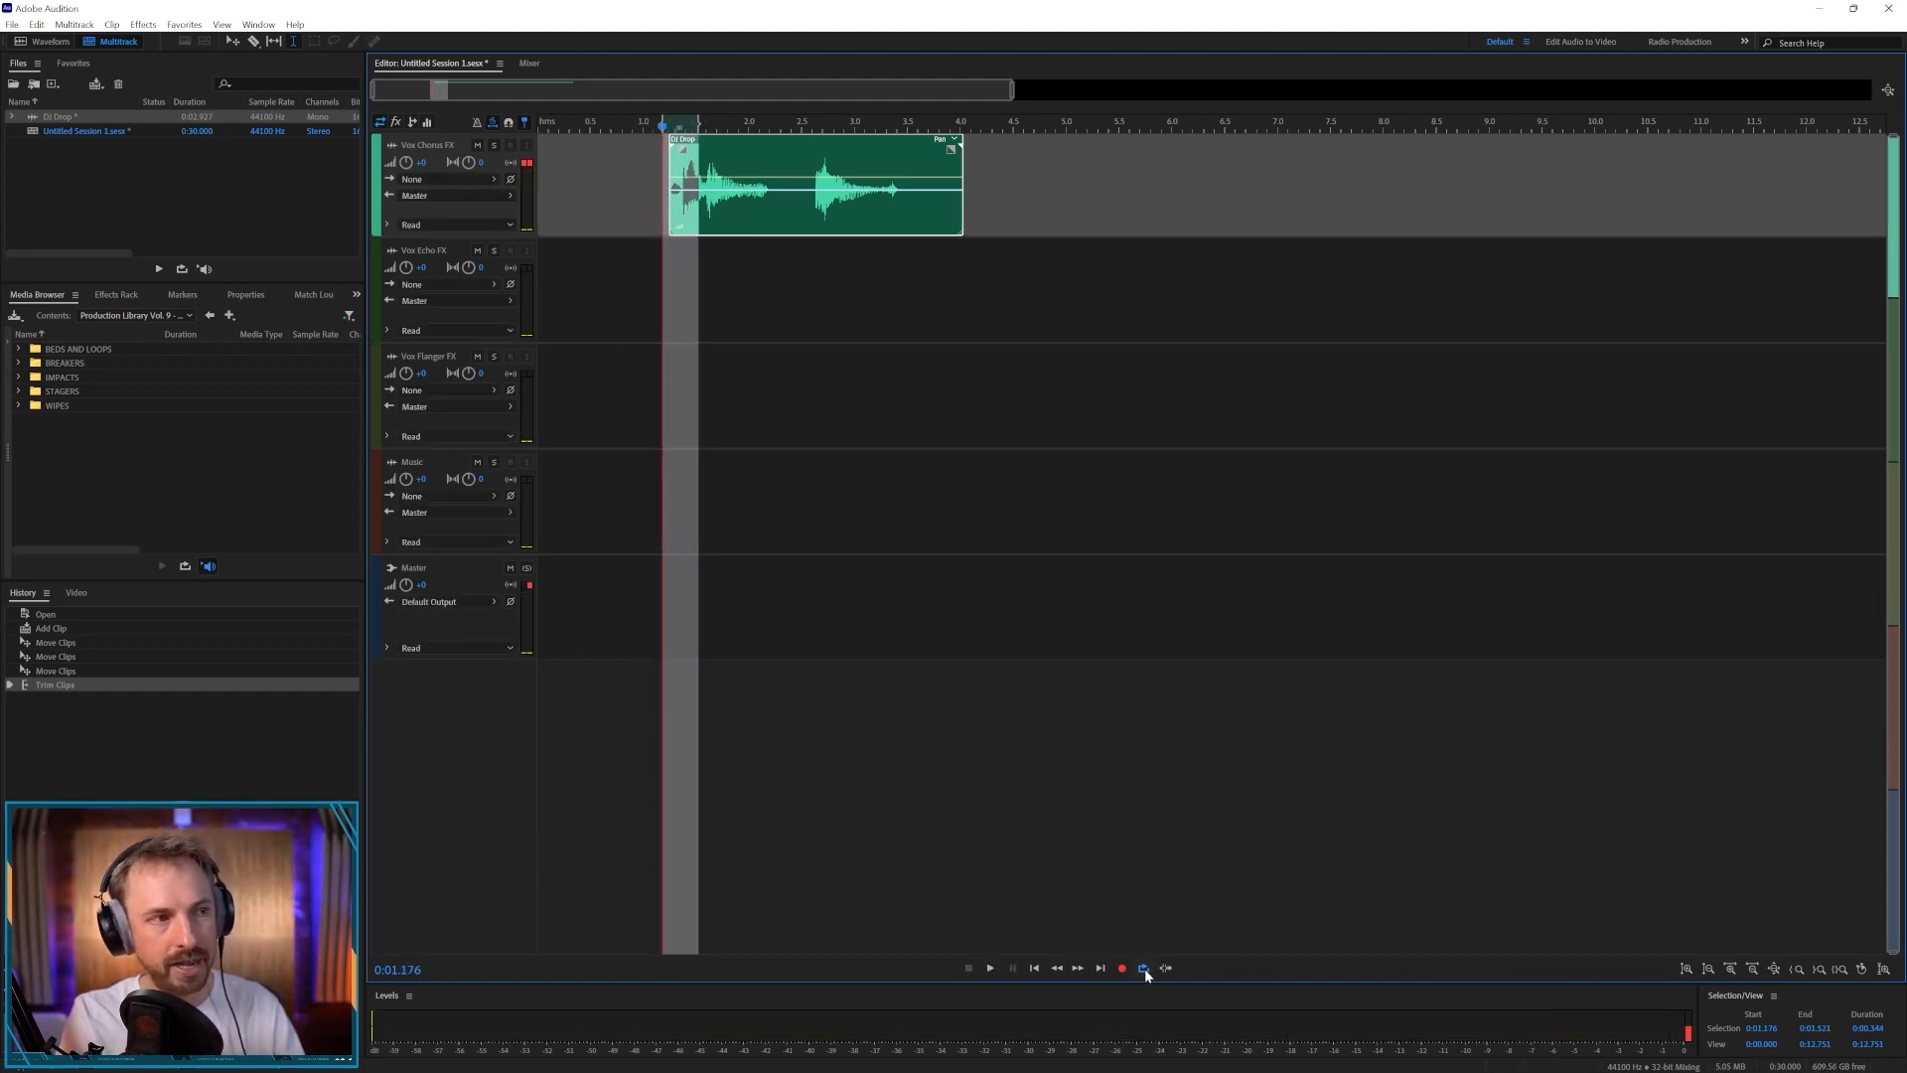
pyautogui.click(989, 969)
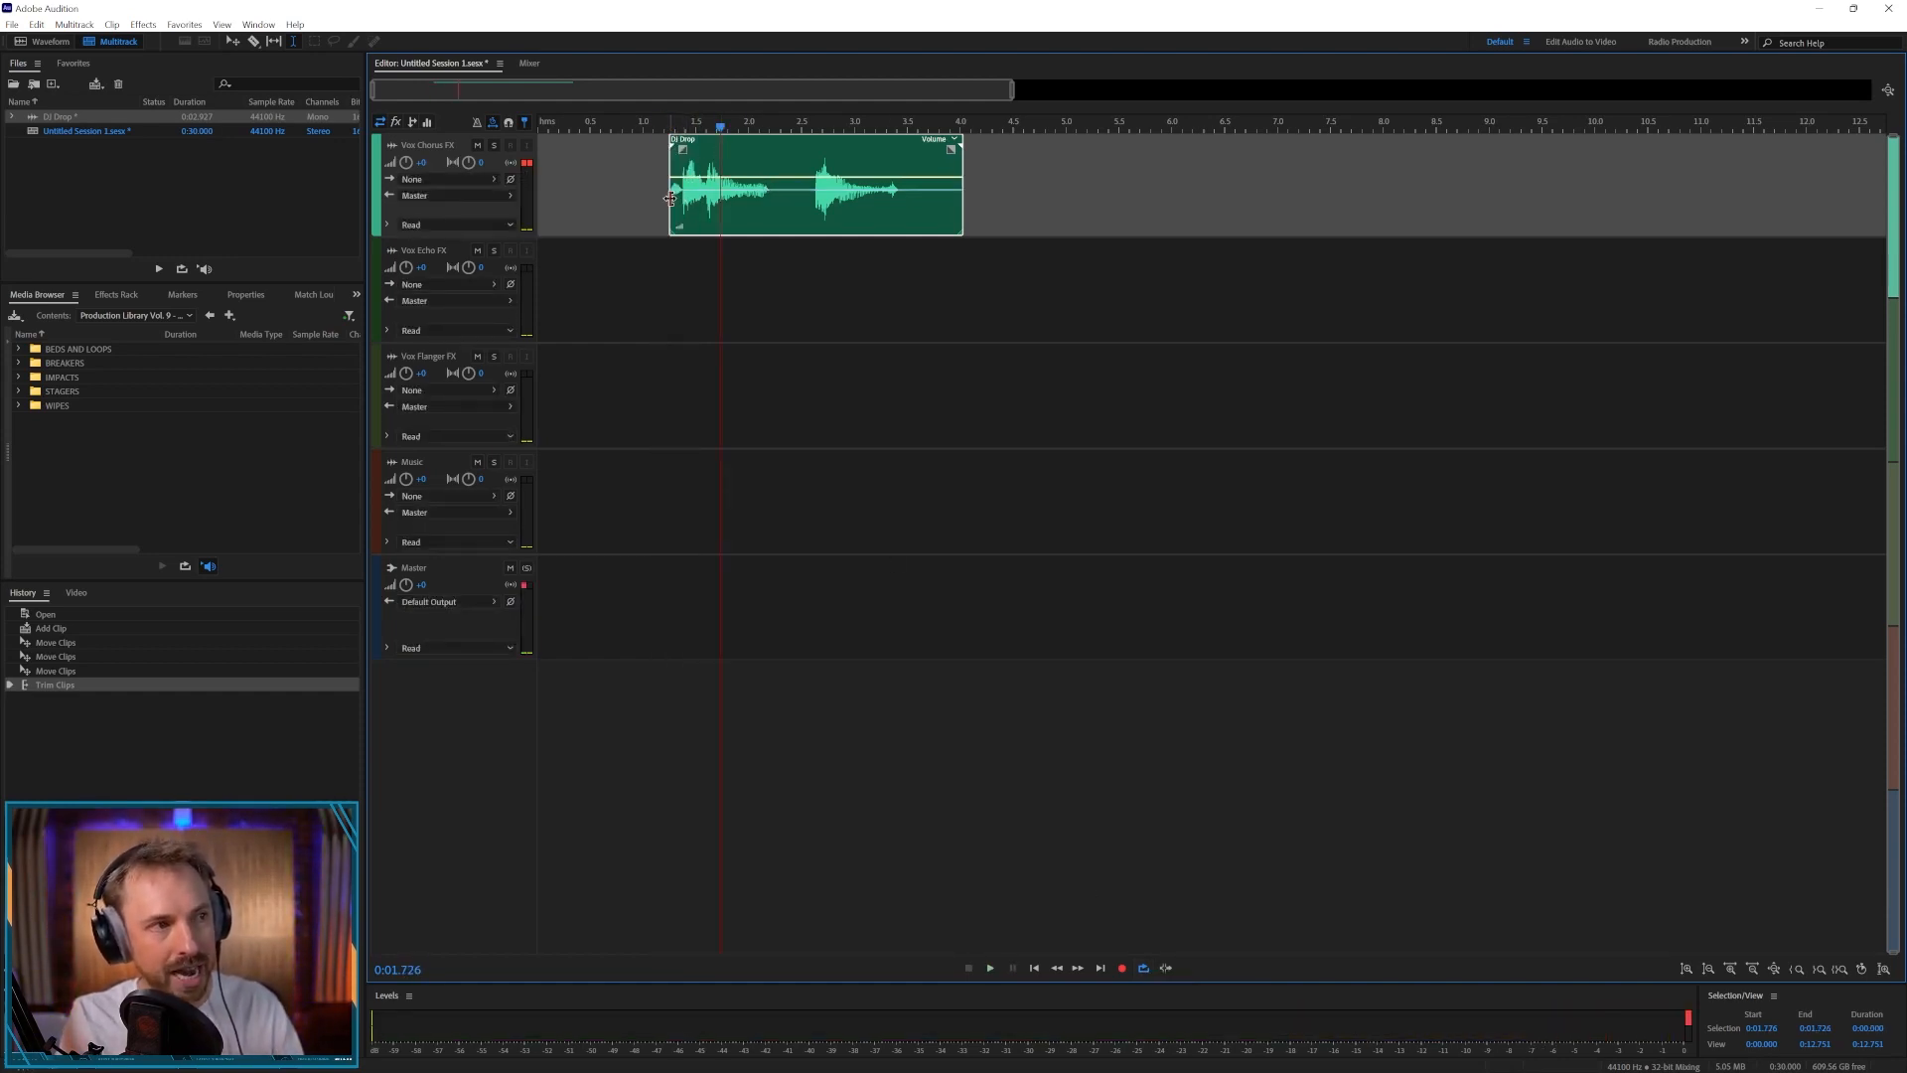
pyautogui.moveTo(669, 185); pyautogui.dragTo(684, 185)
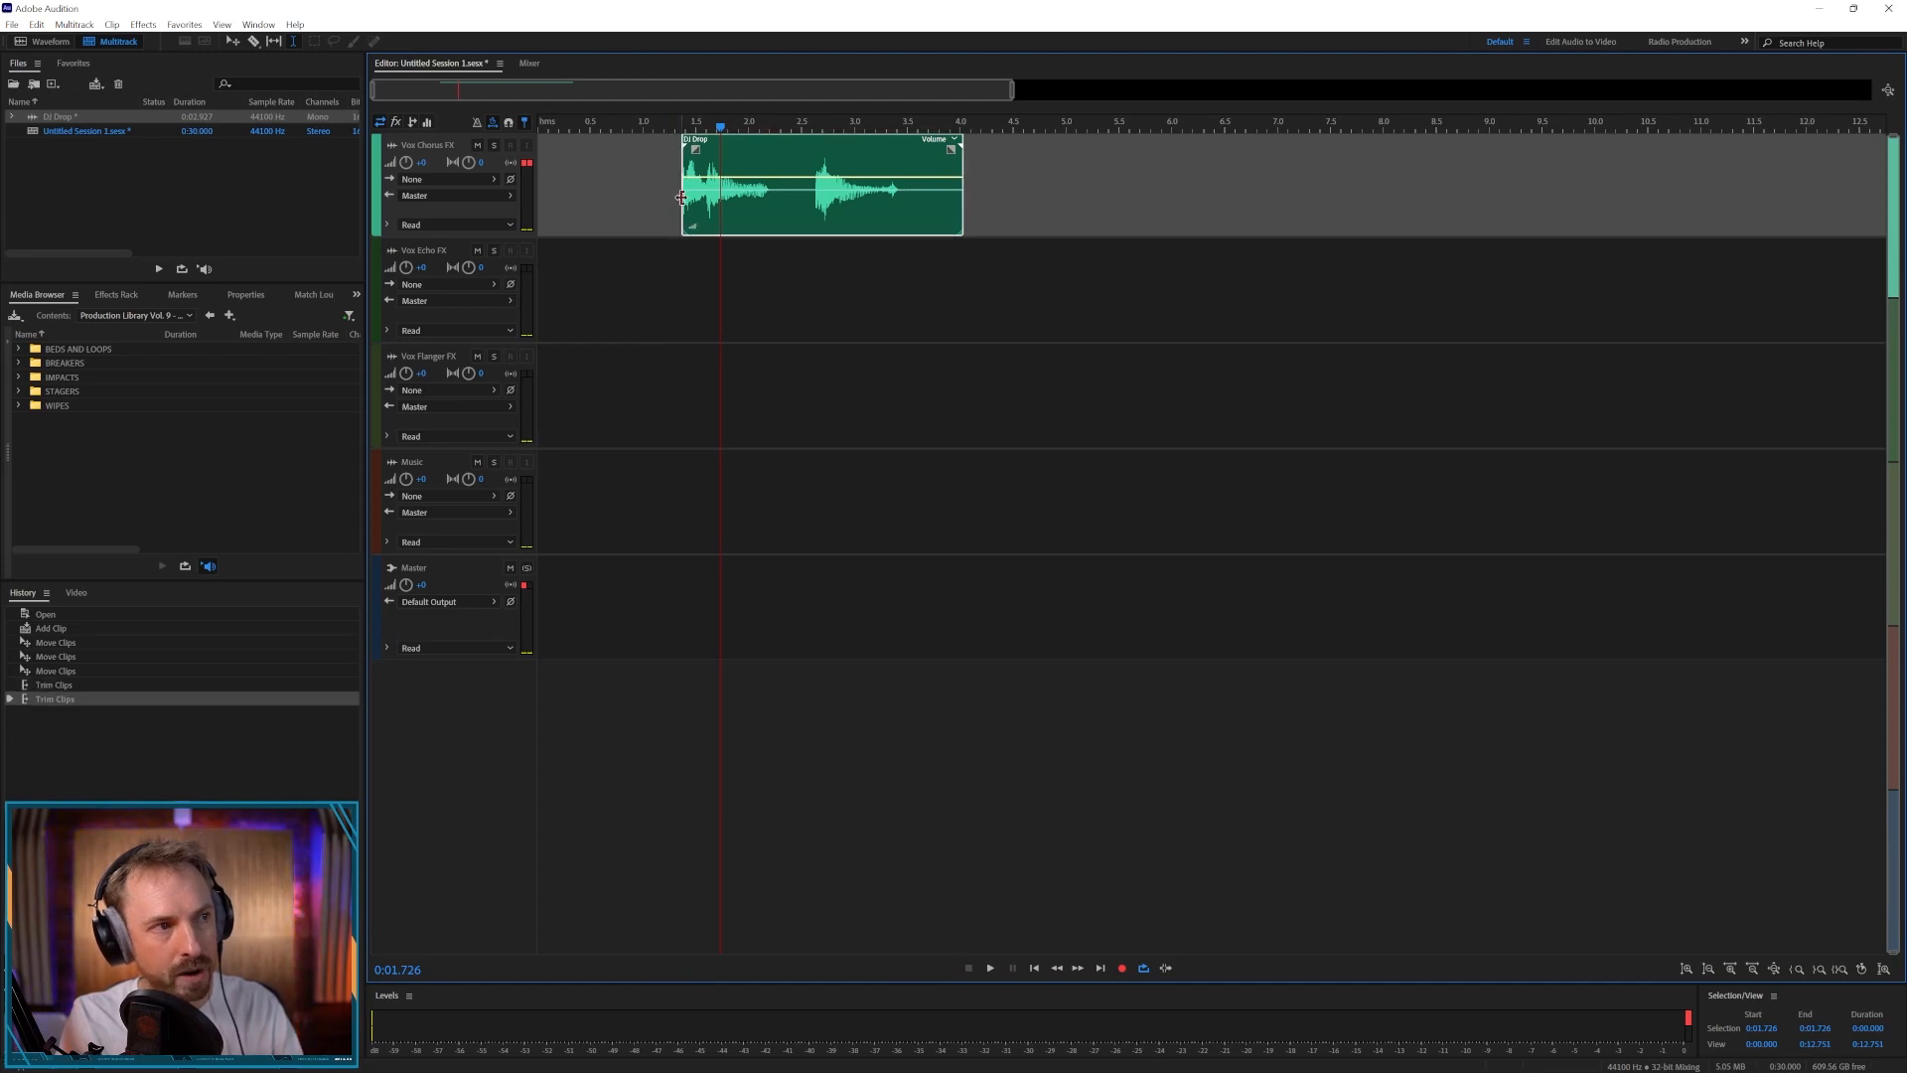
pyautogui.click(991, 966)
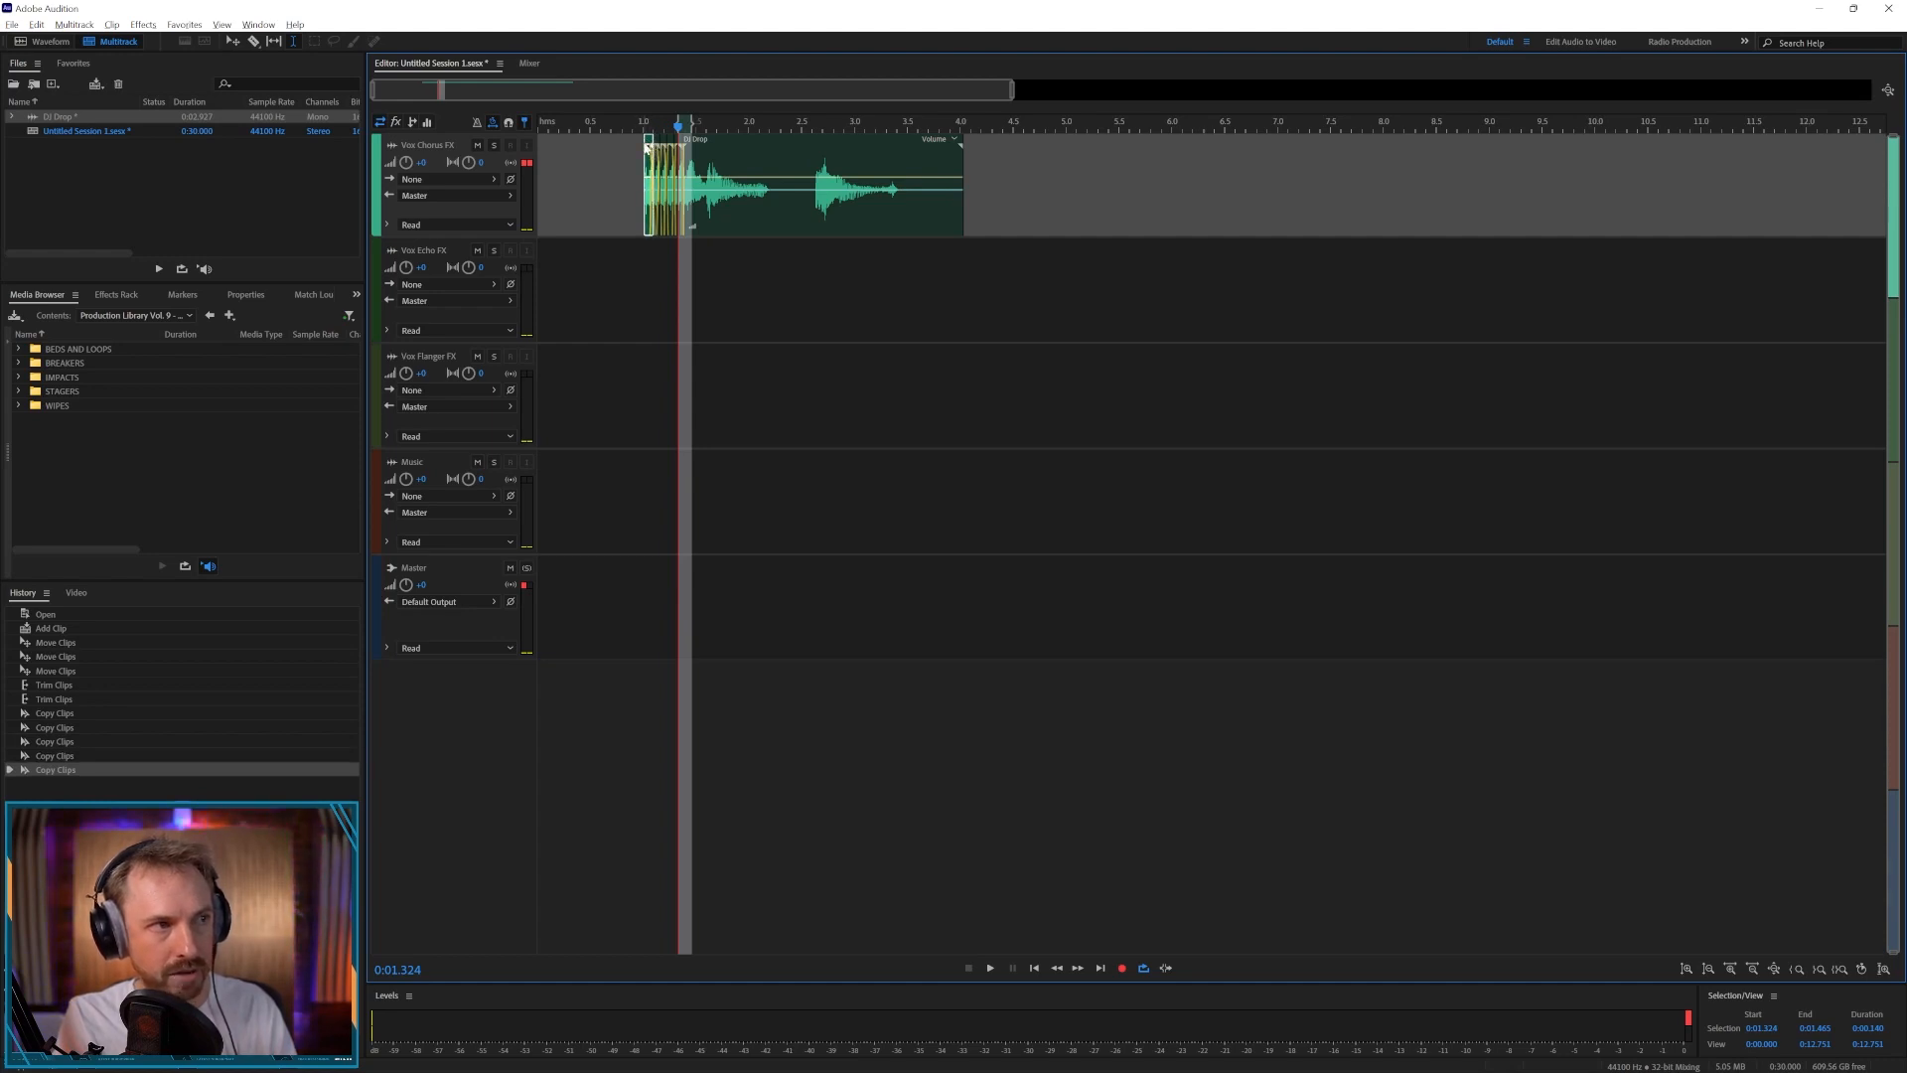
pyautogui.click(990, 966)
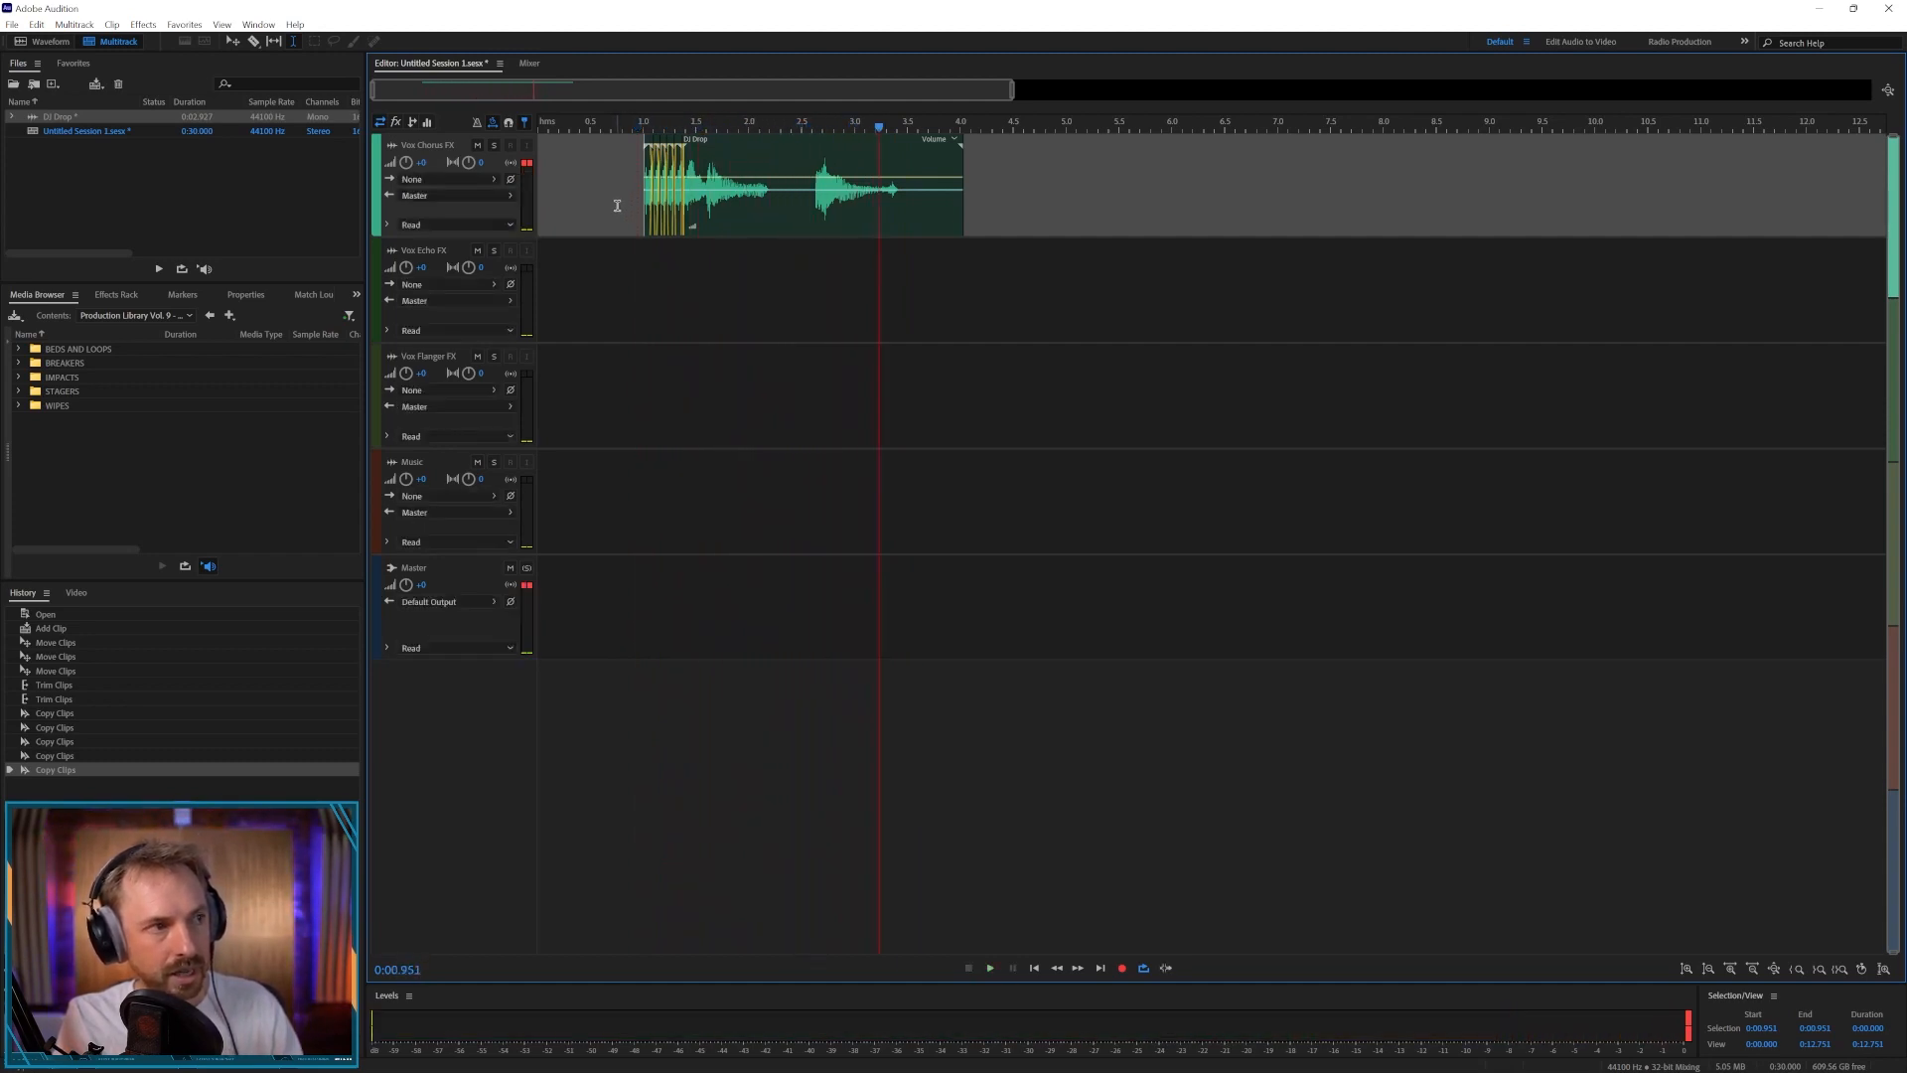
# - Add a Pitch Shifter to slot 6 of the Vox Chorus FX track's effects rack, after Chorus
pyautogui.click(114, 294)
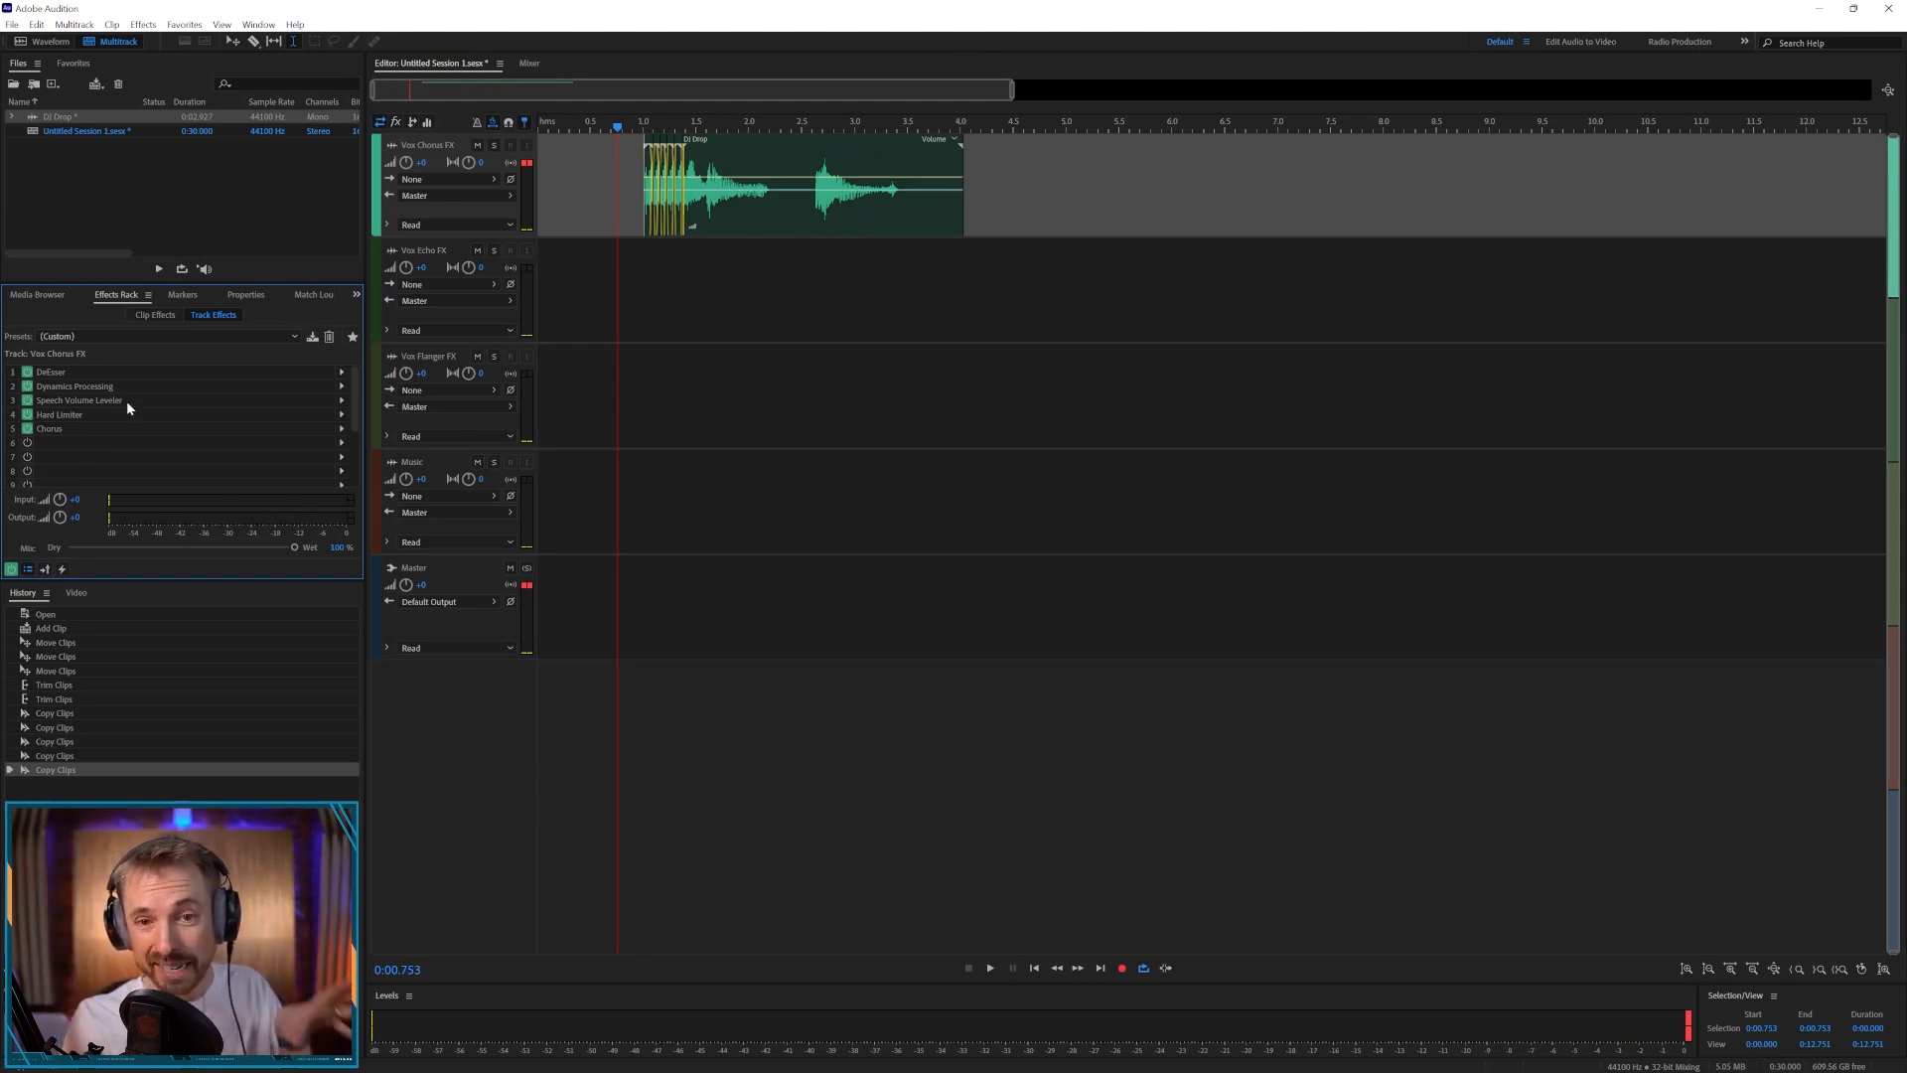
pyautogui.moveTo(210, 457)
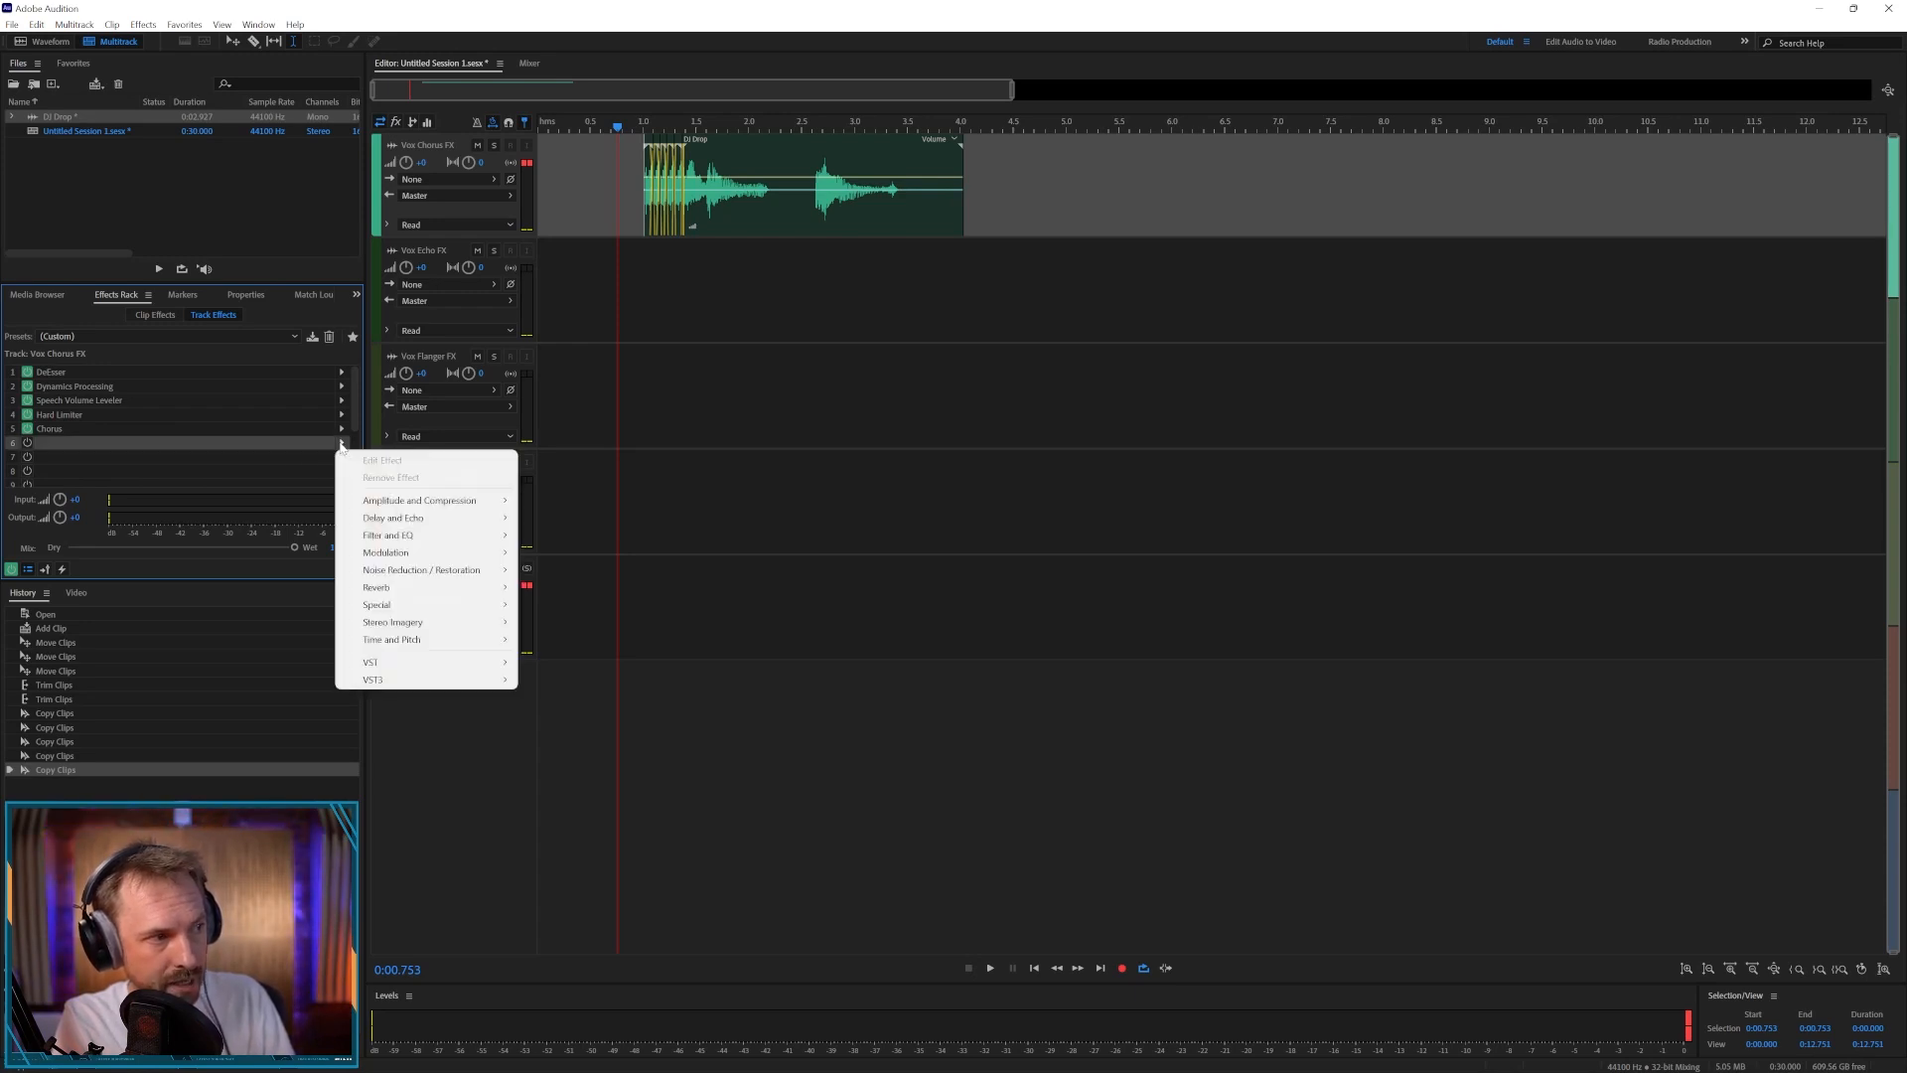
pyautogui.moveTo(390, 638)
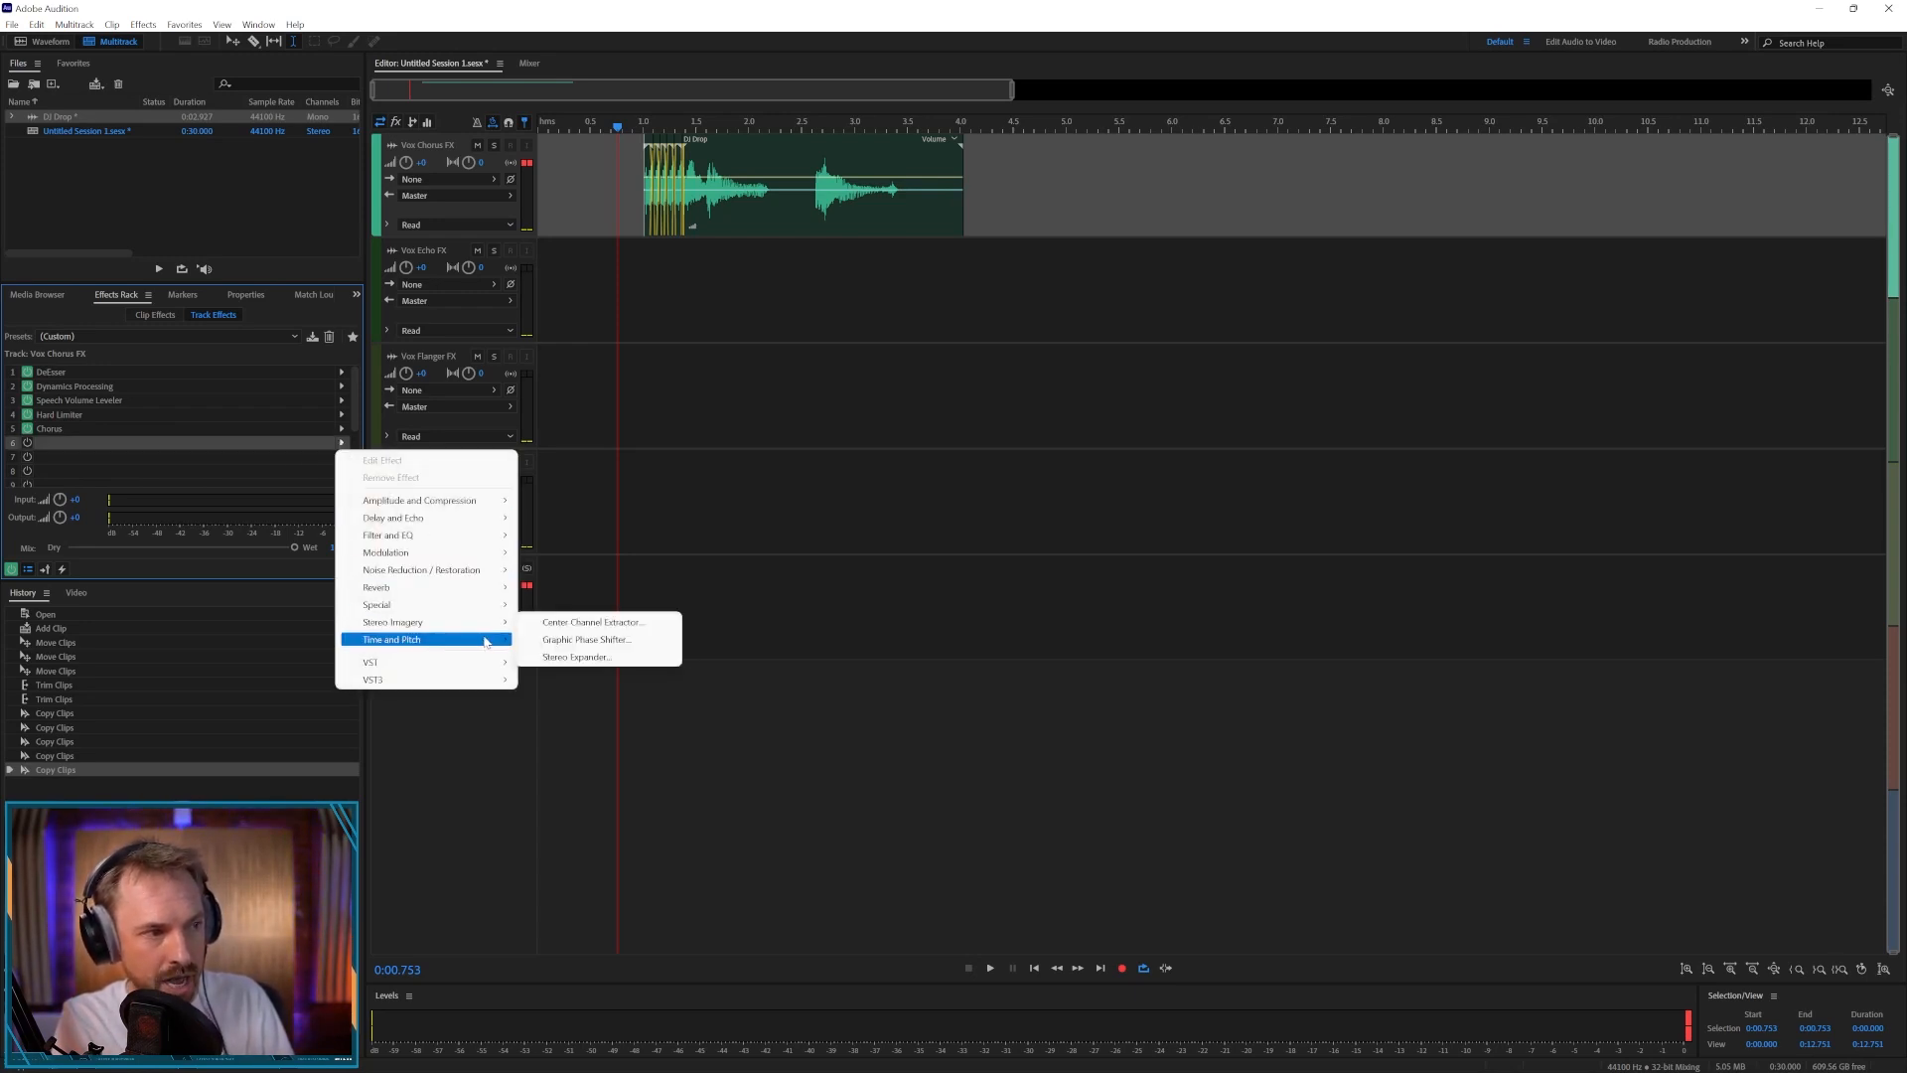
pyautogui.click(575, 668)
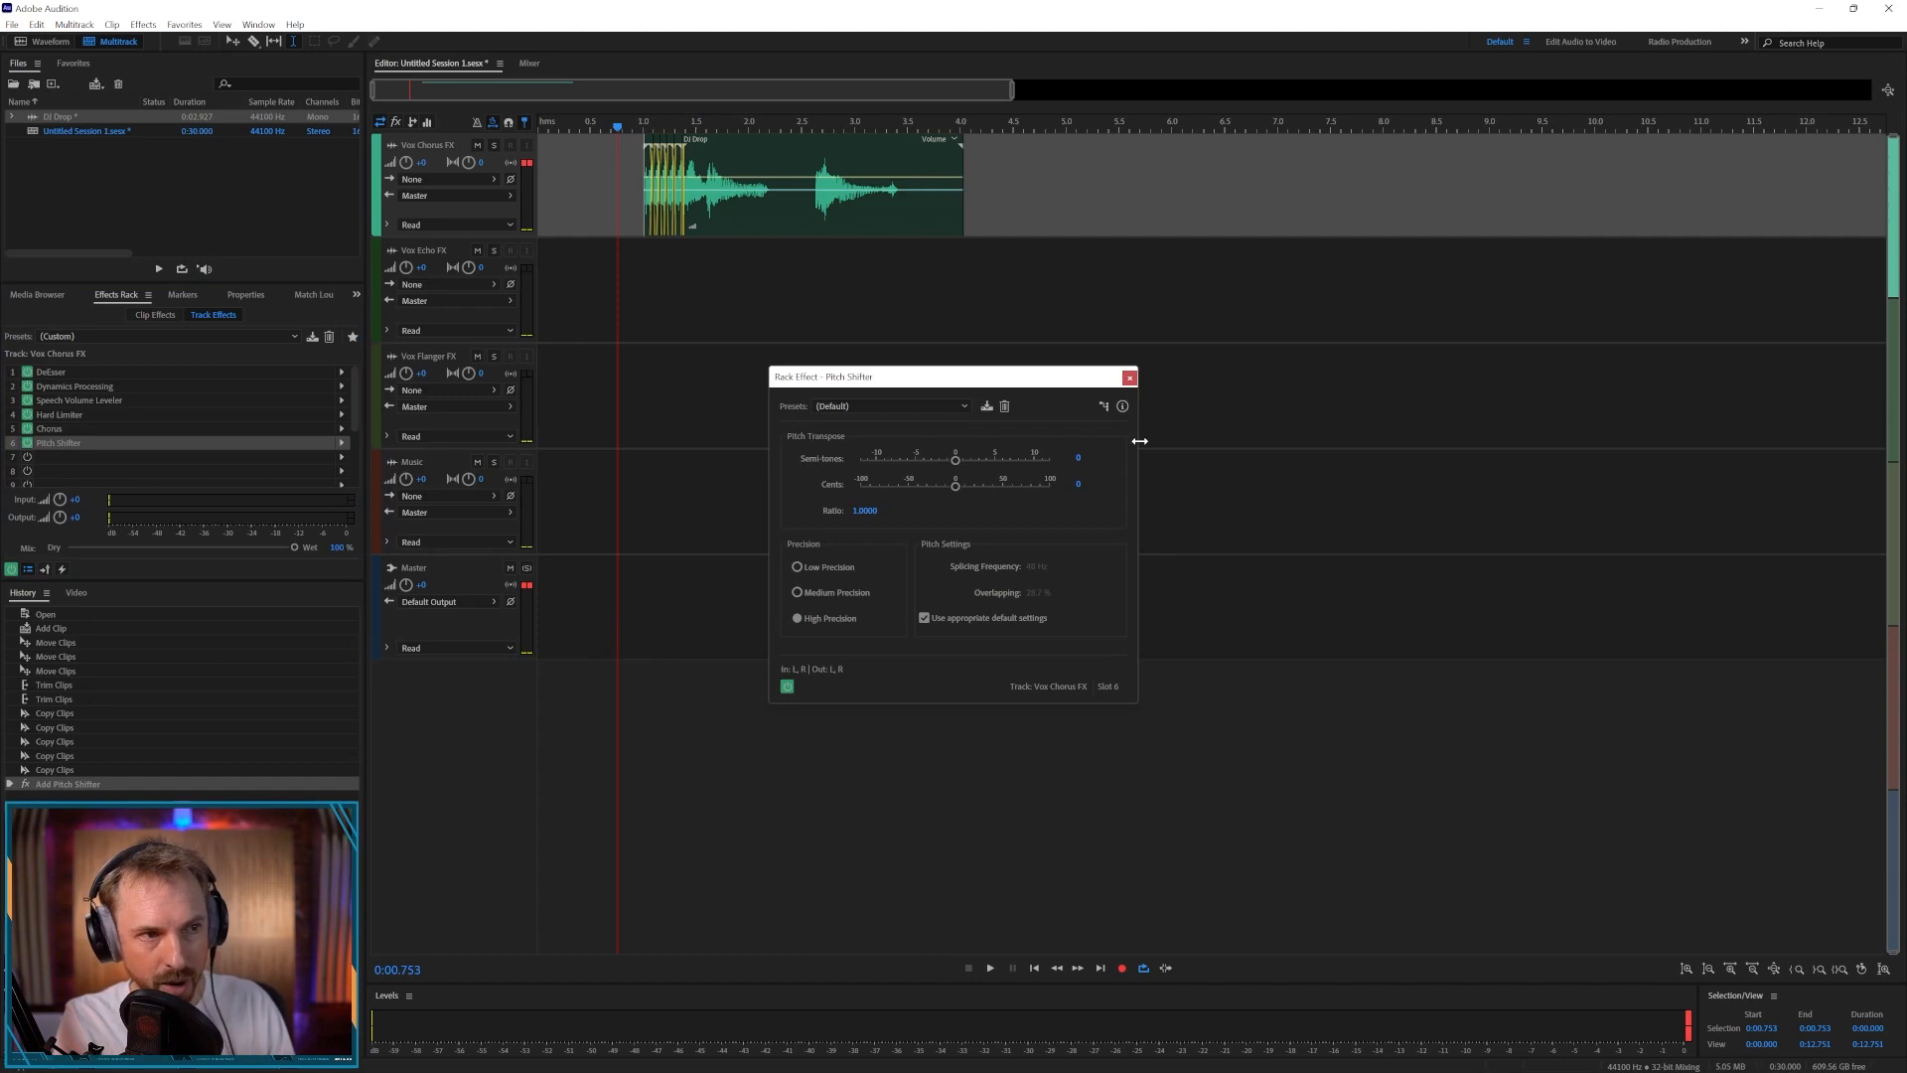
pyautogui.click(1127, 375)
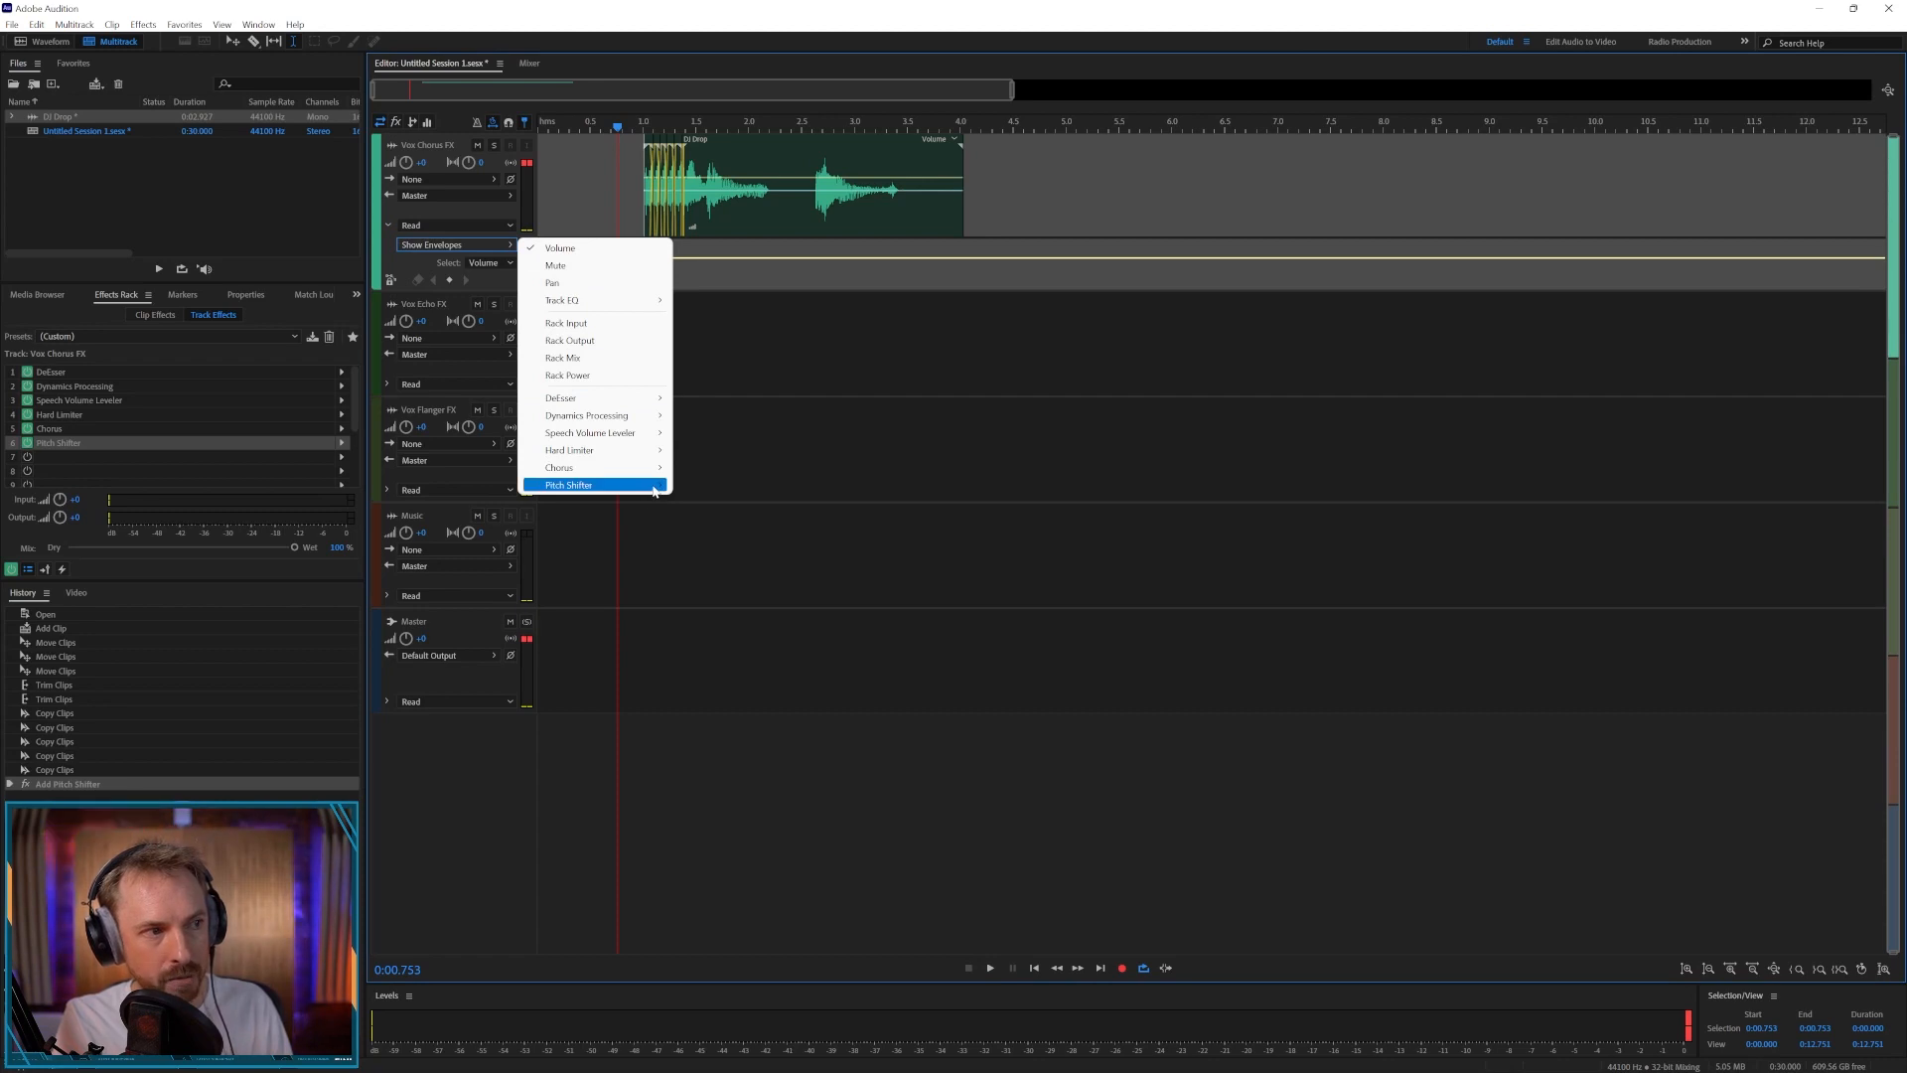
# - Shape a Pitch Shifter envelope with keyframes so the chorus vocal's pitch ramps down after the drop starts, and audition it
pyautogui.click(567, 484)
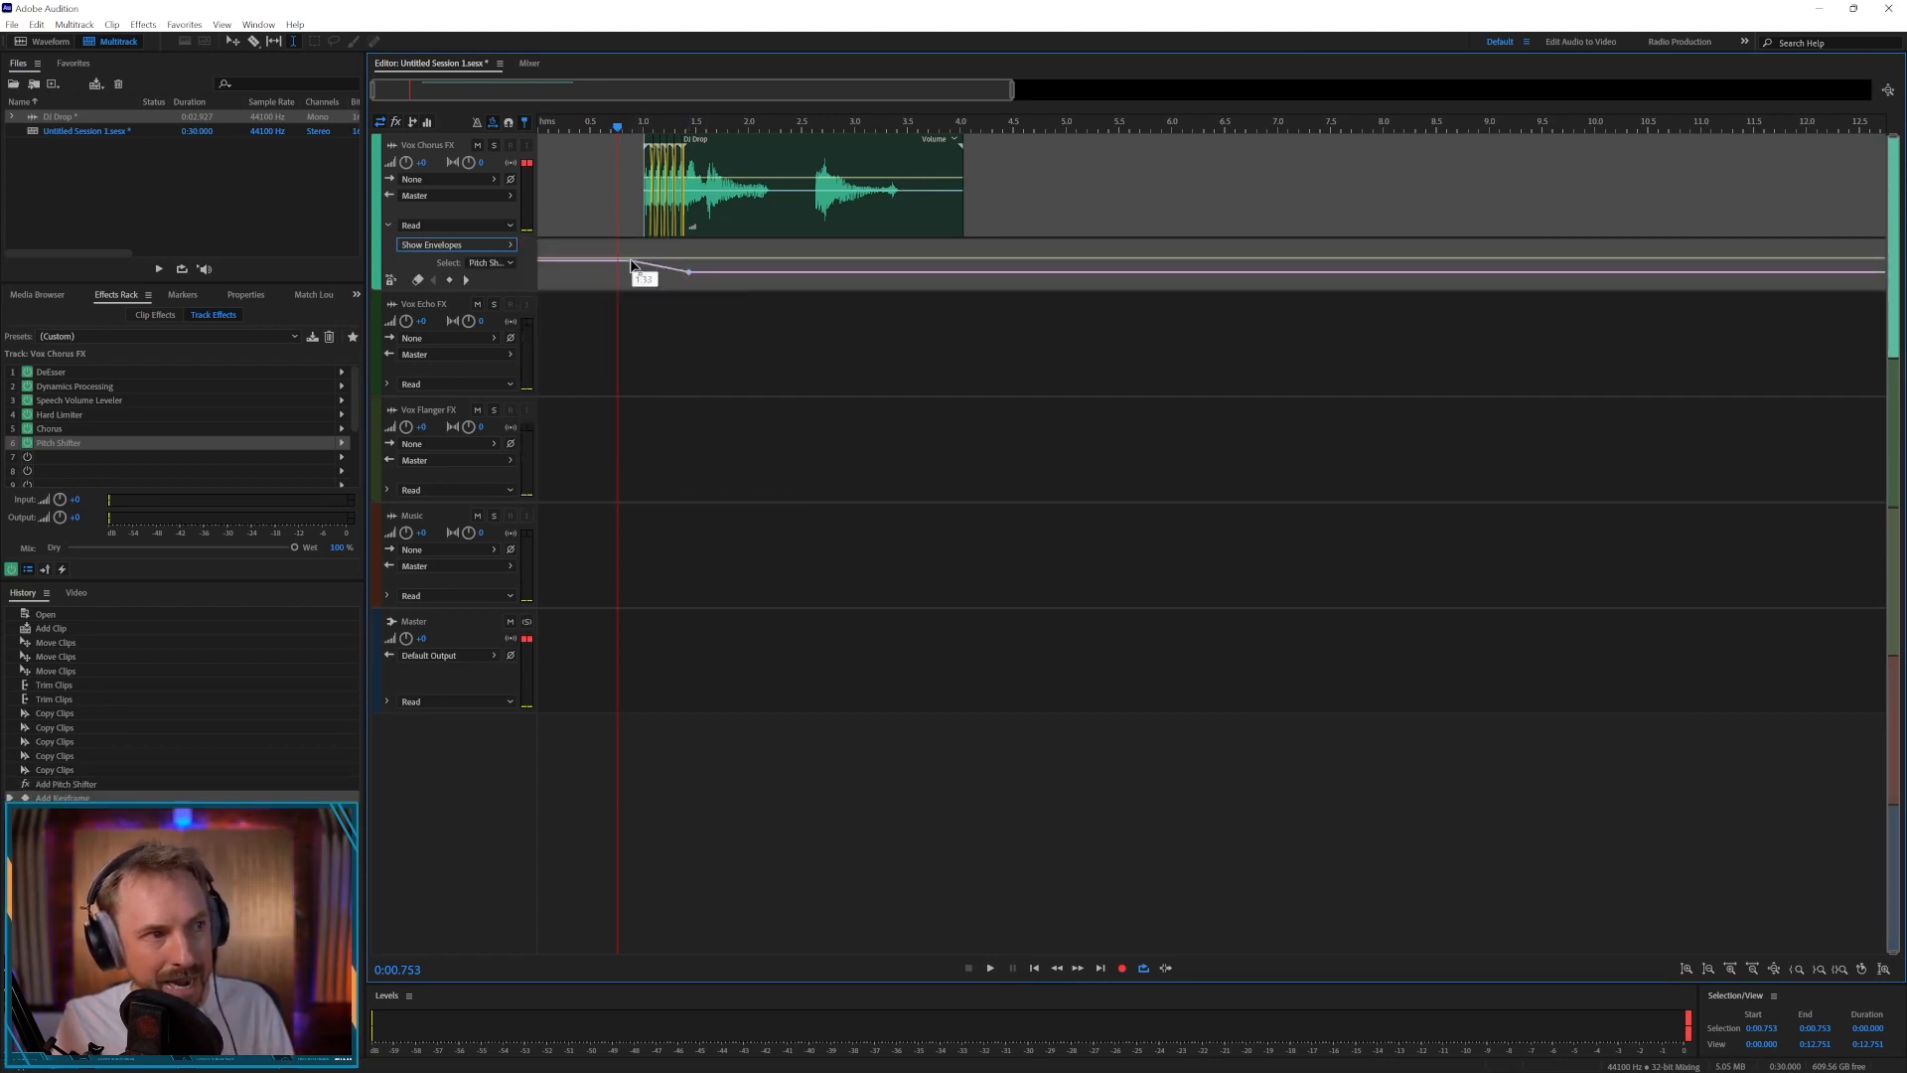
pyautogui.click(990, 967)
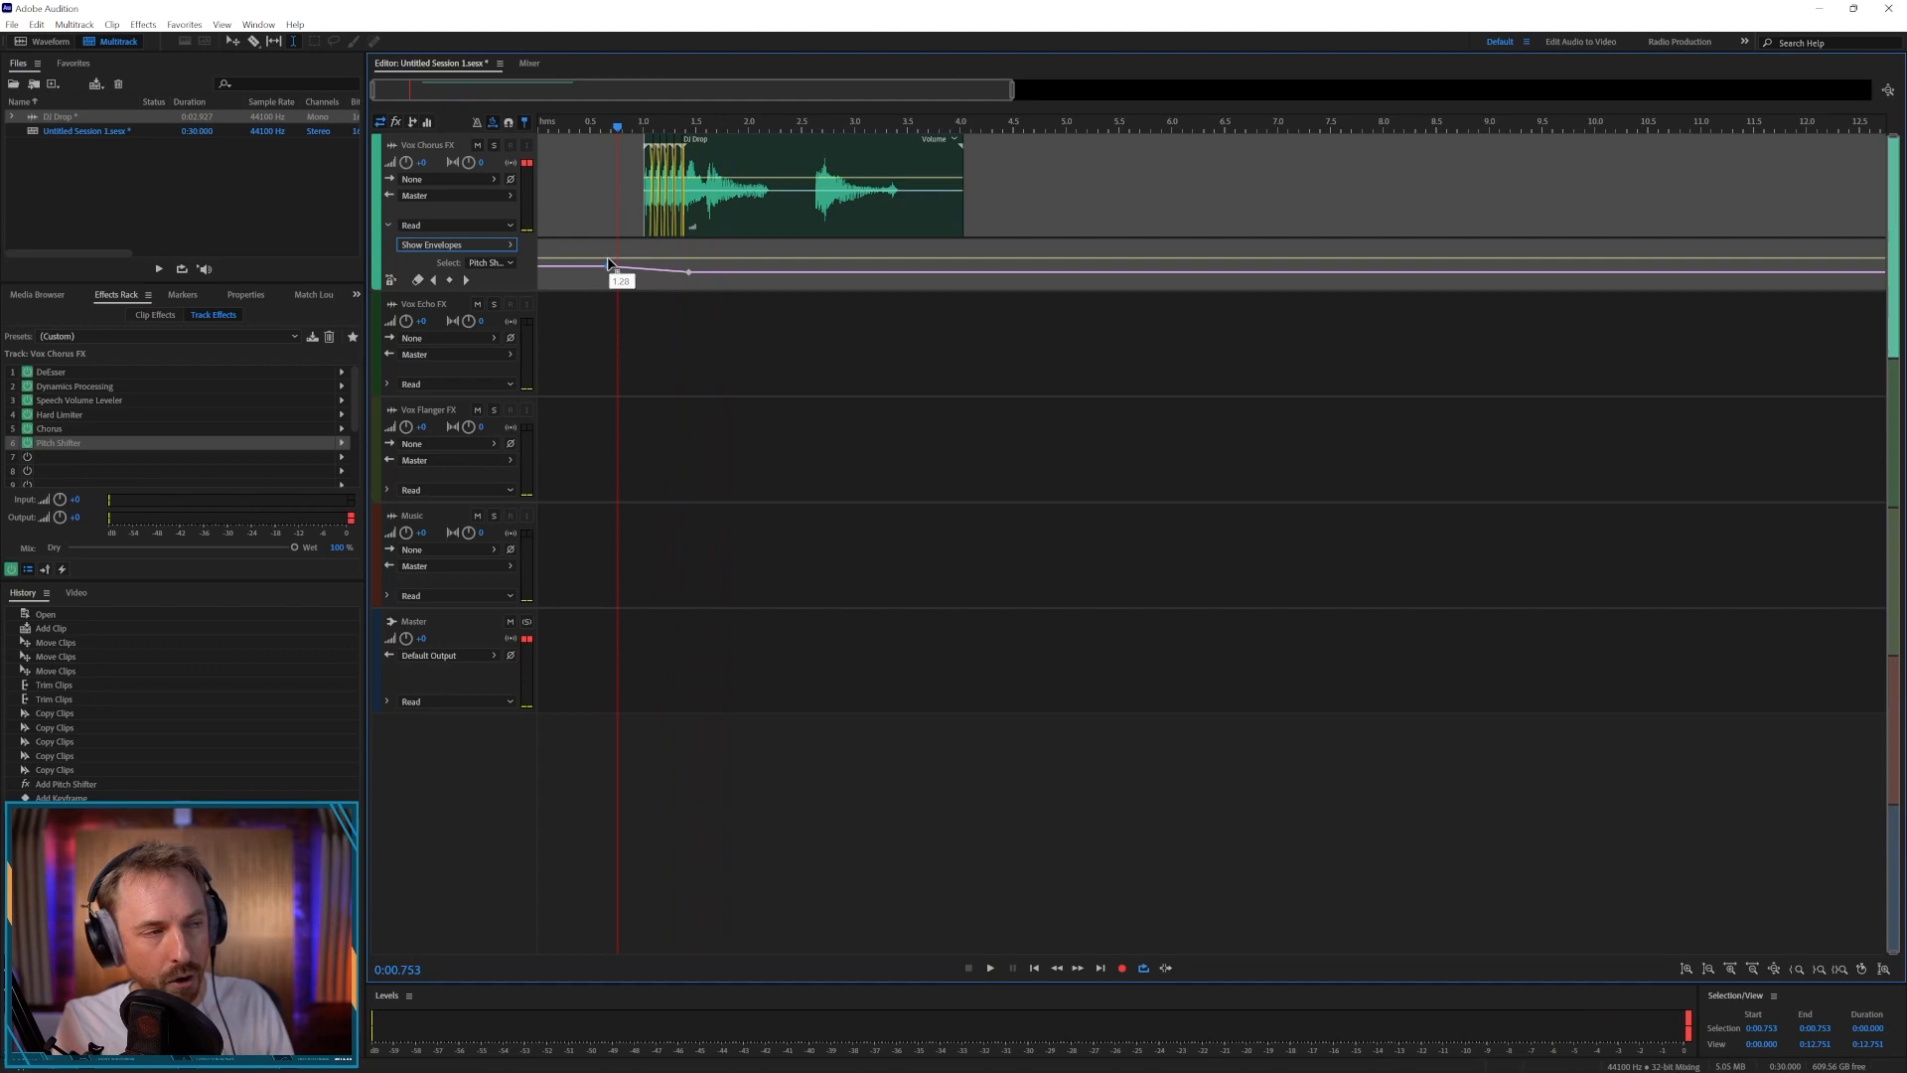
pyautogui.click(990, 966)
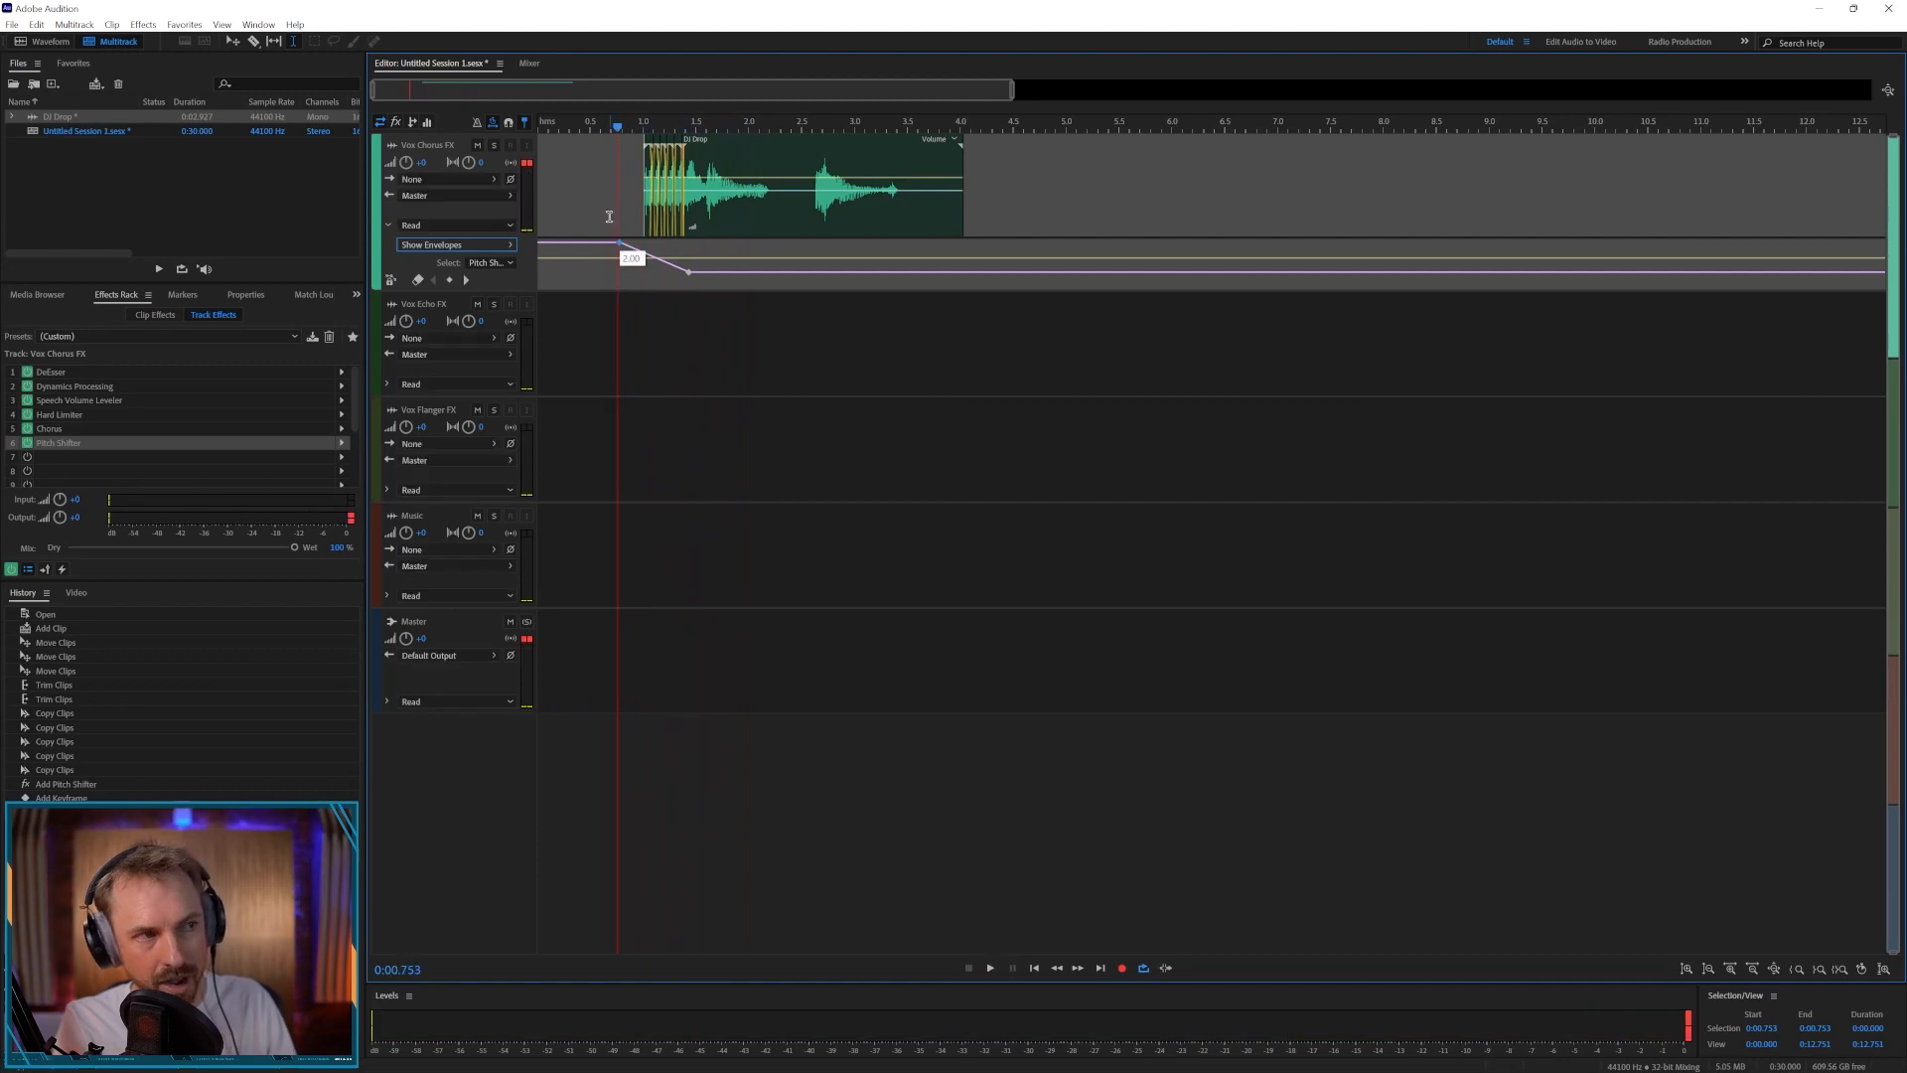
pyautogui.click(989, 966)
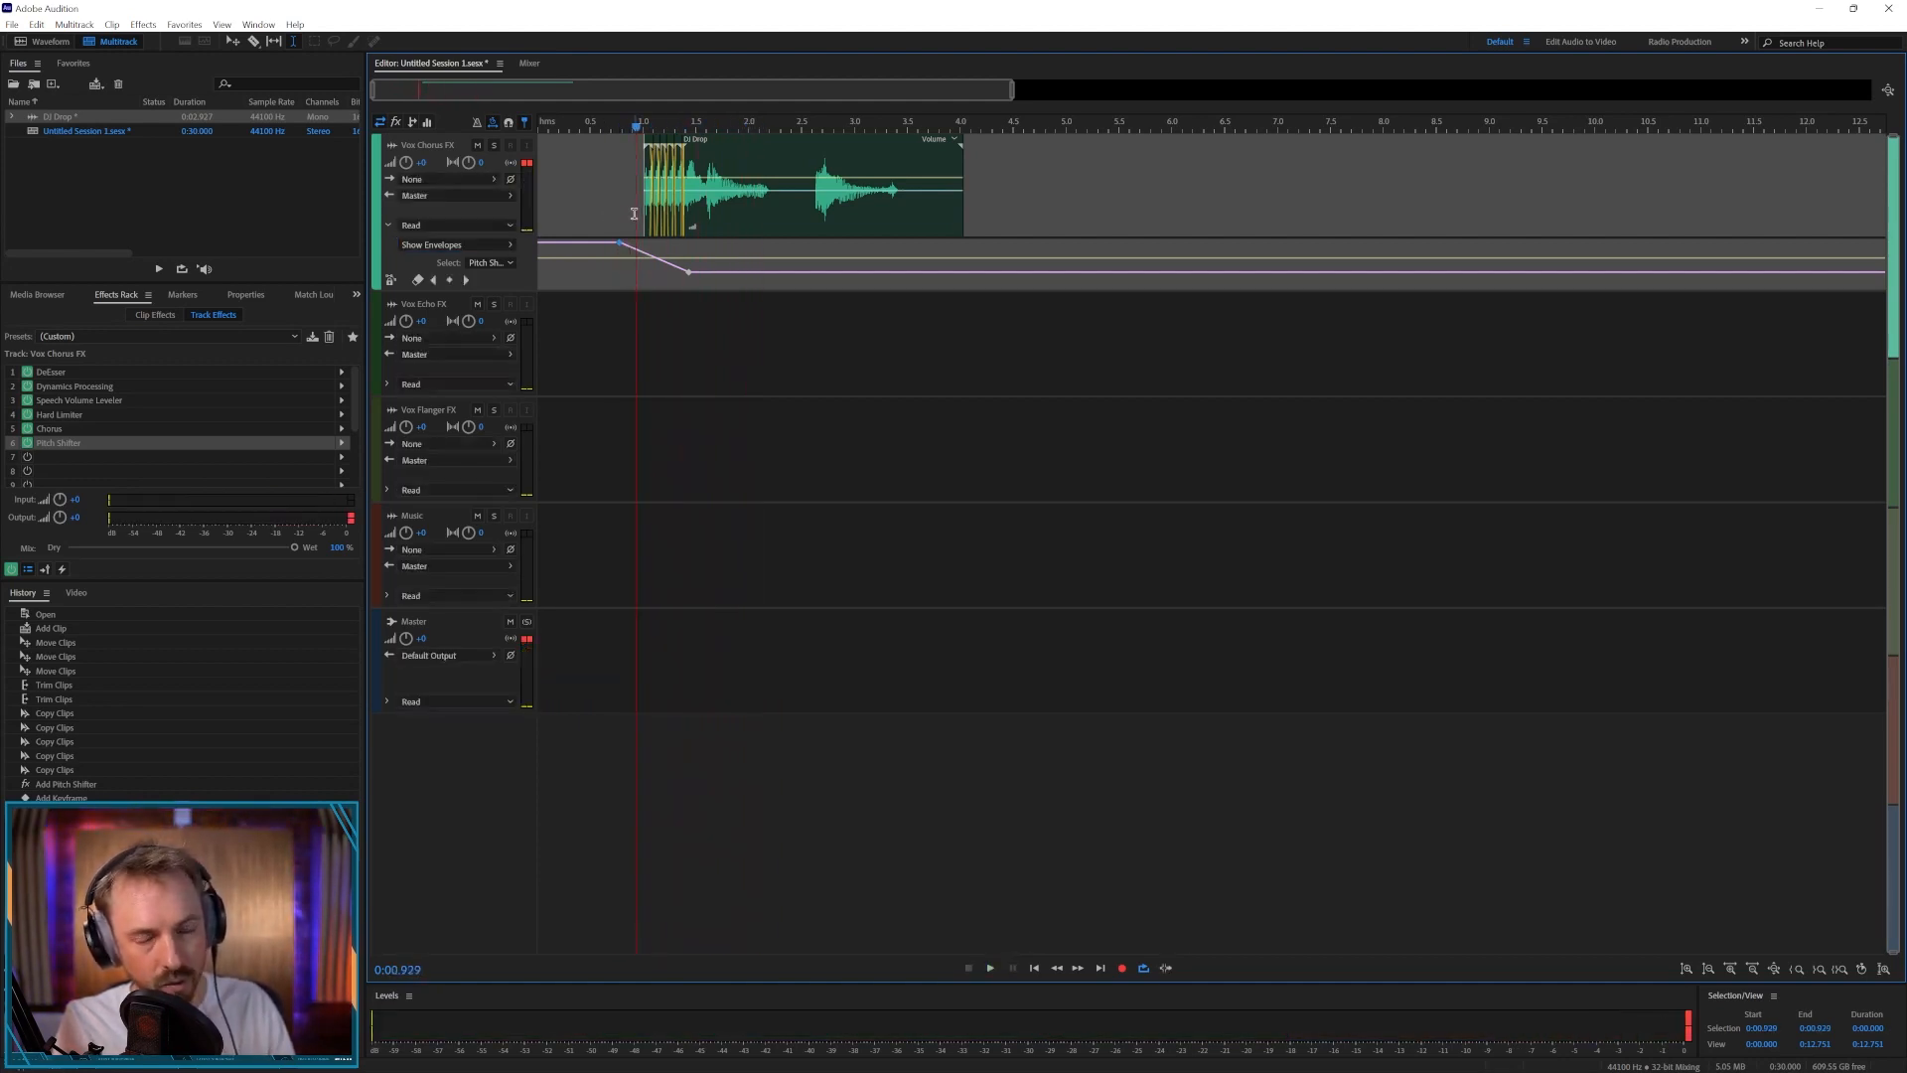
pyautogui.click(988, 967)
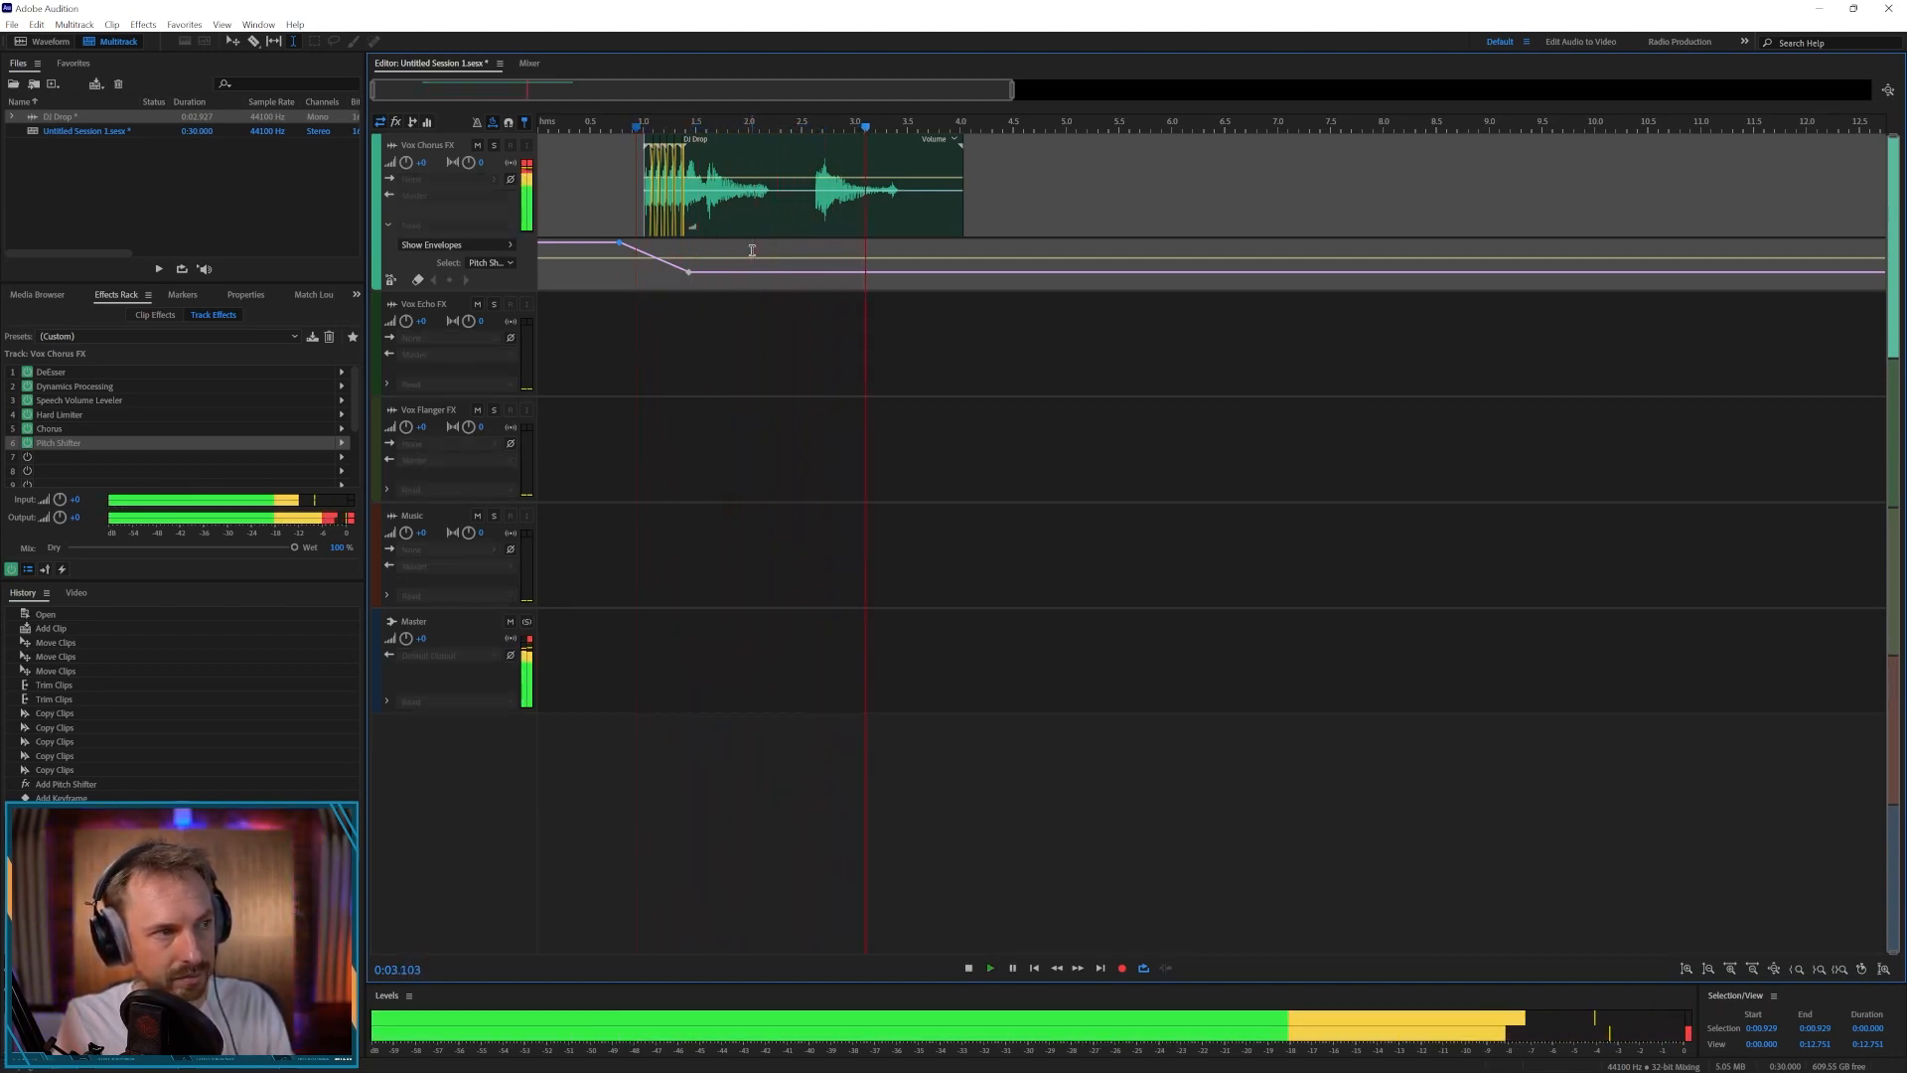
pyautogui.click(968, 966)
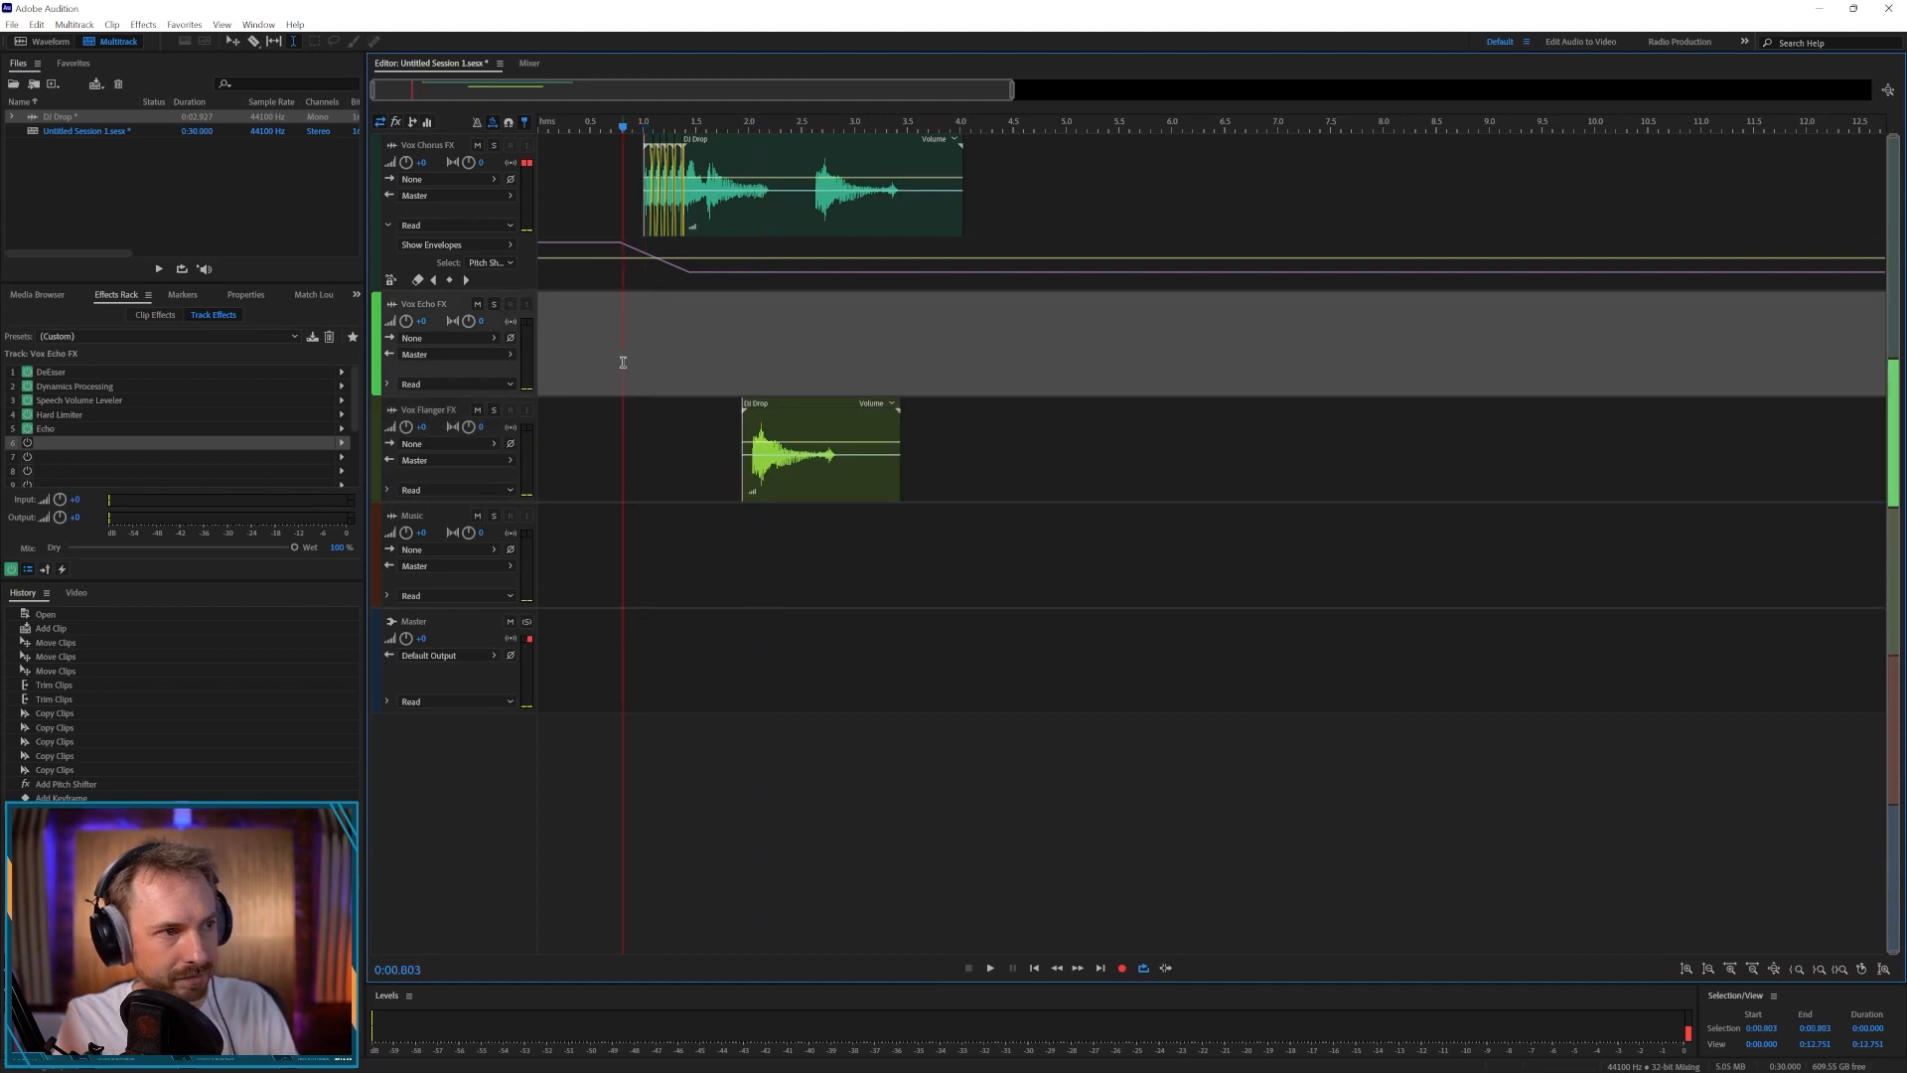
# - Lower the flanger vocal copy's gain and bring the Vox Flanger FX track volume to -7.5, previewing the result
pyautogui.click(989, 966)
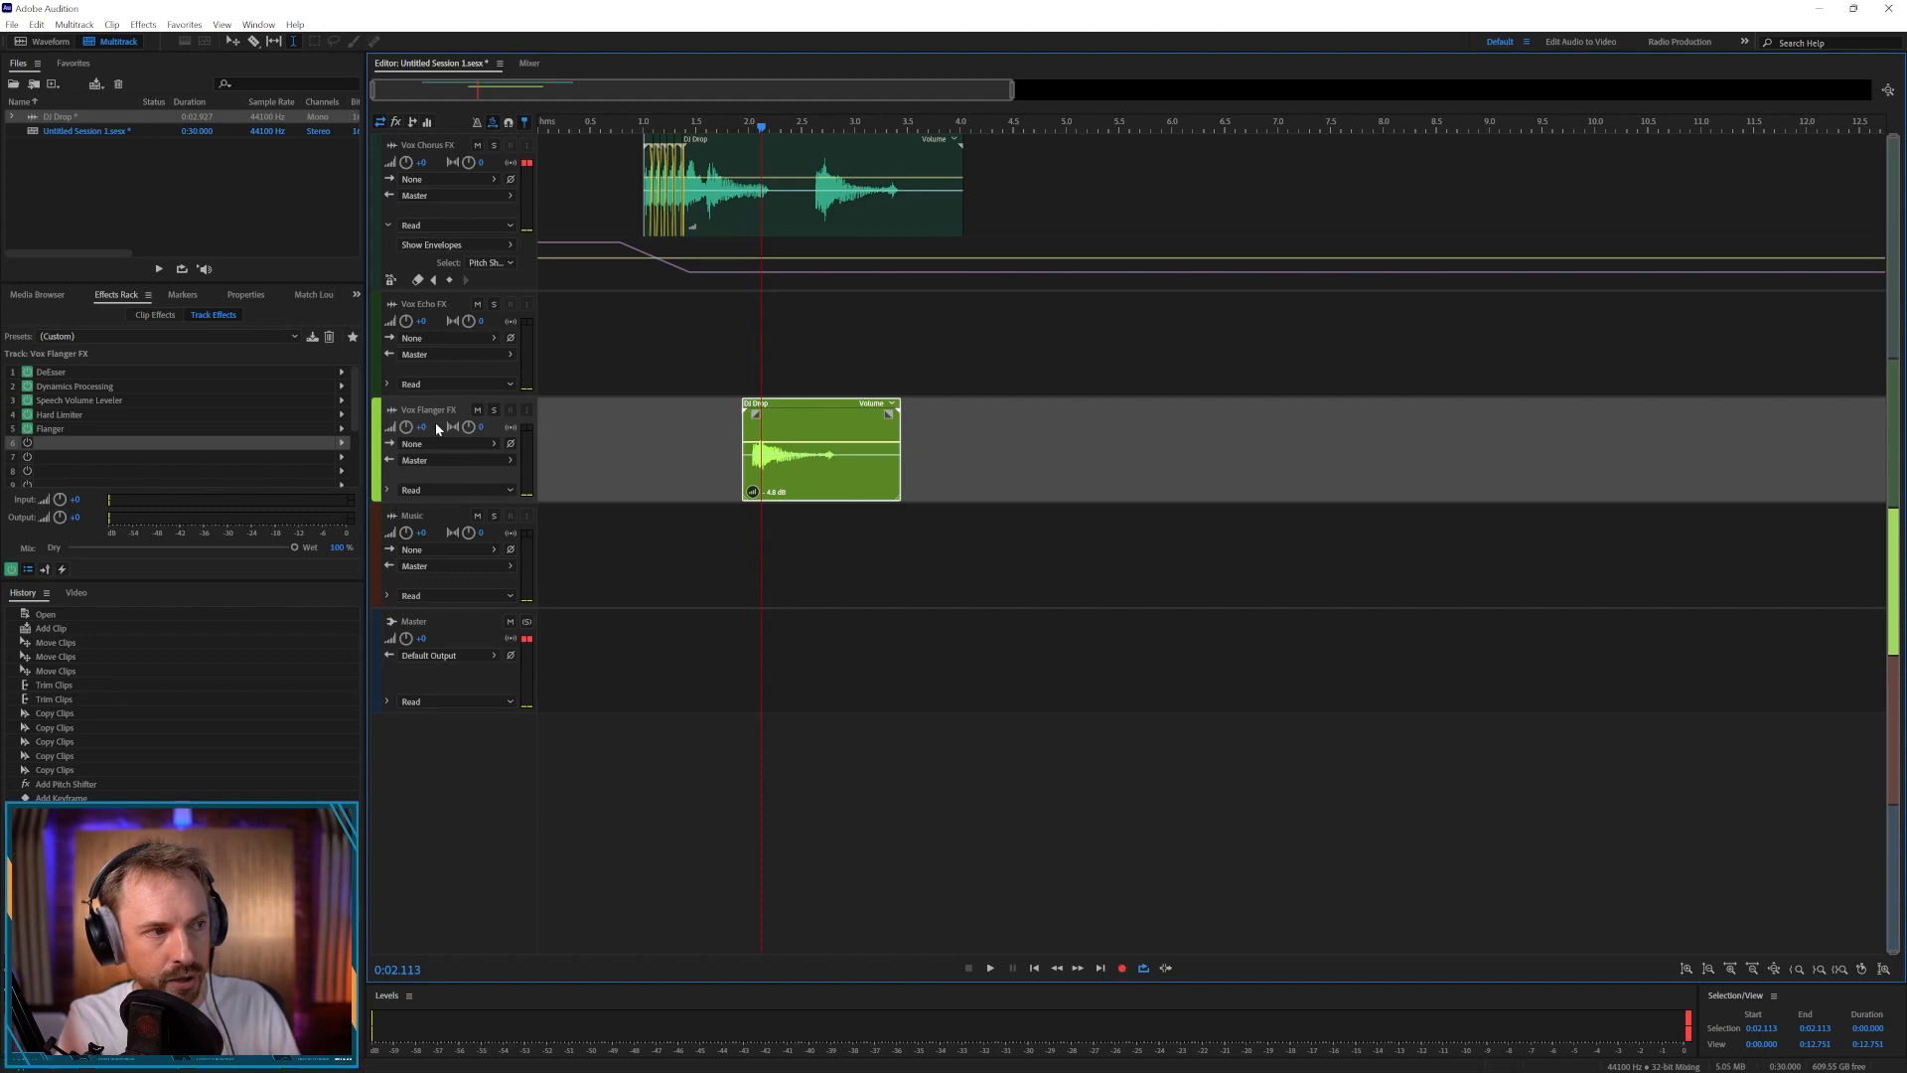
pyautogui.click(990, 966)
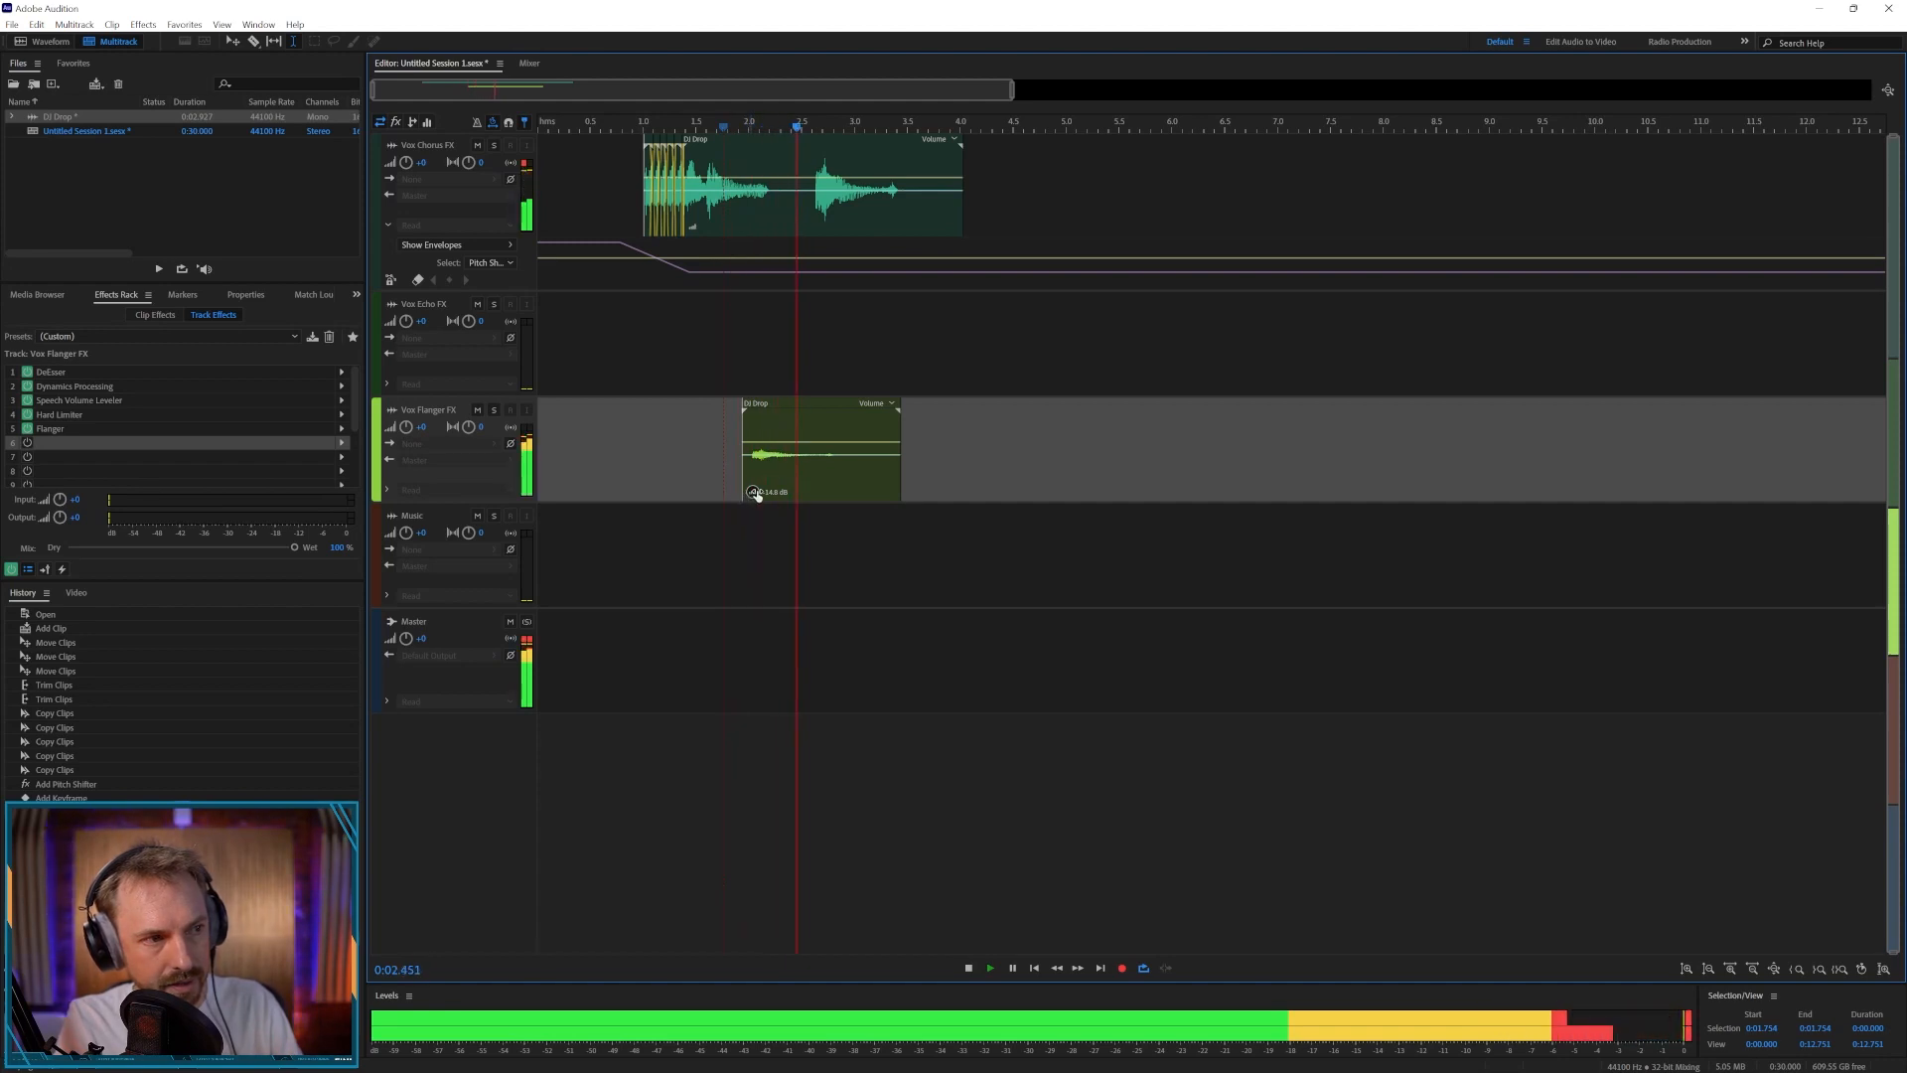
pyautogui.click(967, 967)
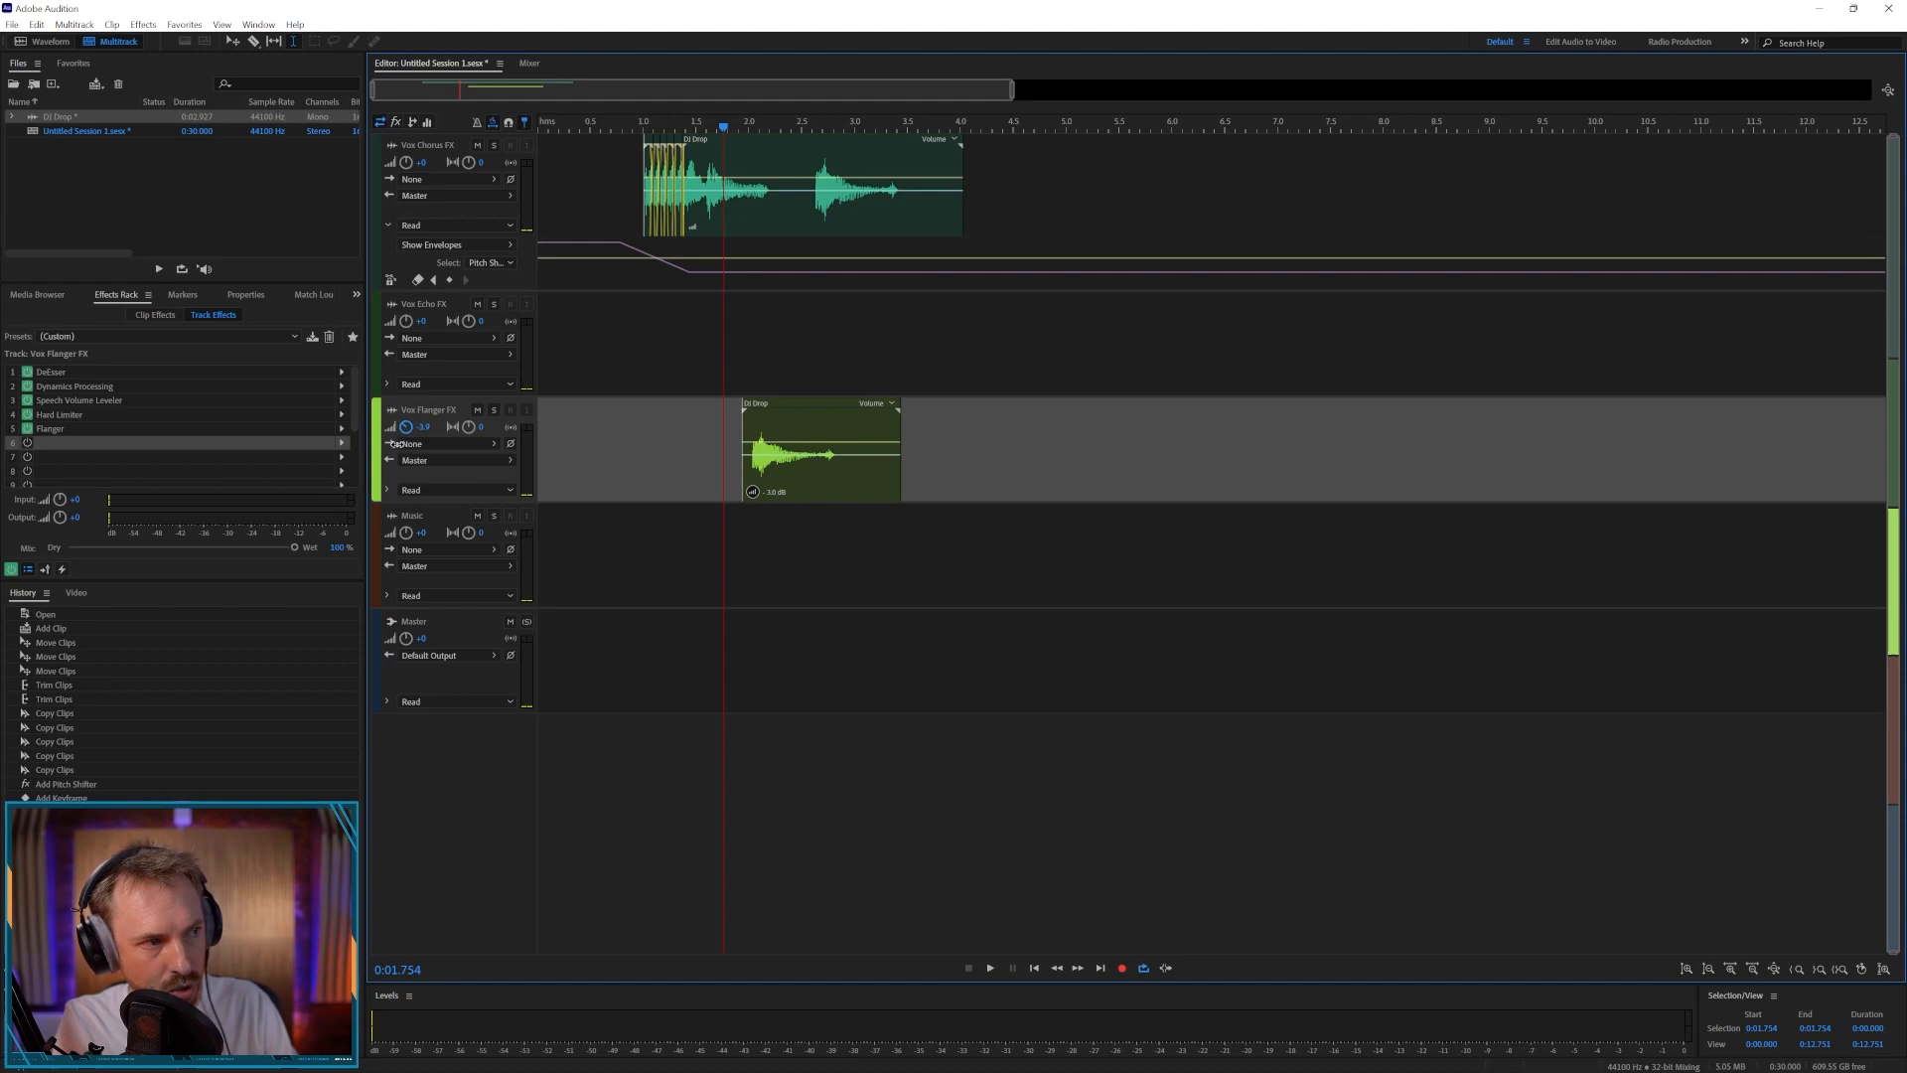
pyautogui.click(989, 966)
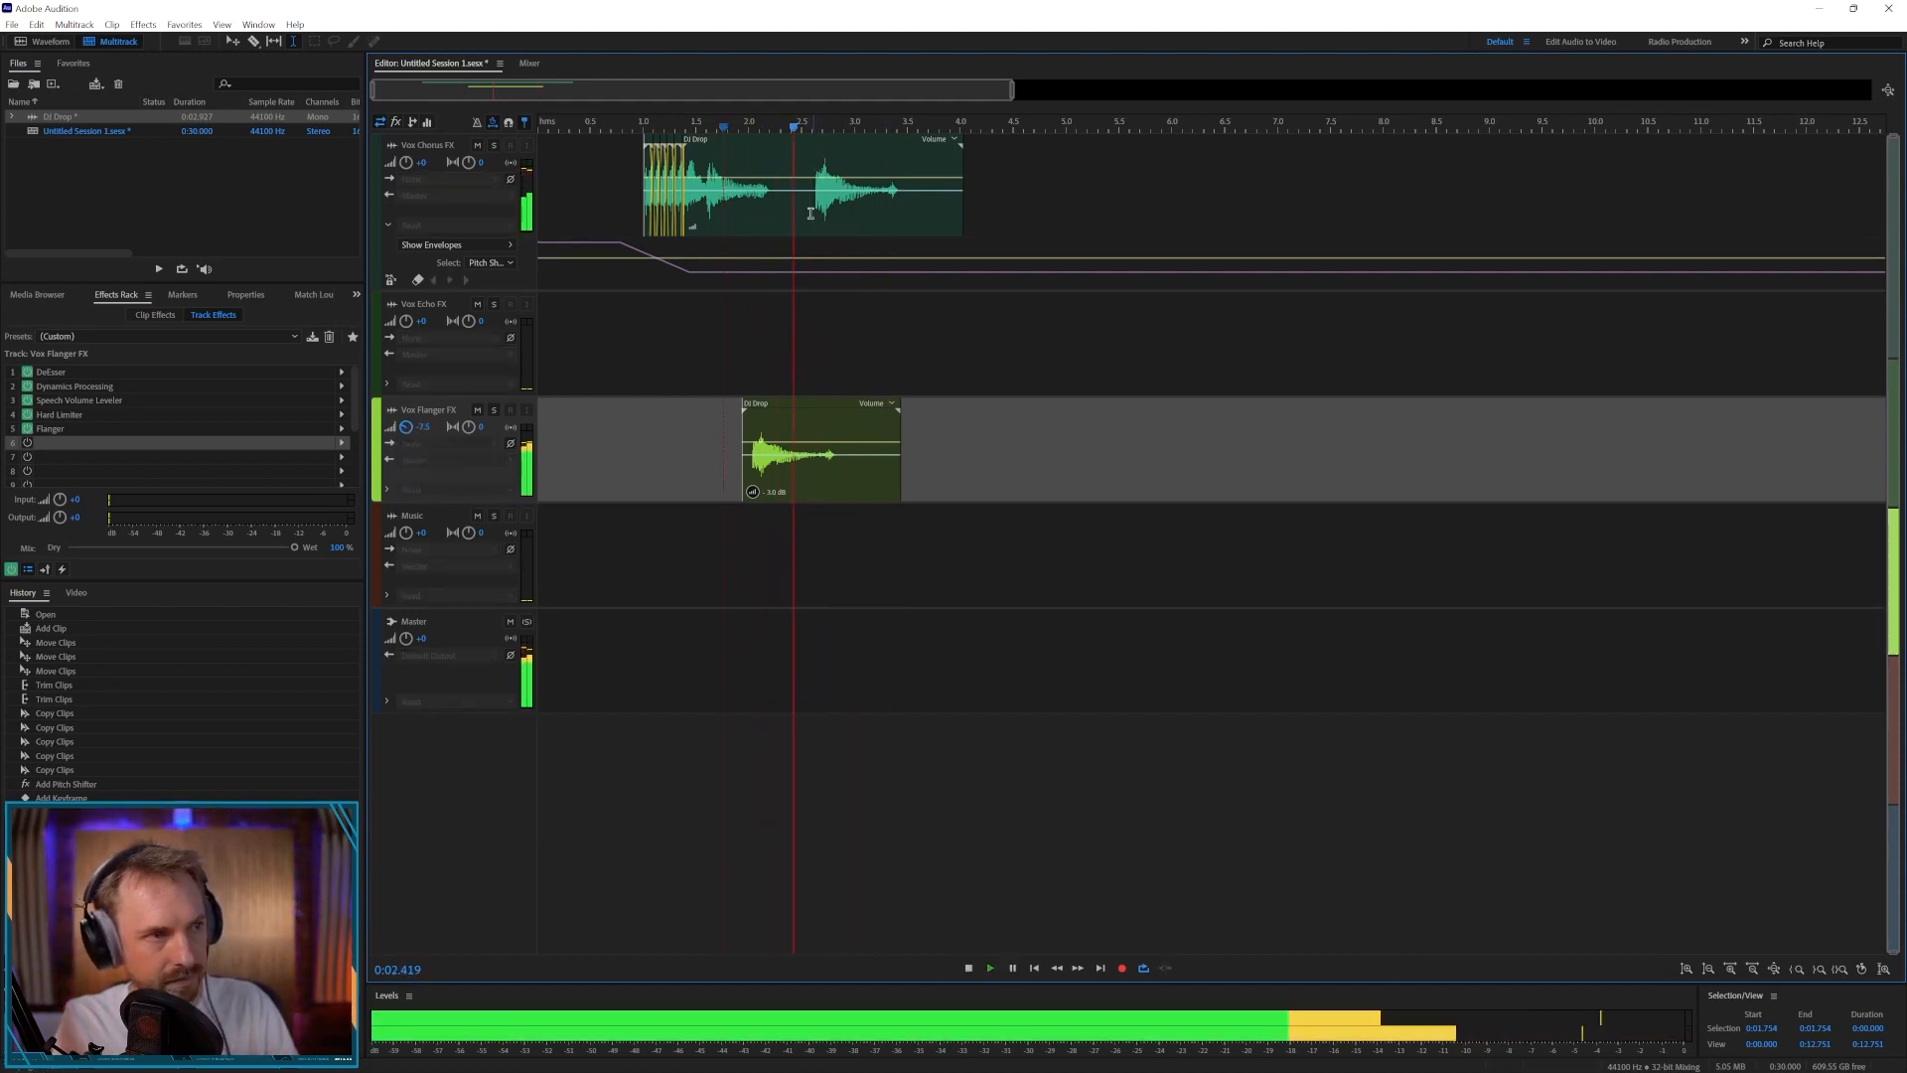
pyautogui.click(969, 967)
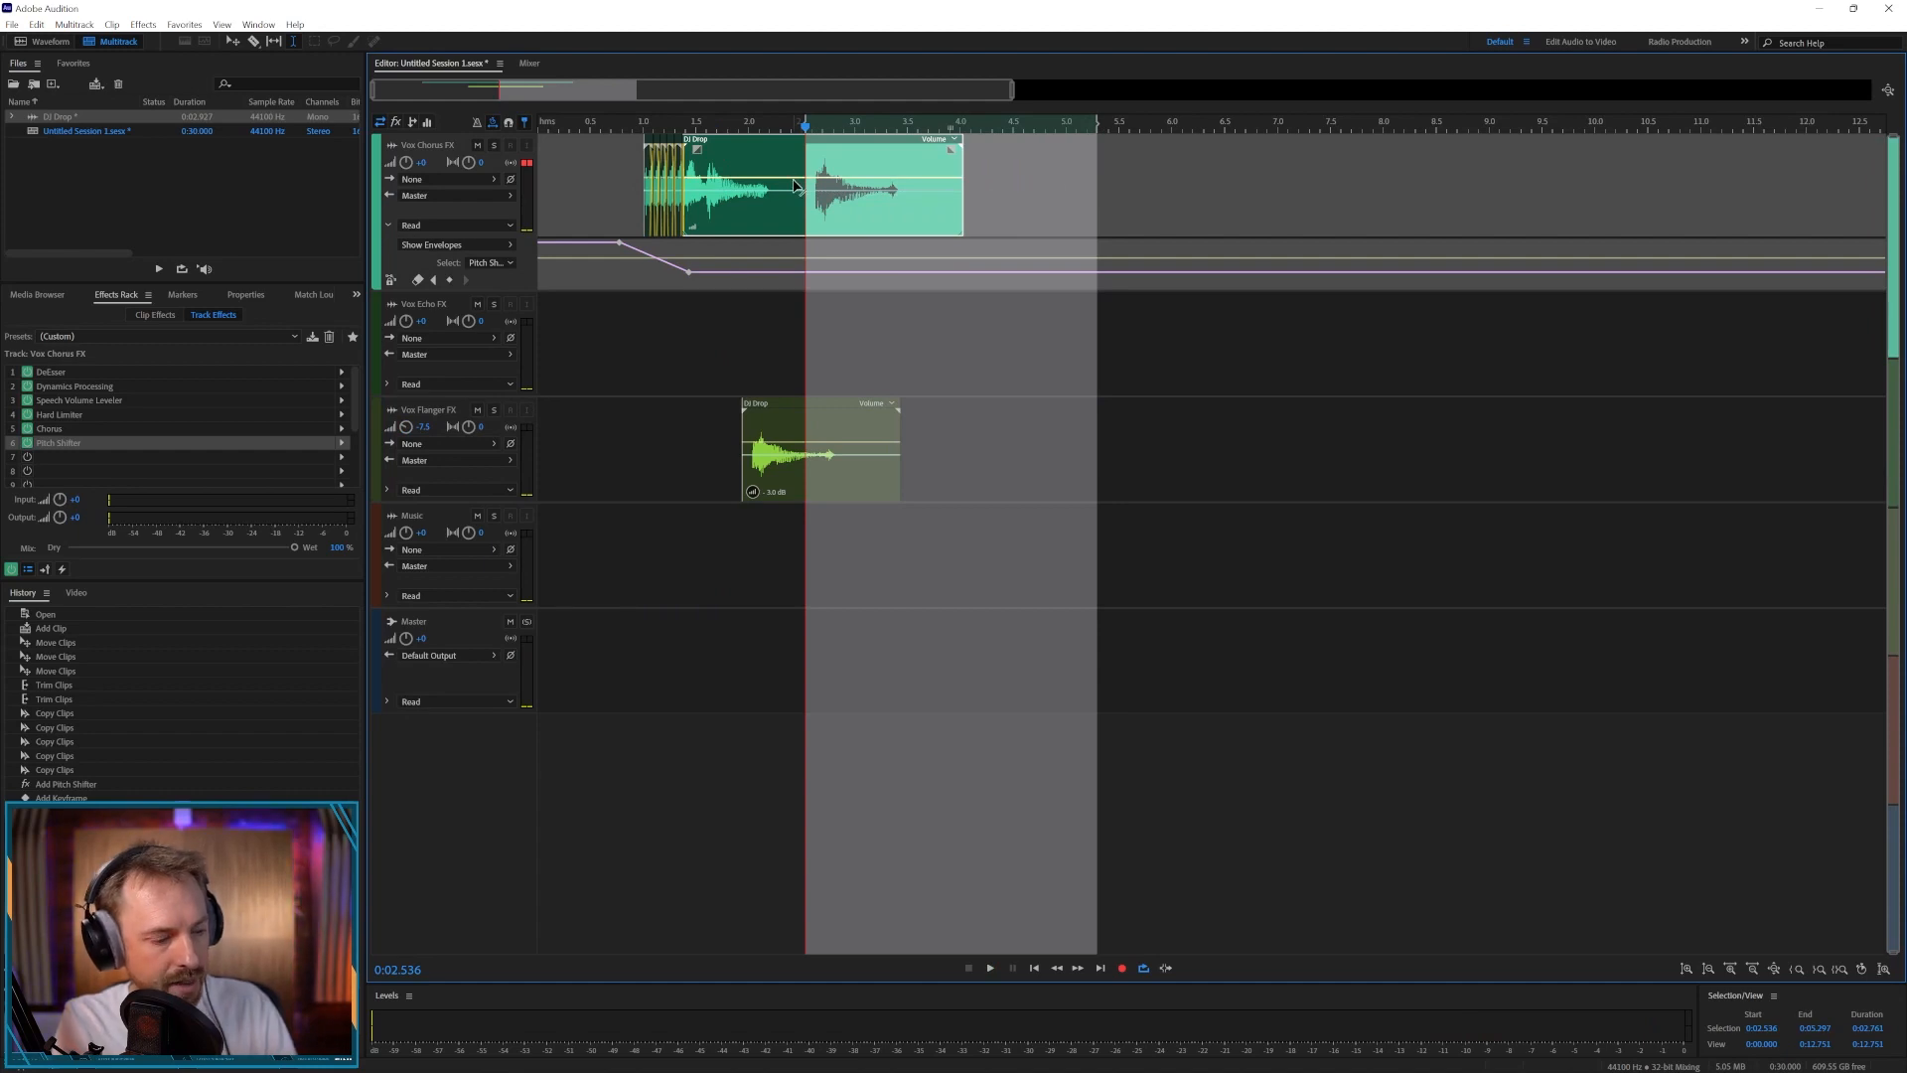
pyautogui.moveTo(835, 146)
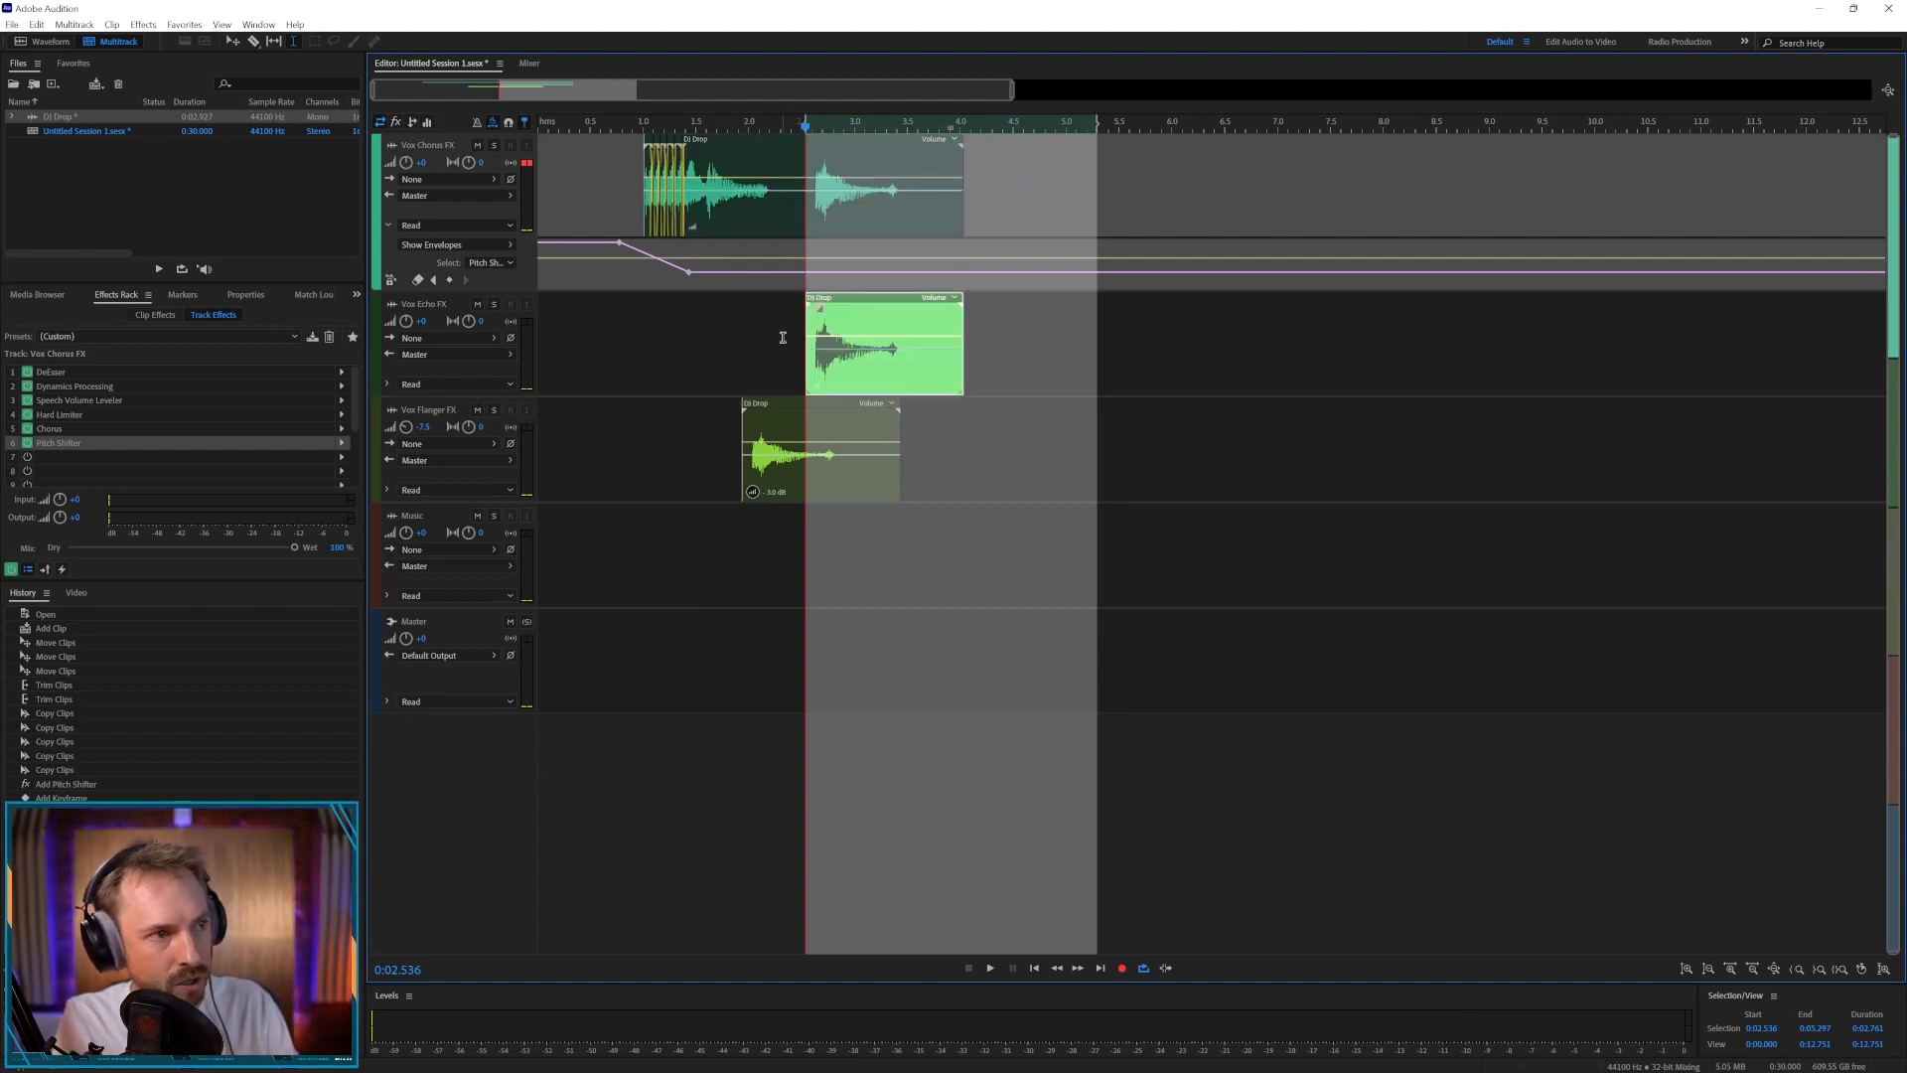
# - Preview the vocal's later part copied onto the Vox Echo FX track and bring up the BREAKERS sound effects
pyautogui.click(989, 966)
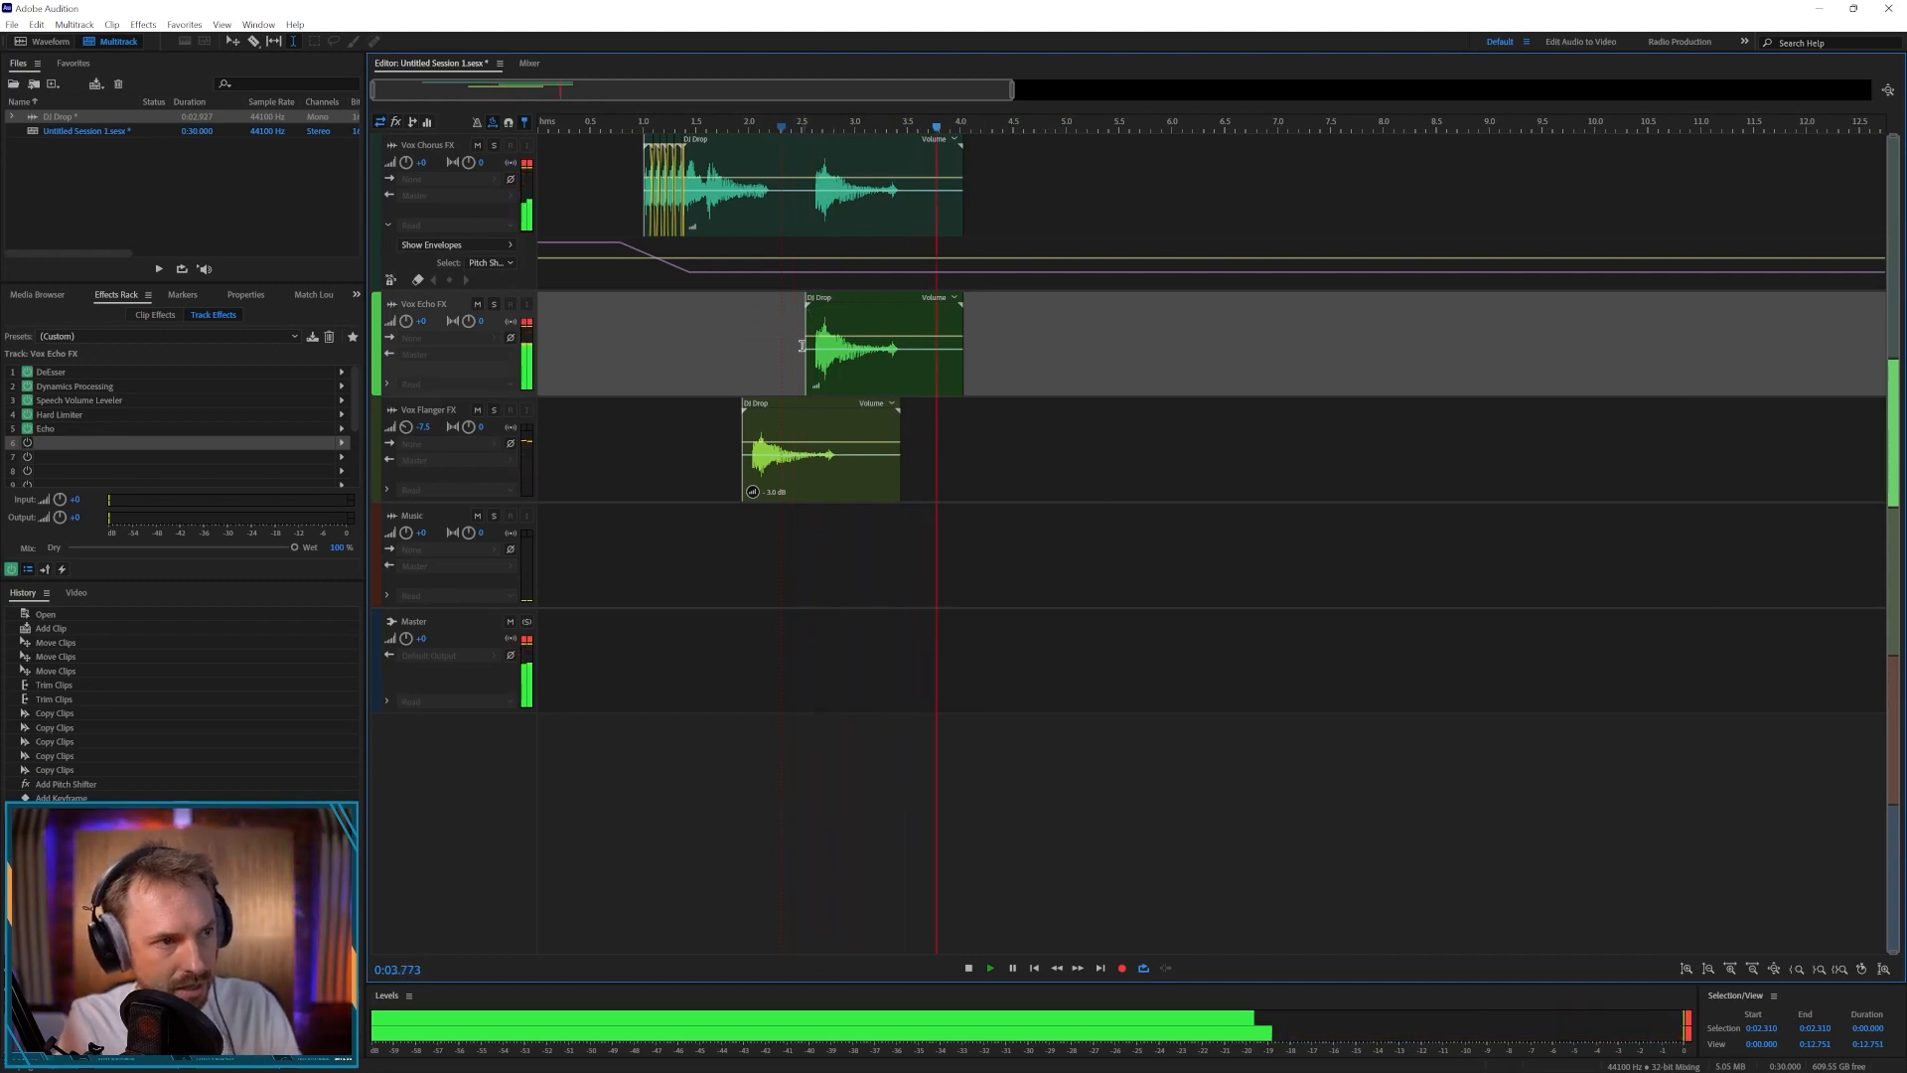
pyautogui.click(37, 294)
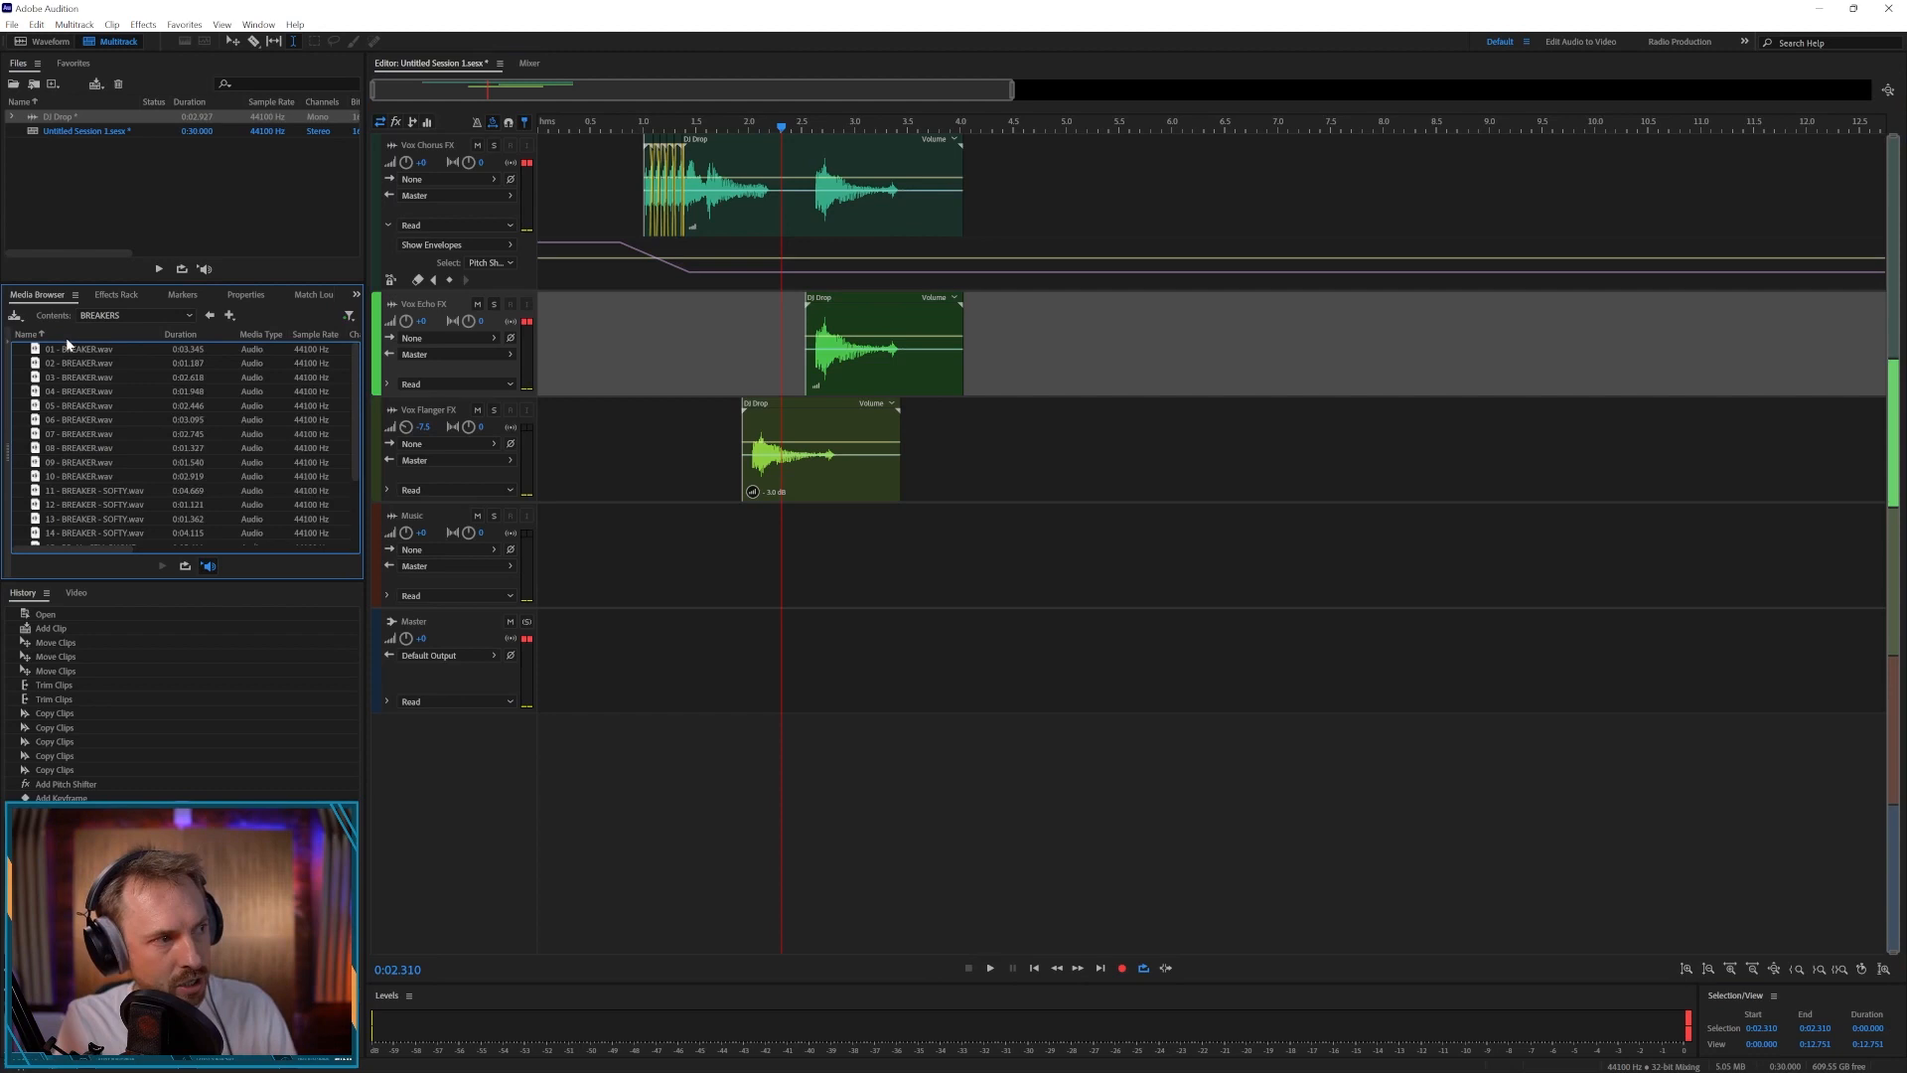
pyautogui.moveTo(75, 379)
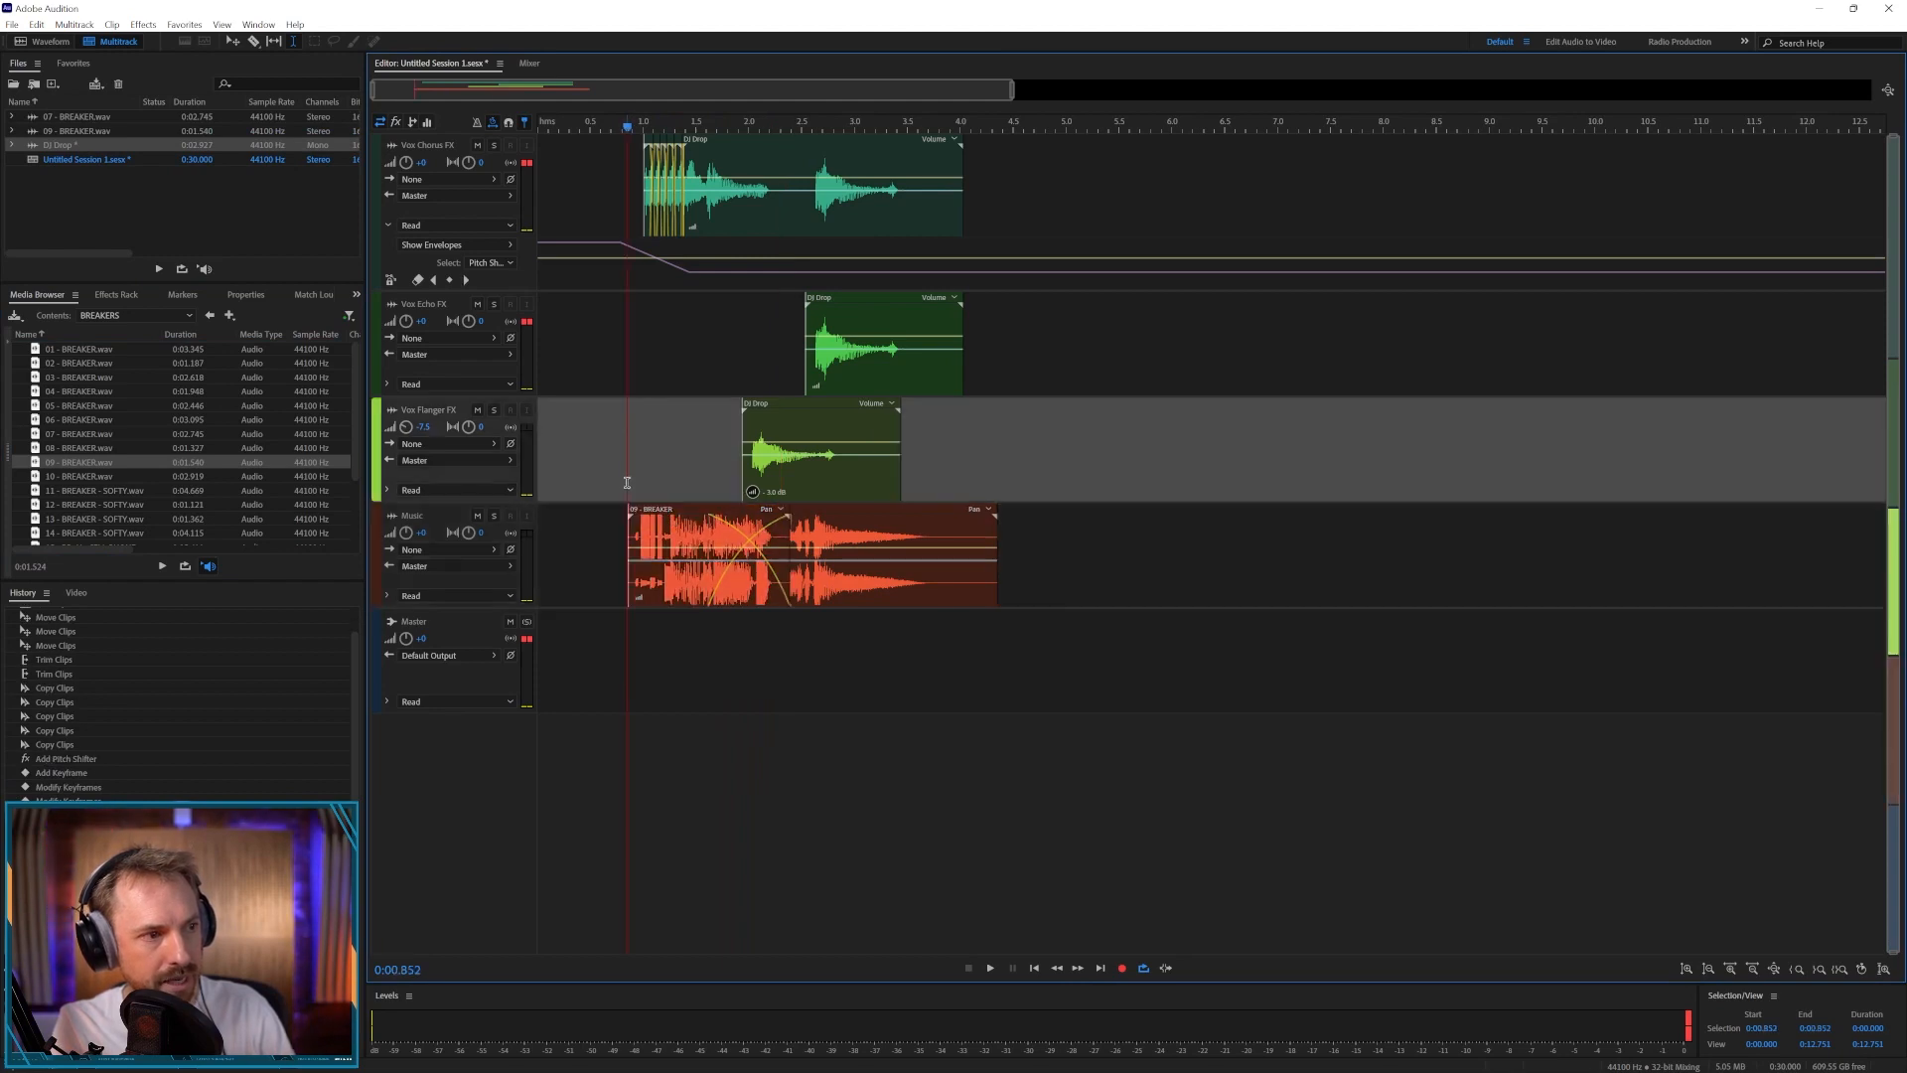
# - Place a BREAKER.wav on the Music track, nudge the flanger copy earlier and preview the arrangement
pyautogui.click(990, 966)
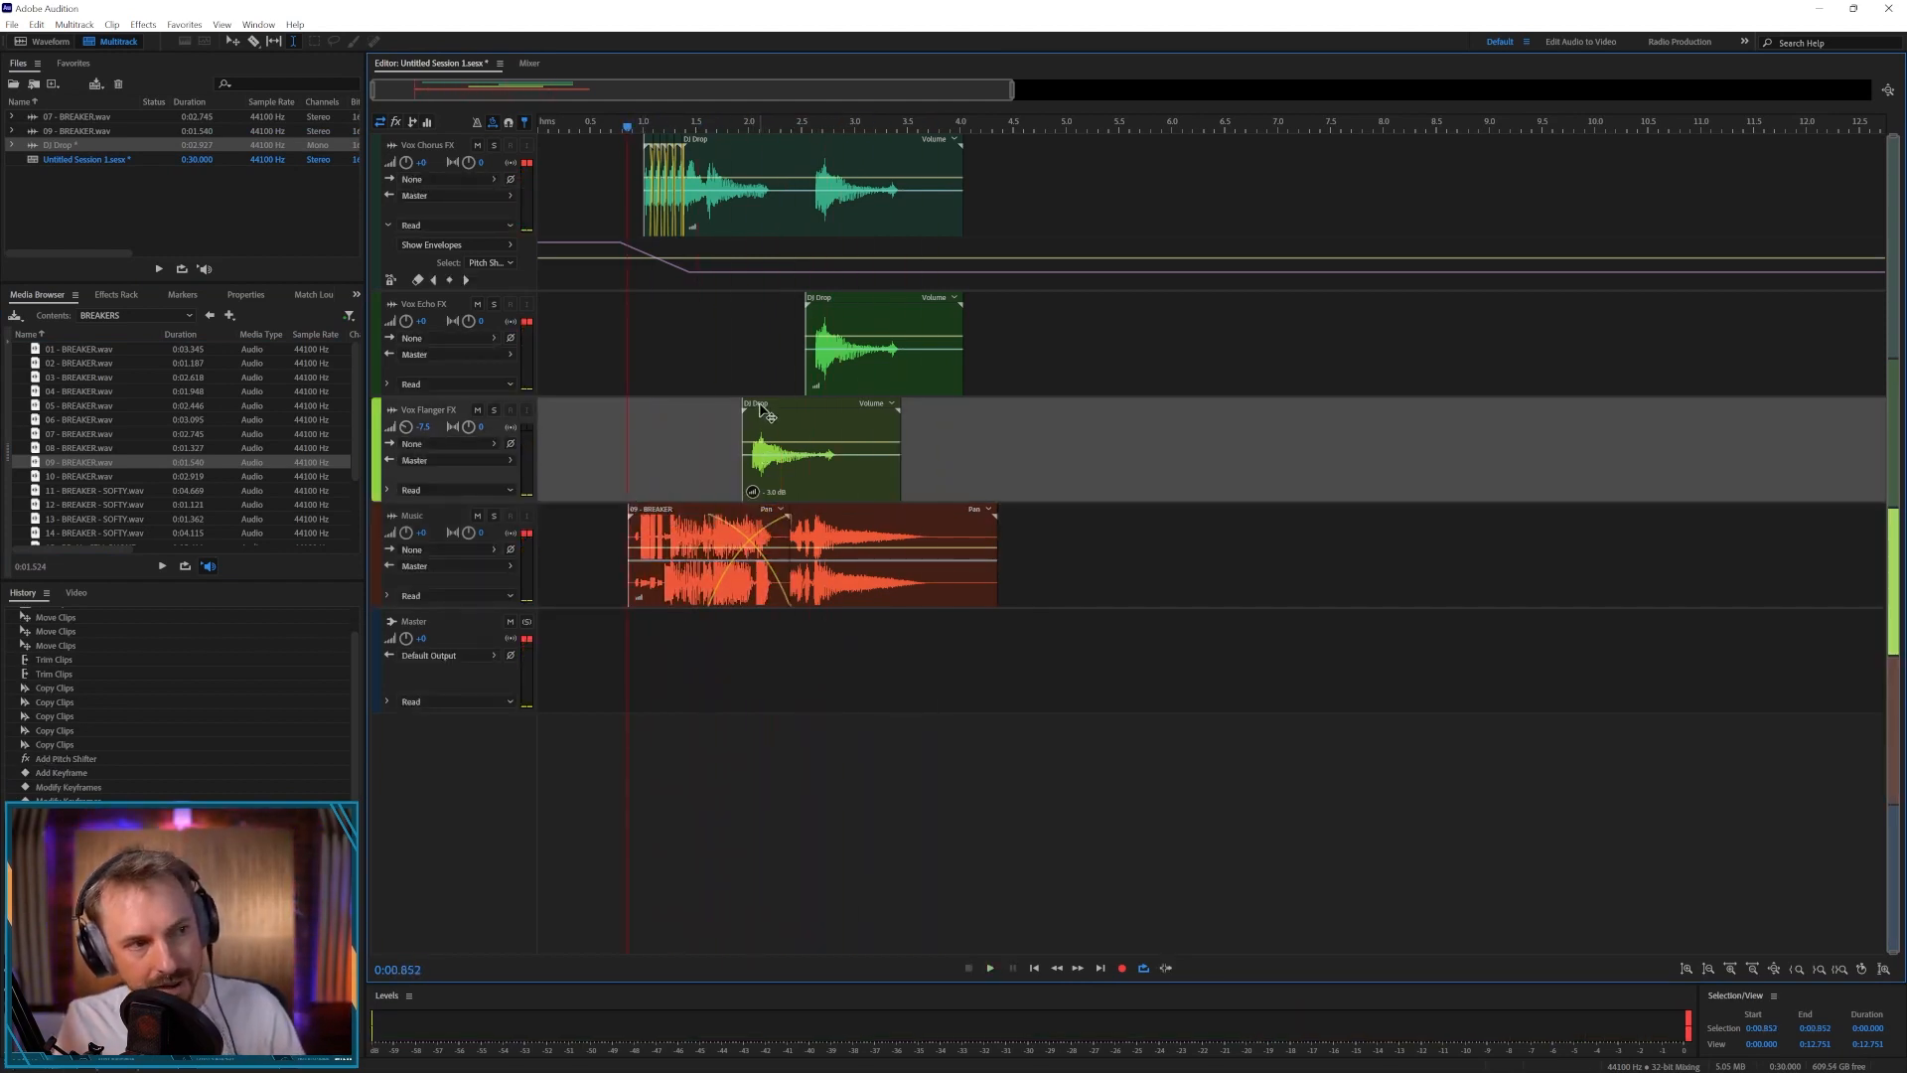
pyautogui.click(809, 450)
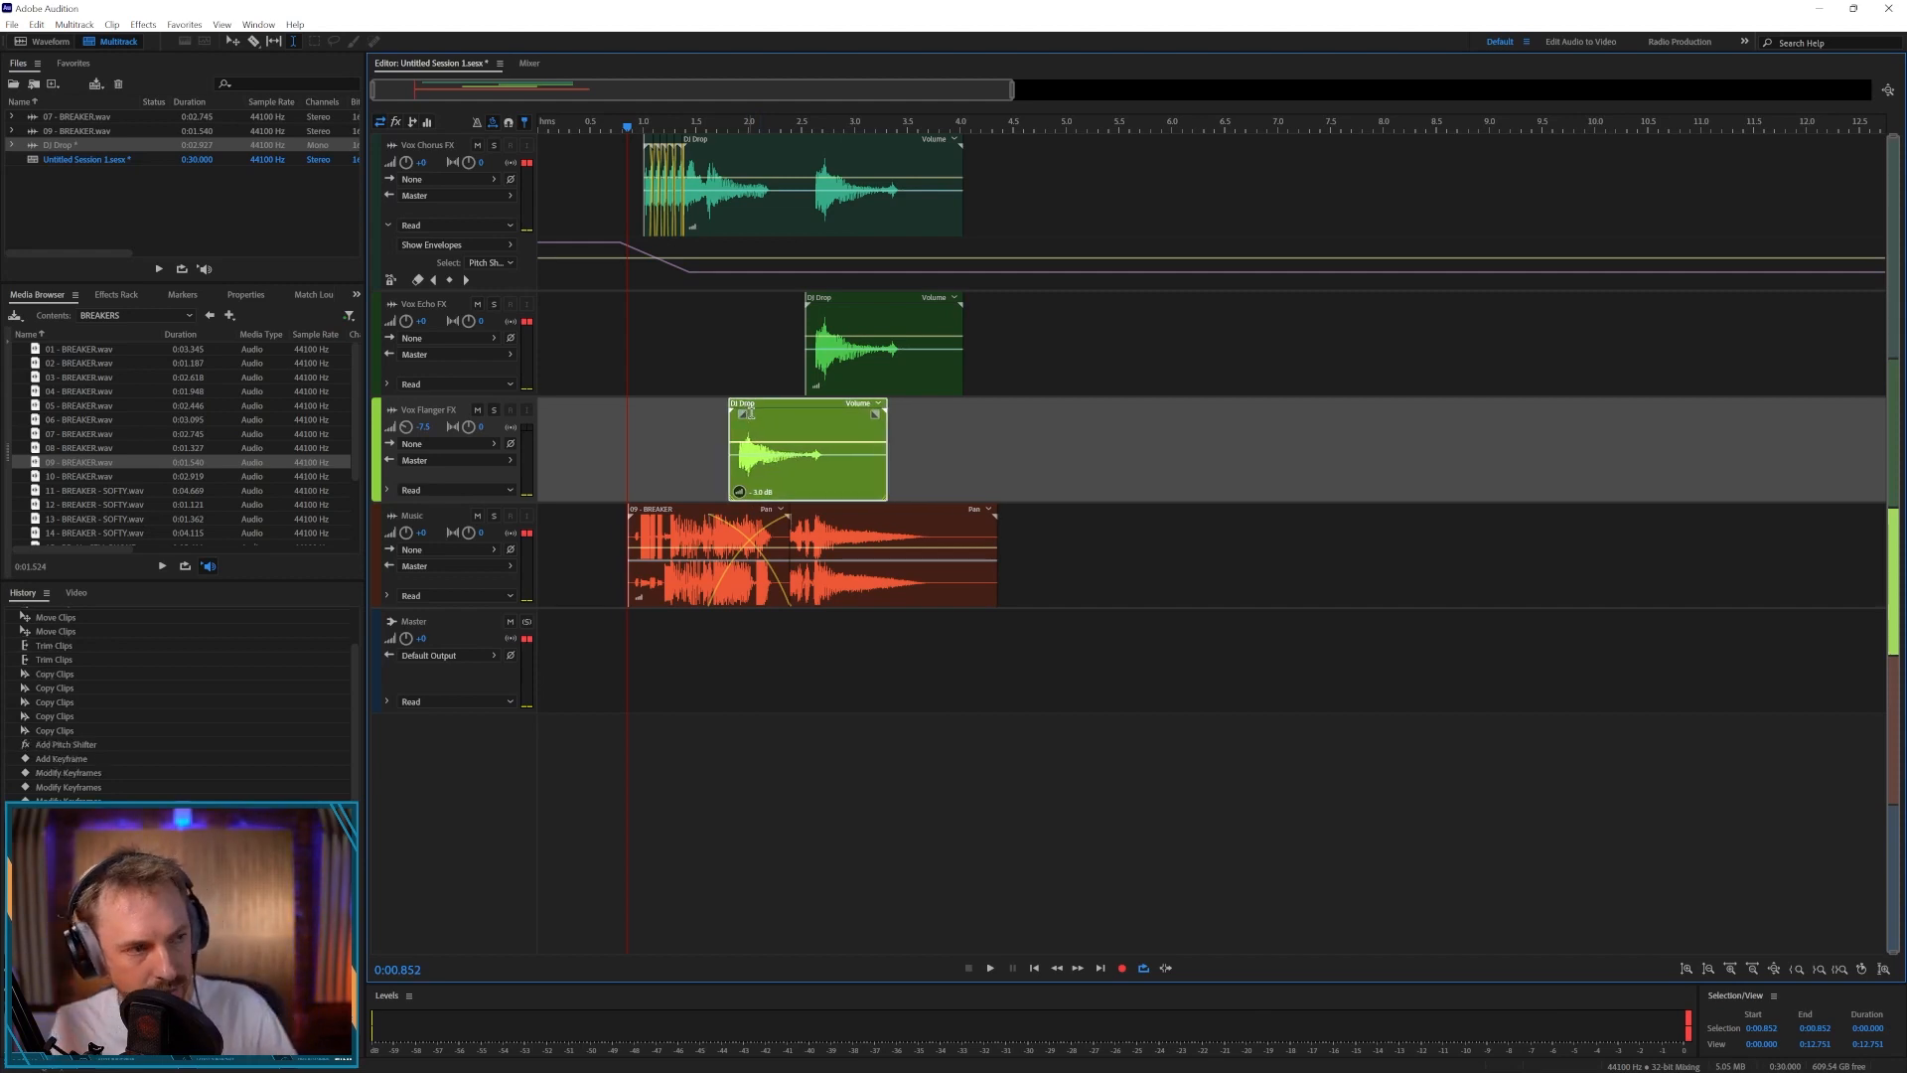
pyautogui.click(989, 966)
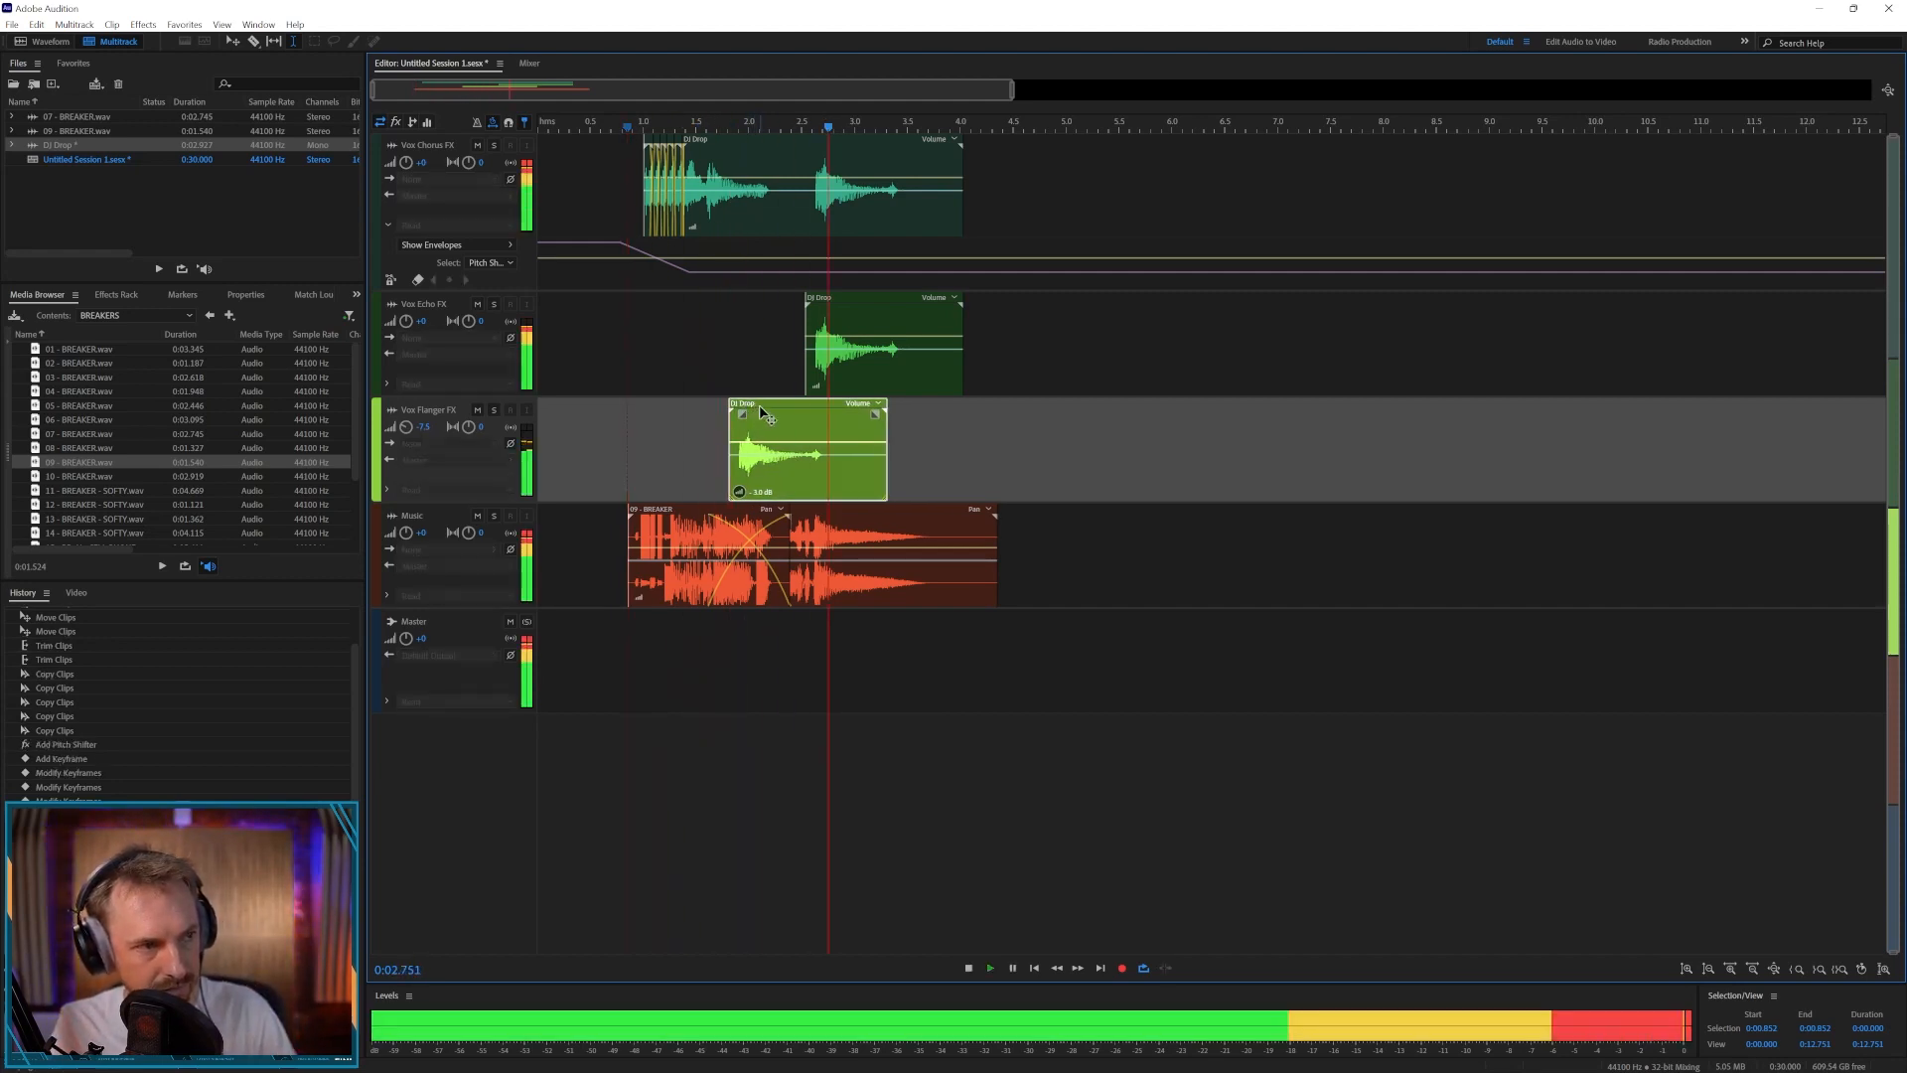
pyautogui.click(969, 966)
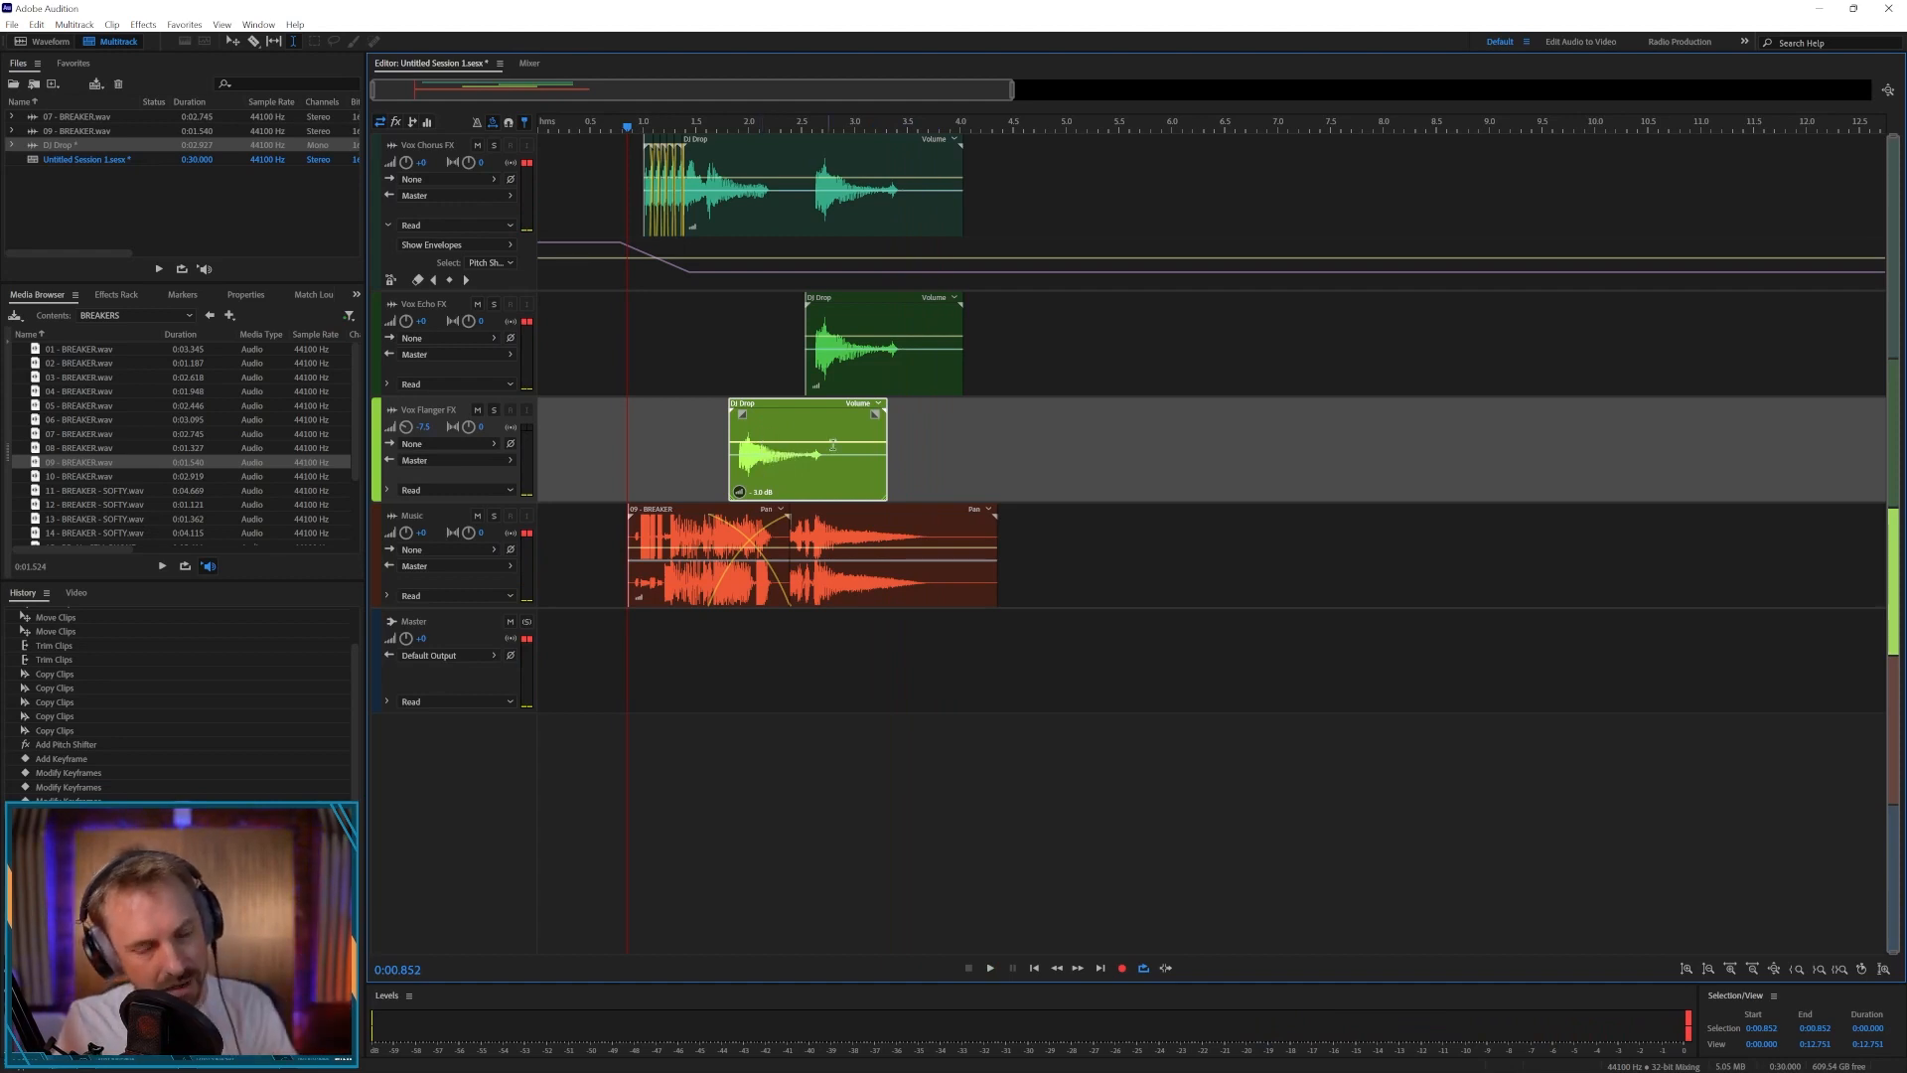
pyautogui.click(709, 466)
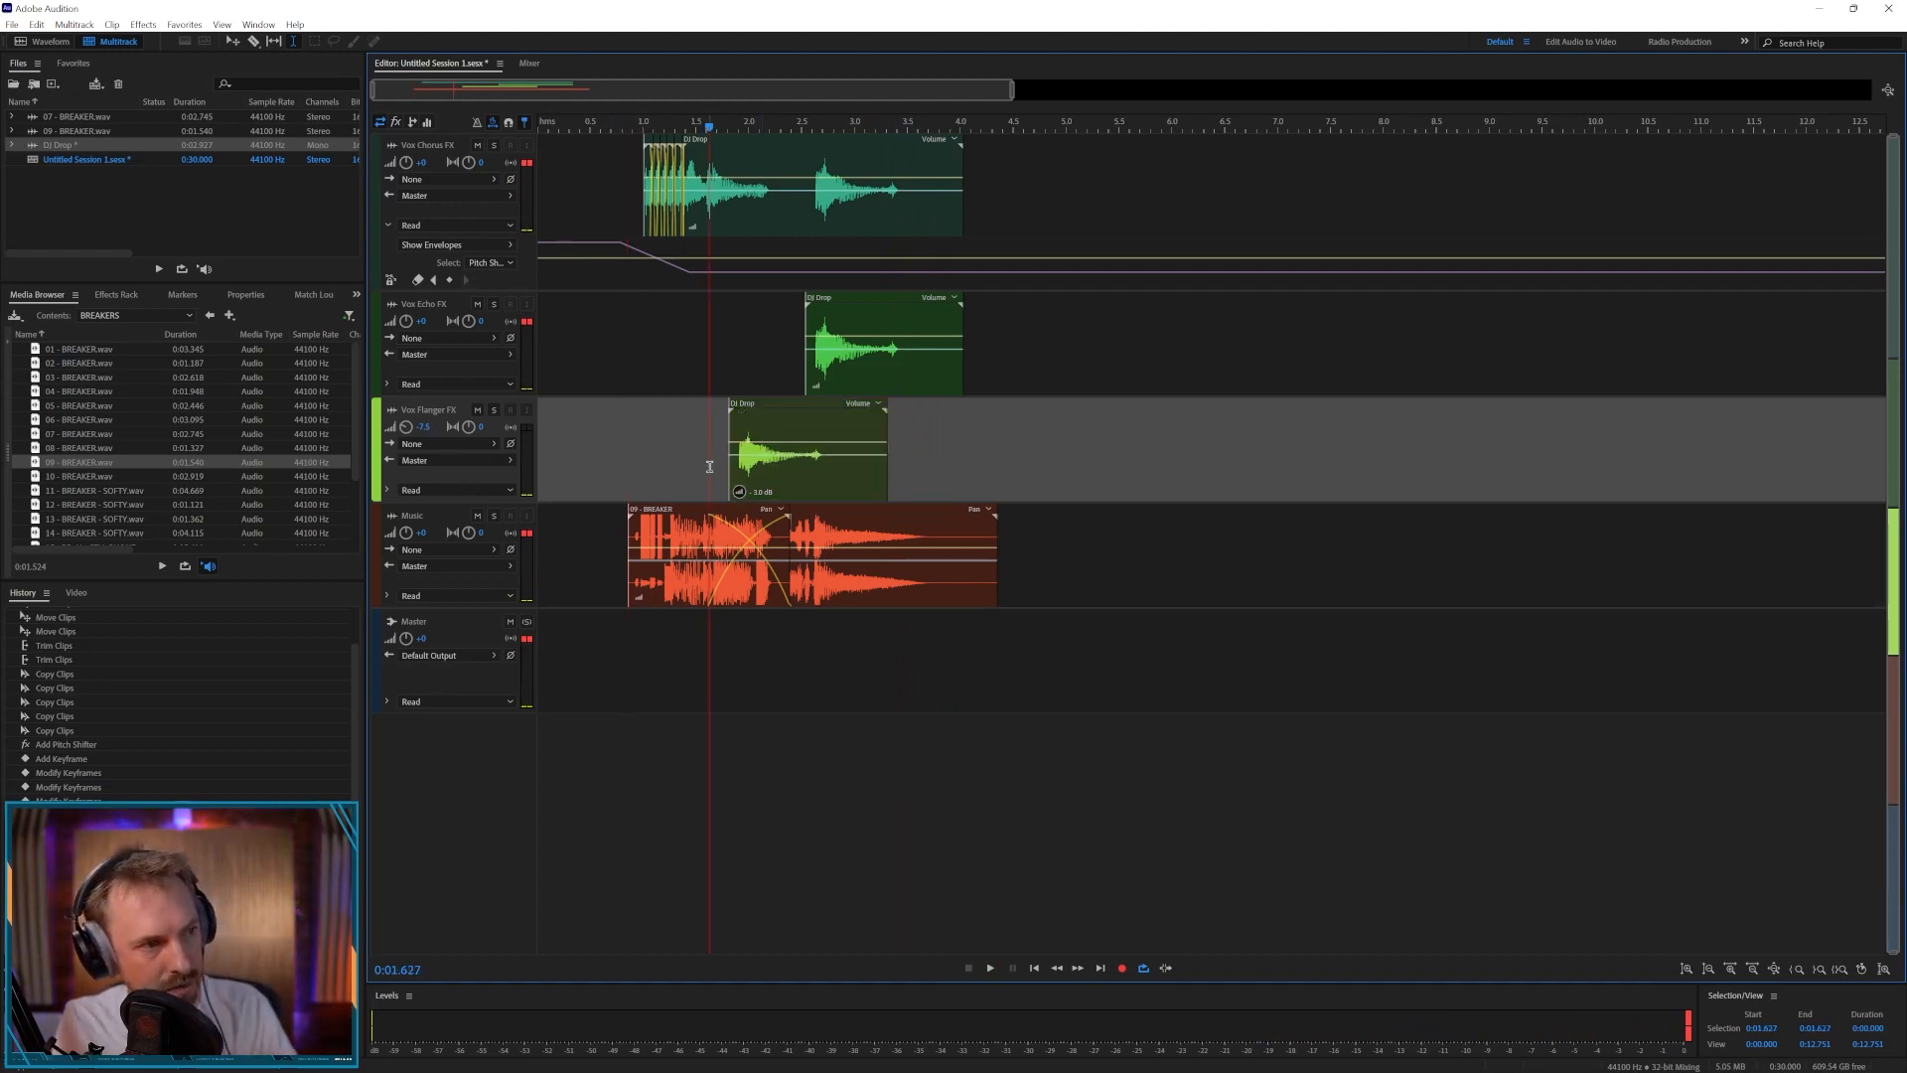
pyautogui.click(114, 294)
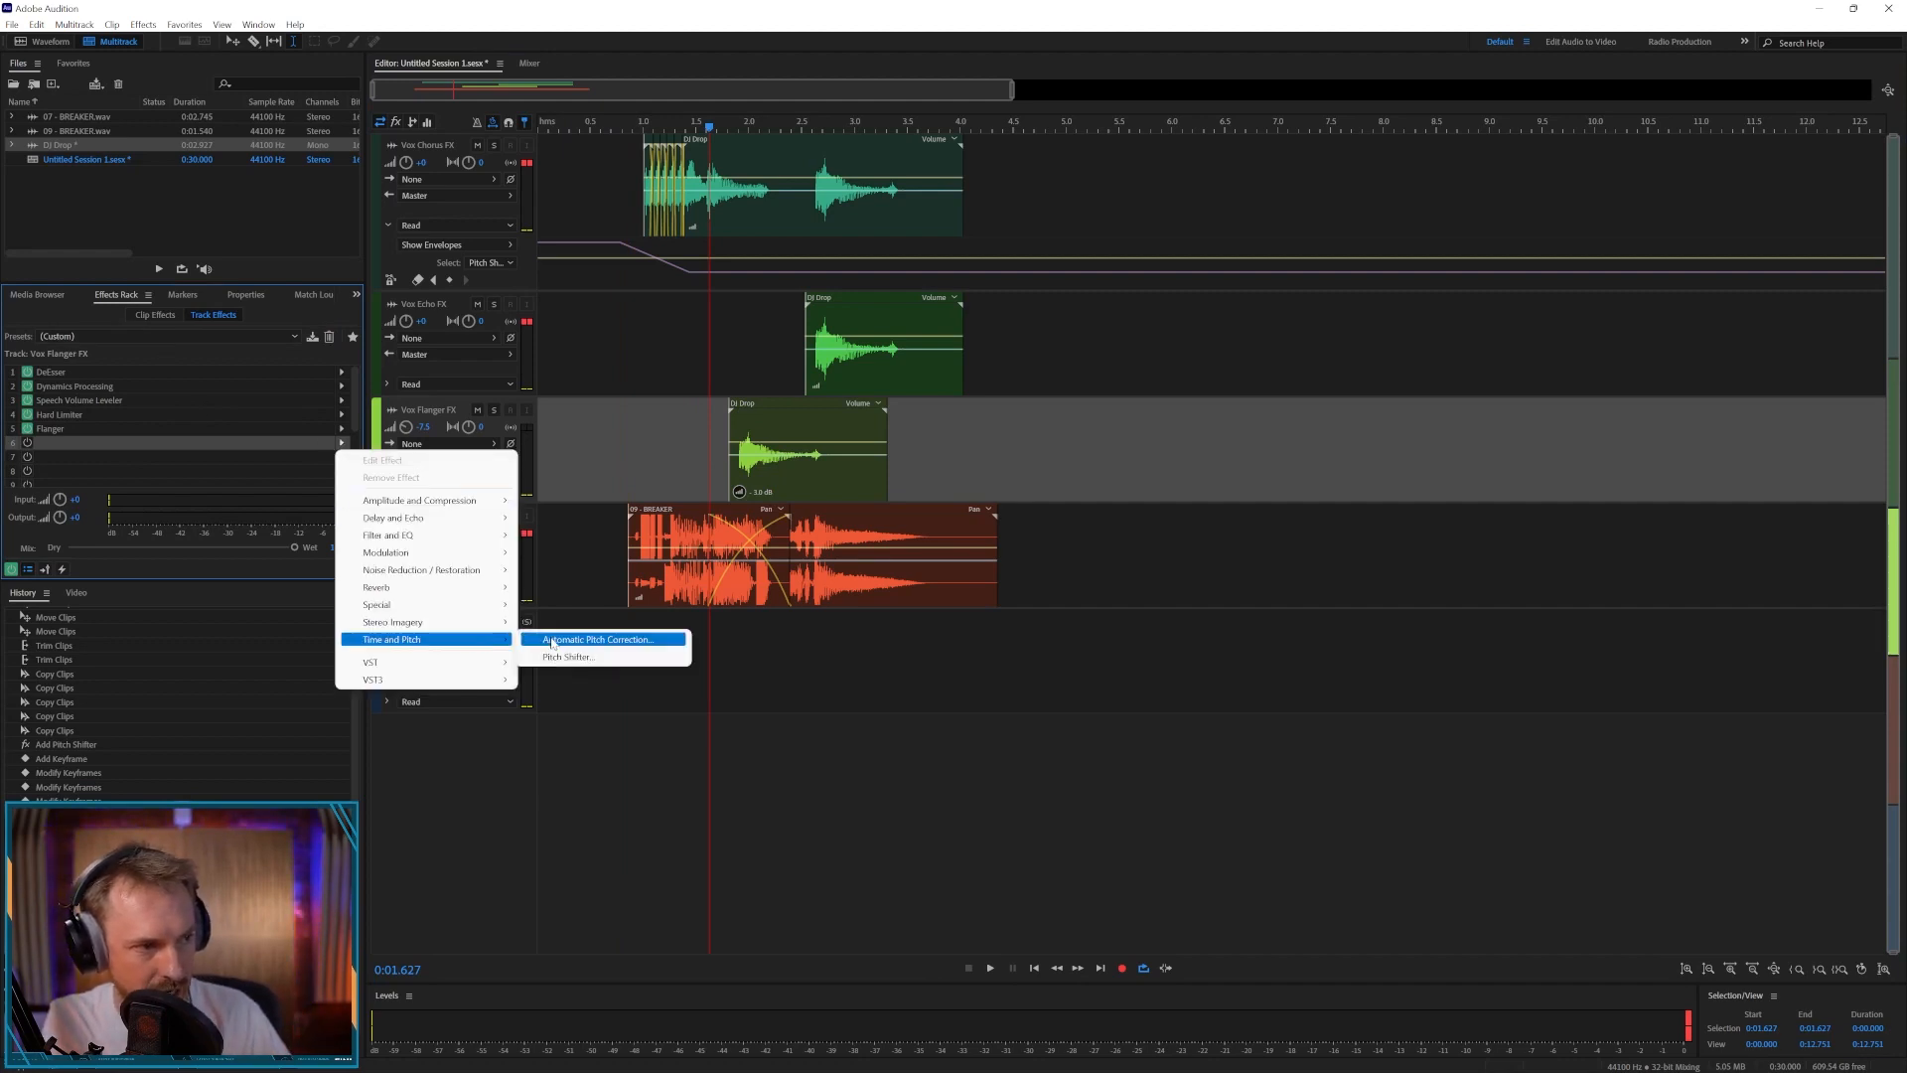
# - Add a Pitch Shifter set to -2 semitones to the Vox Flanger FX track's rack
pyautogui.click(569, 657)
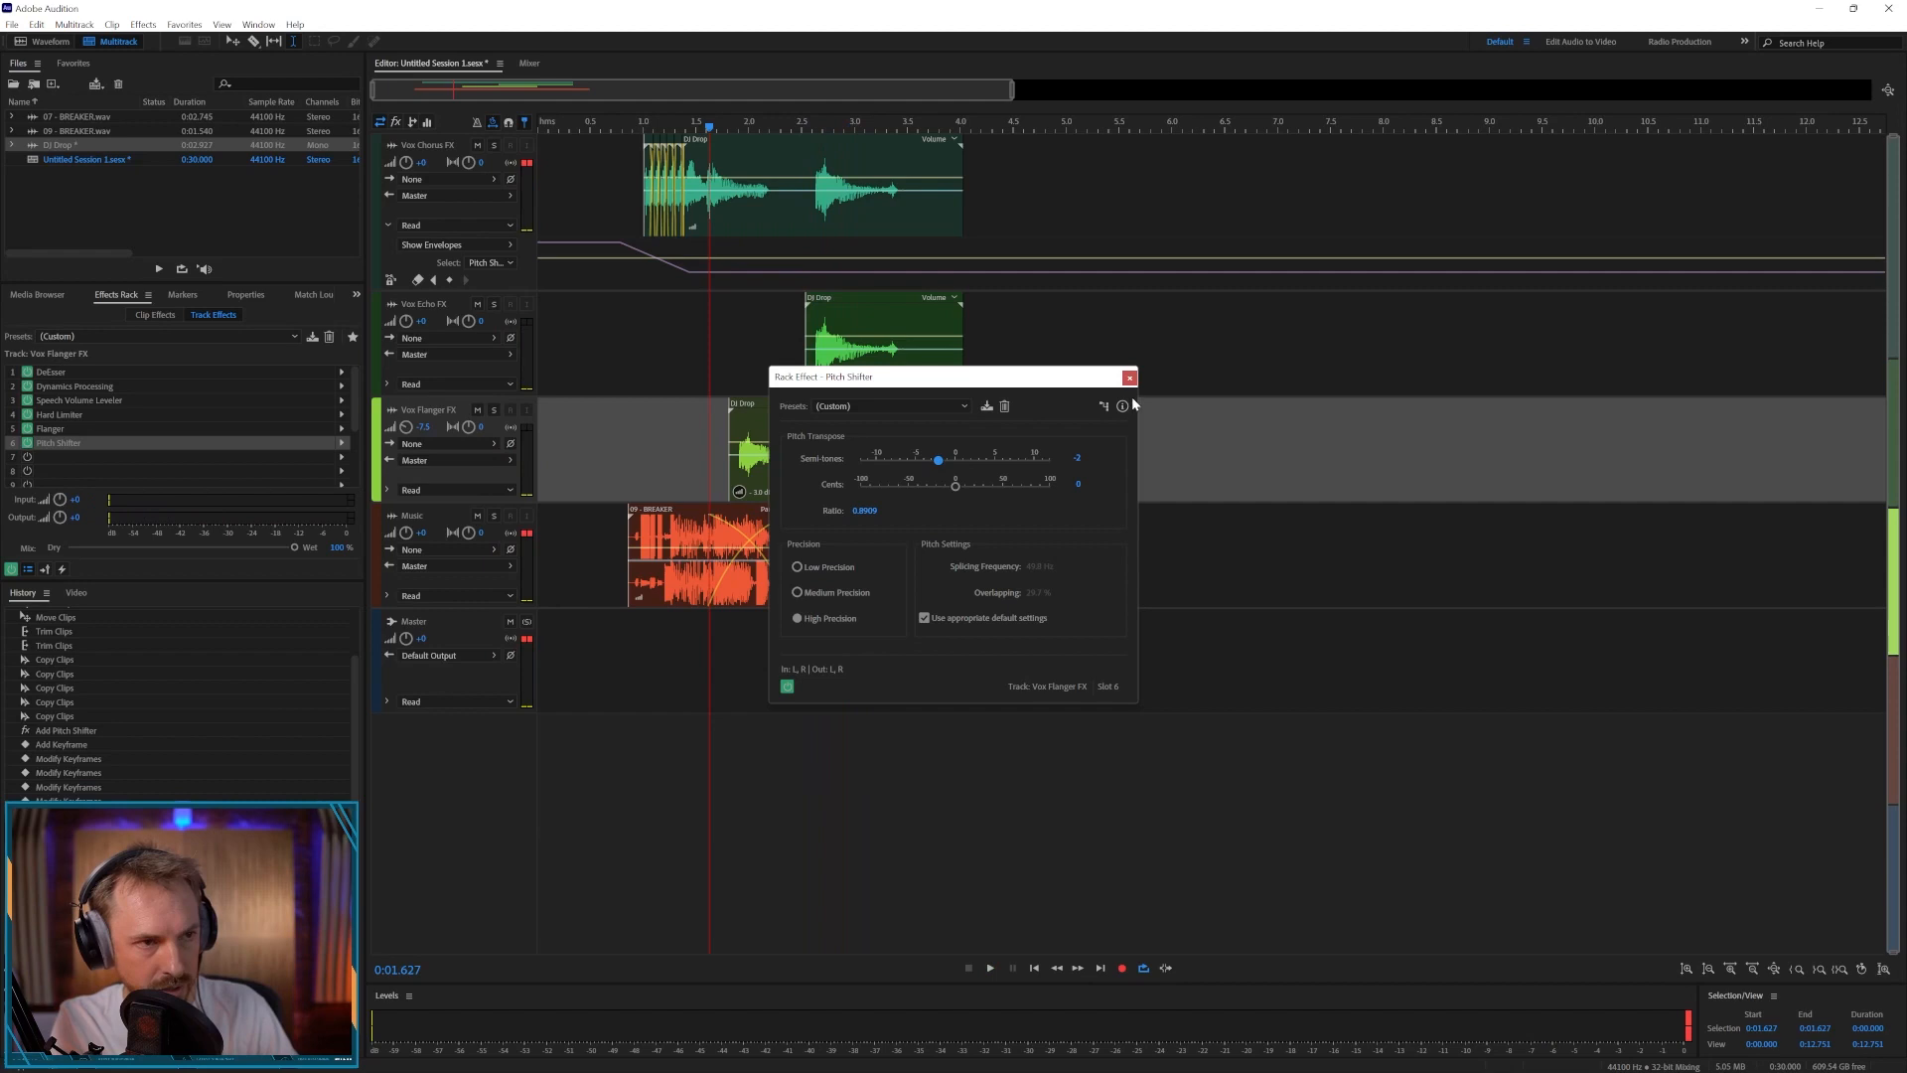
pyautogui.click(1128, 377)
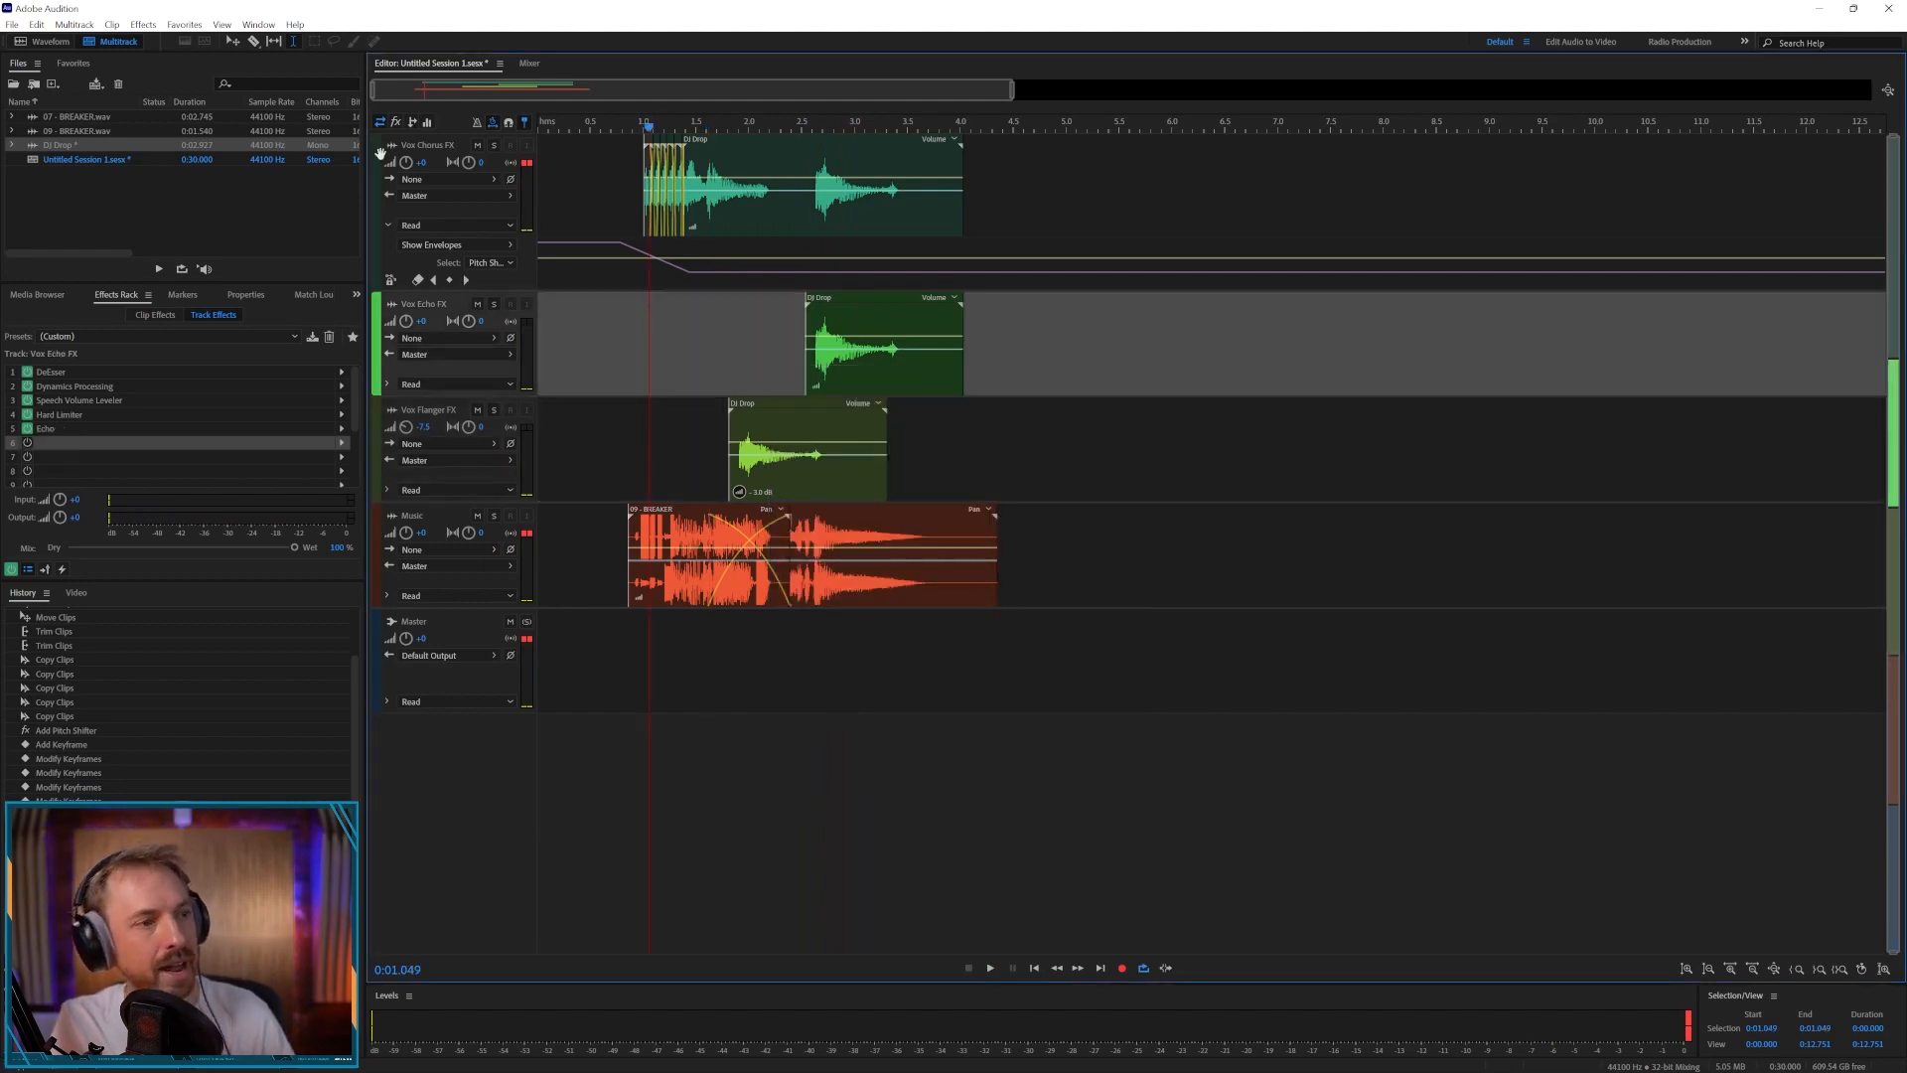
# - Mix the entire multitrack session down to a new stereo file
pyautogui.click(142, 24)
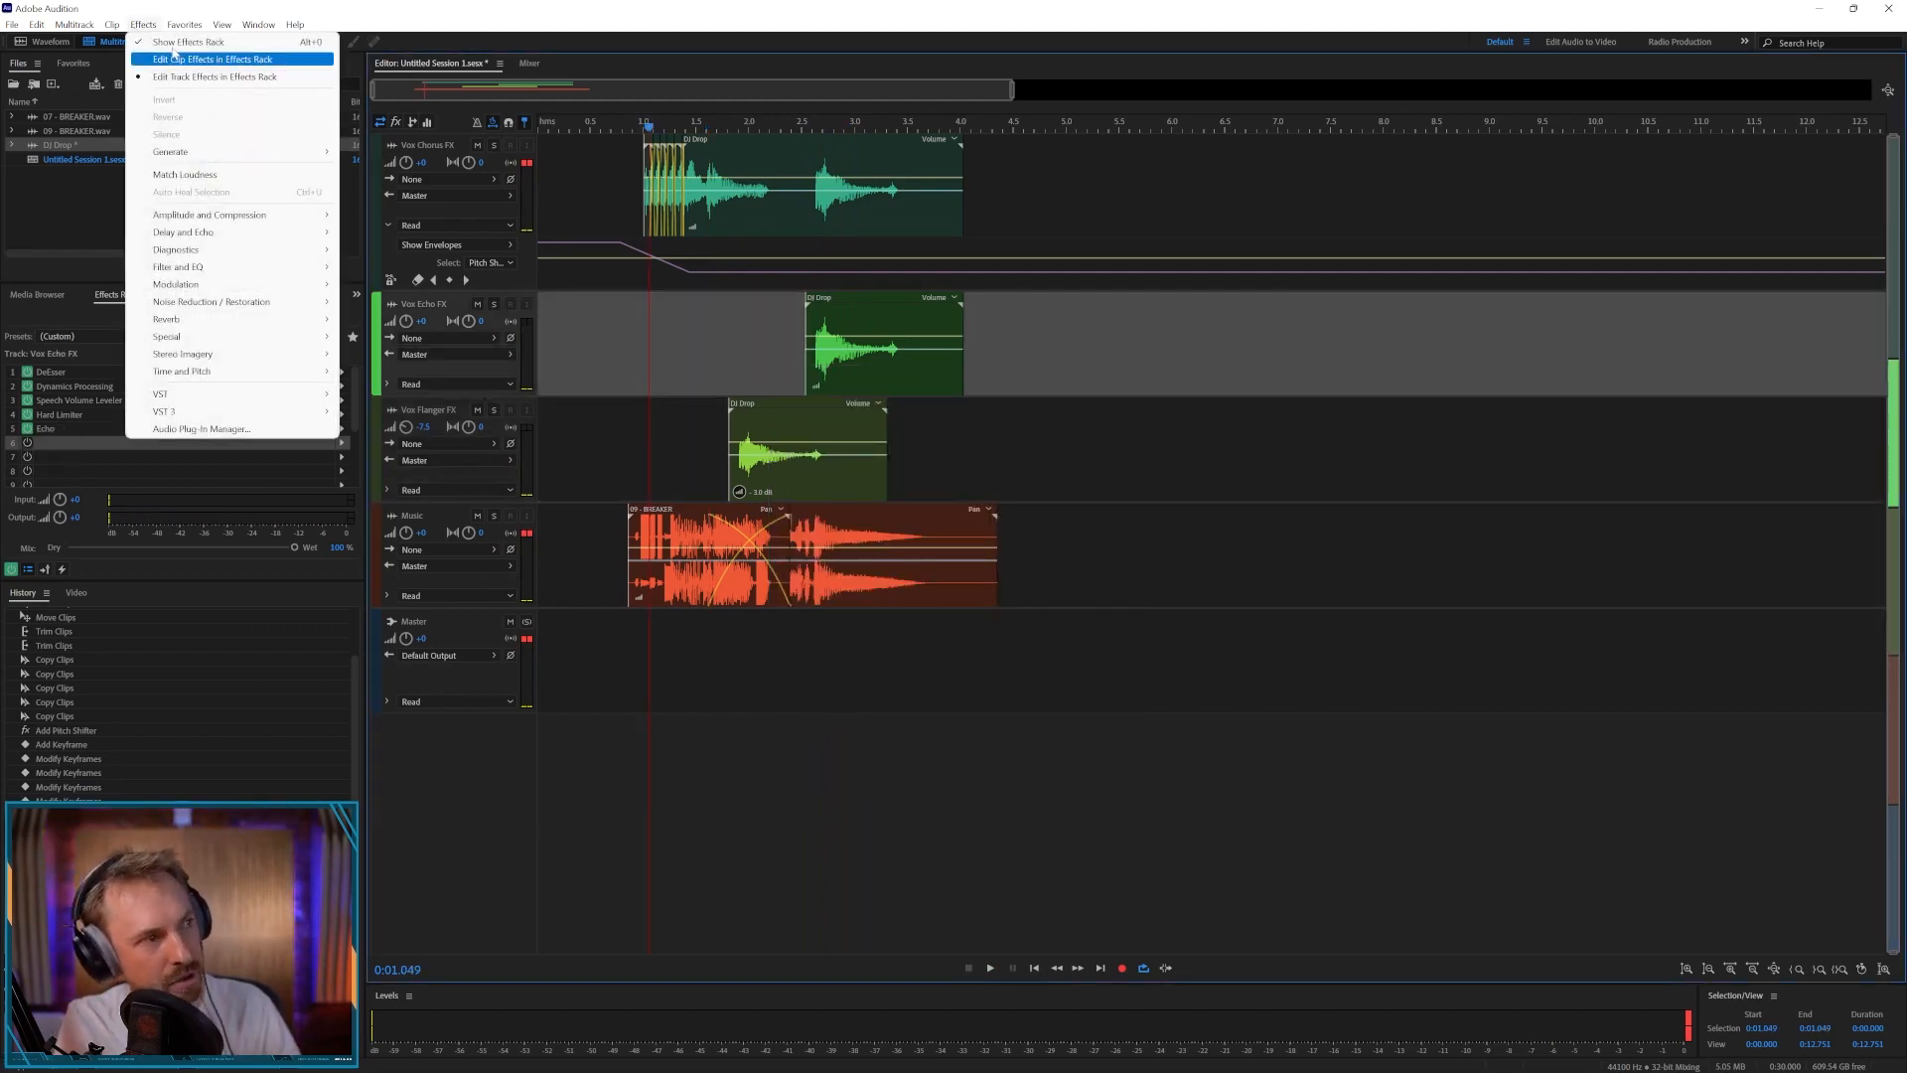
pyautogui.click(74, 23)
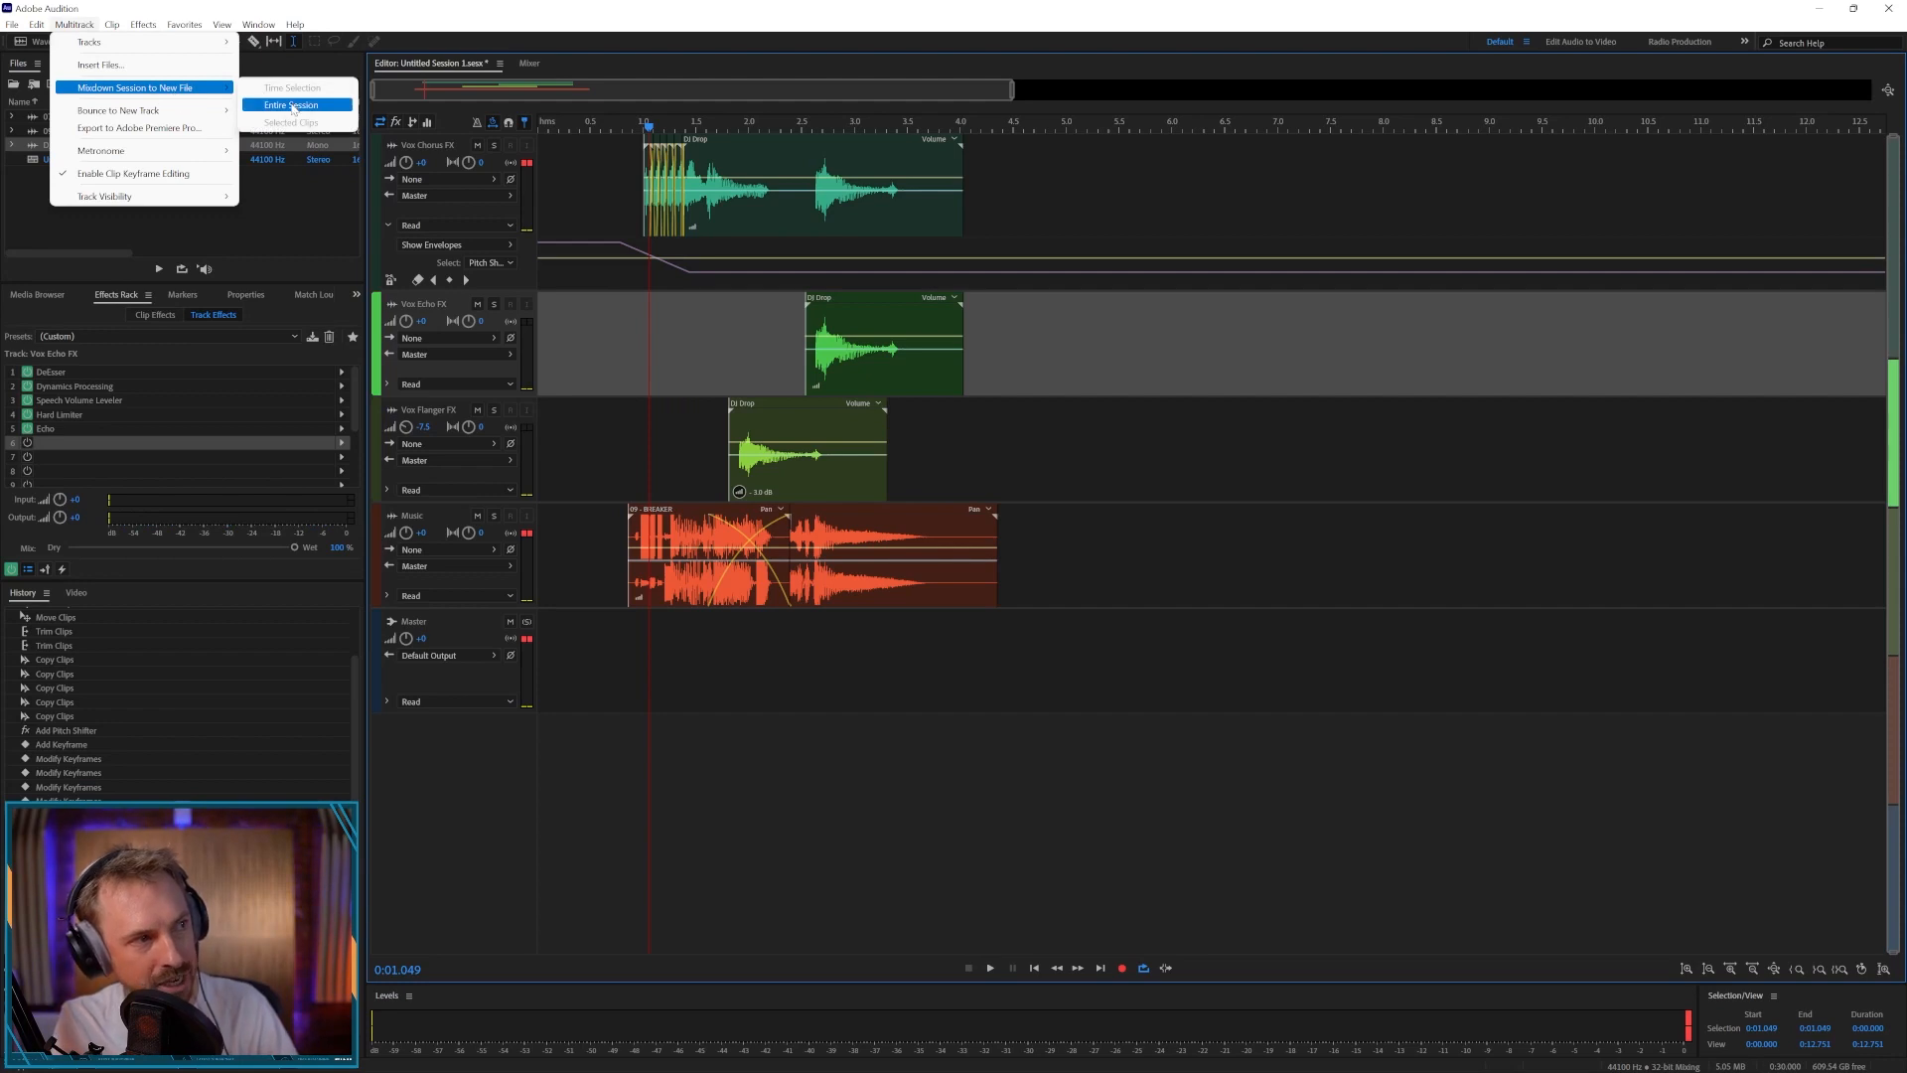
pyautogui.click(135, 86)
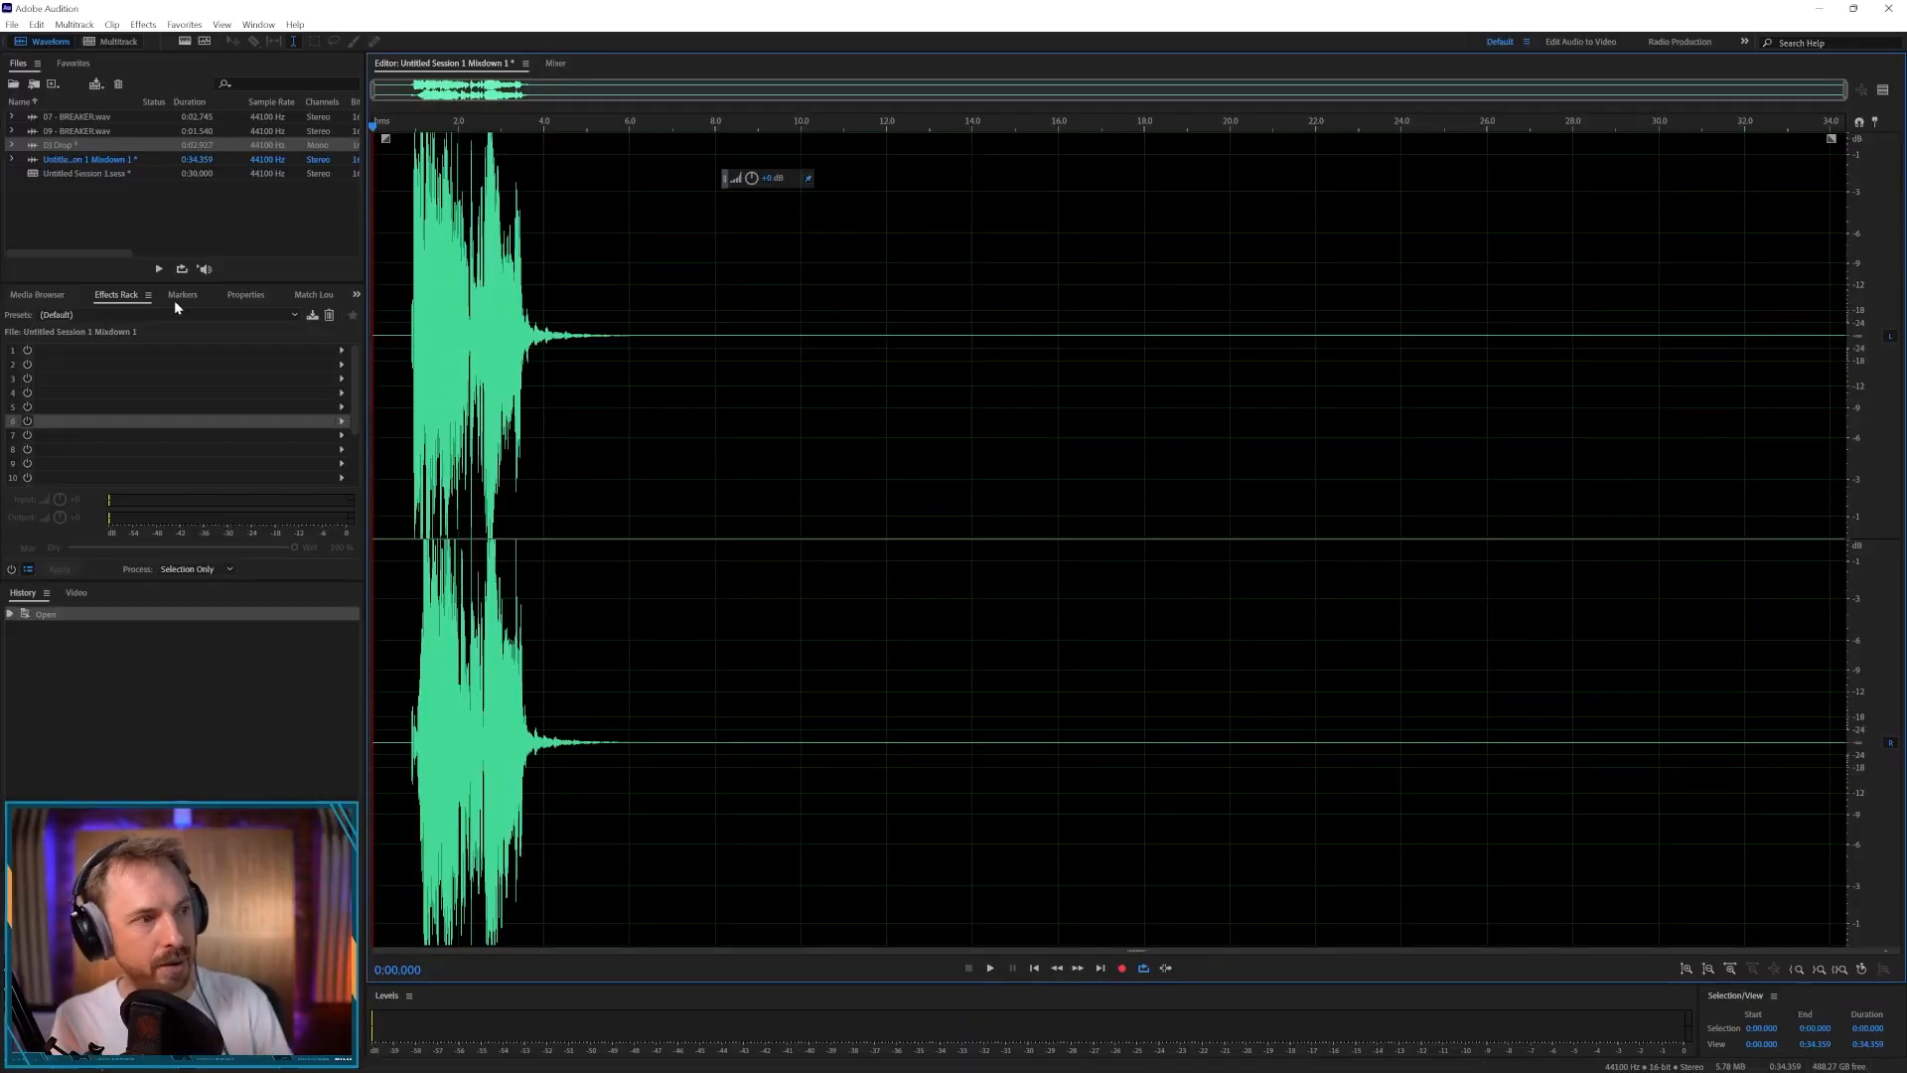
# - Clear the selection in the mixdown and turn on its spectral frequency display
pyautogui.click(989, 968)
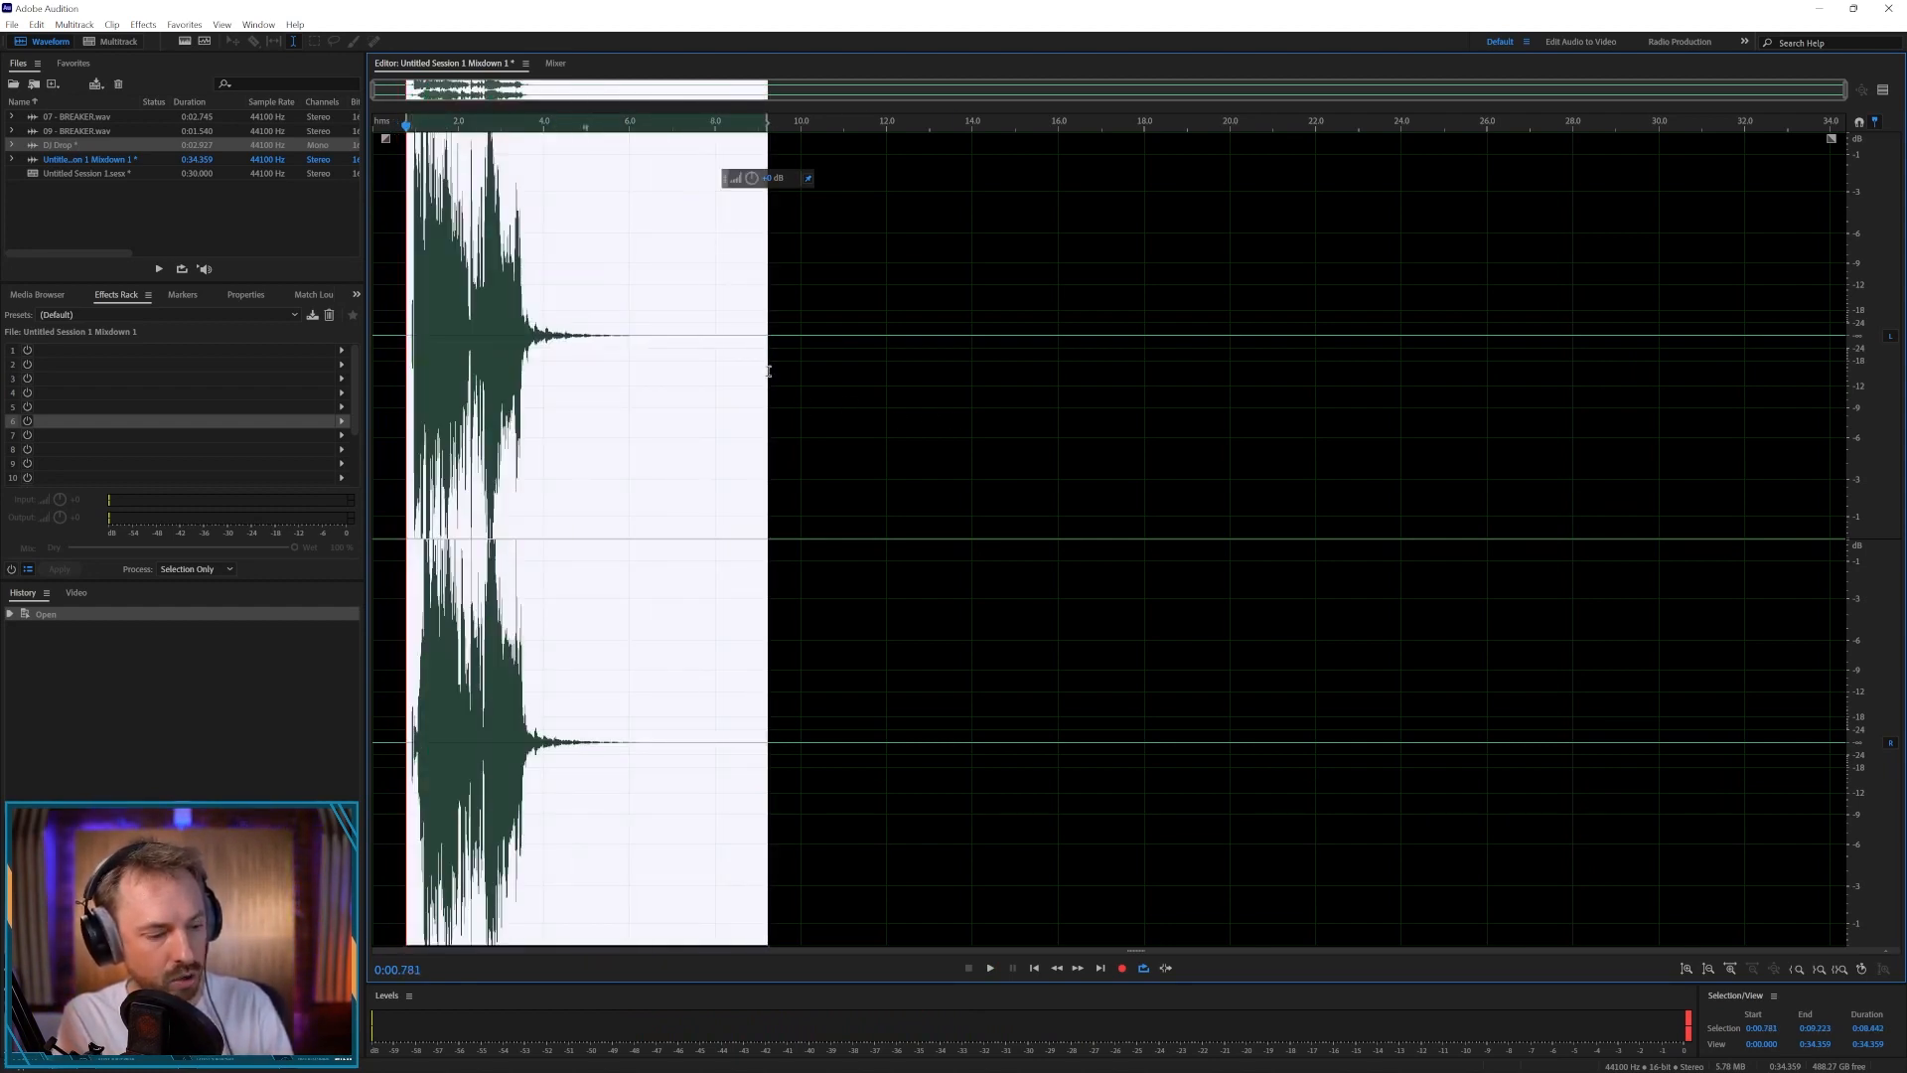
pyautogui.click(836, 365)
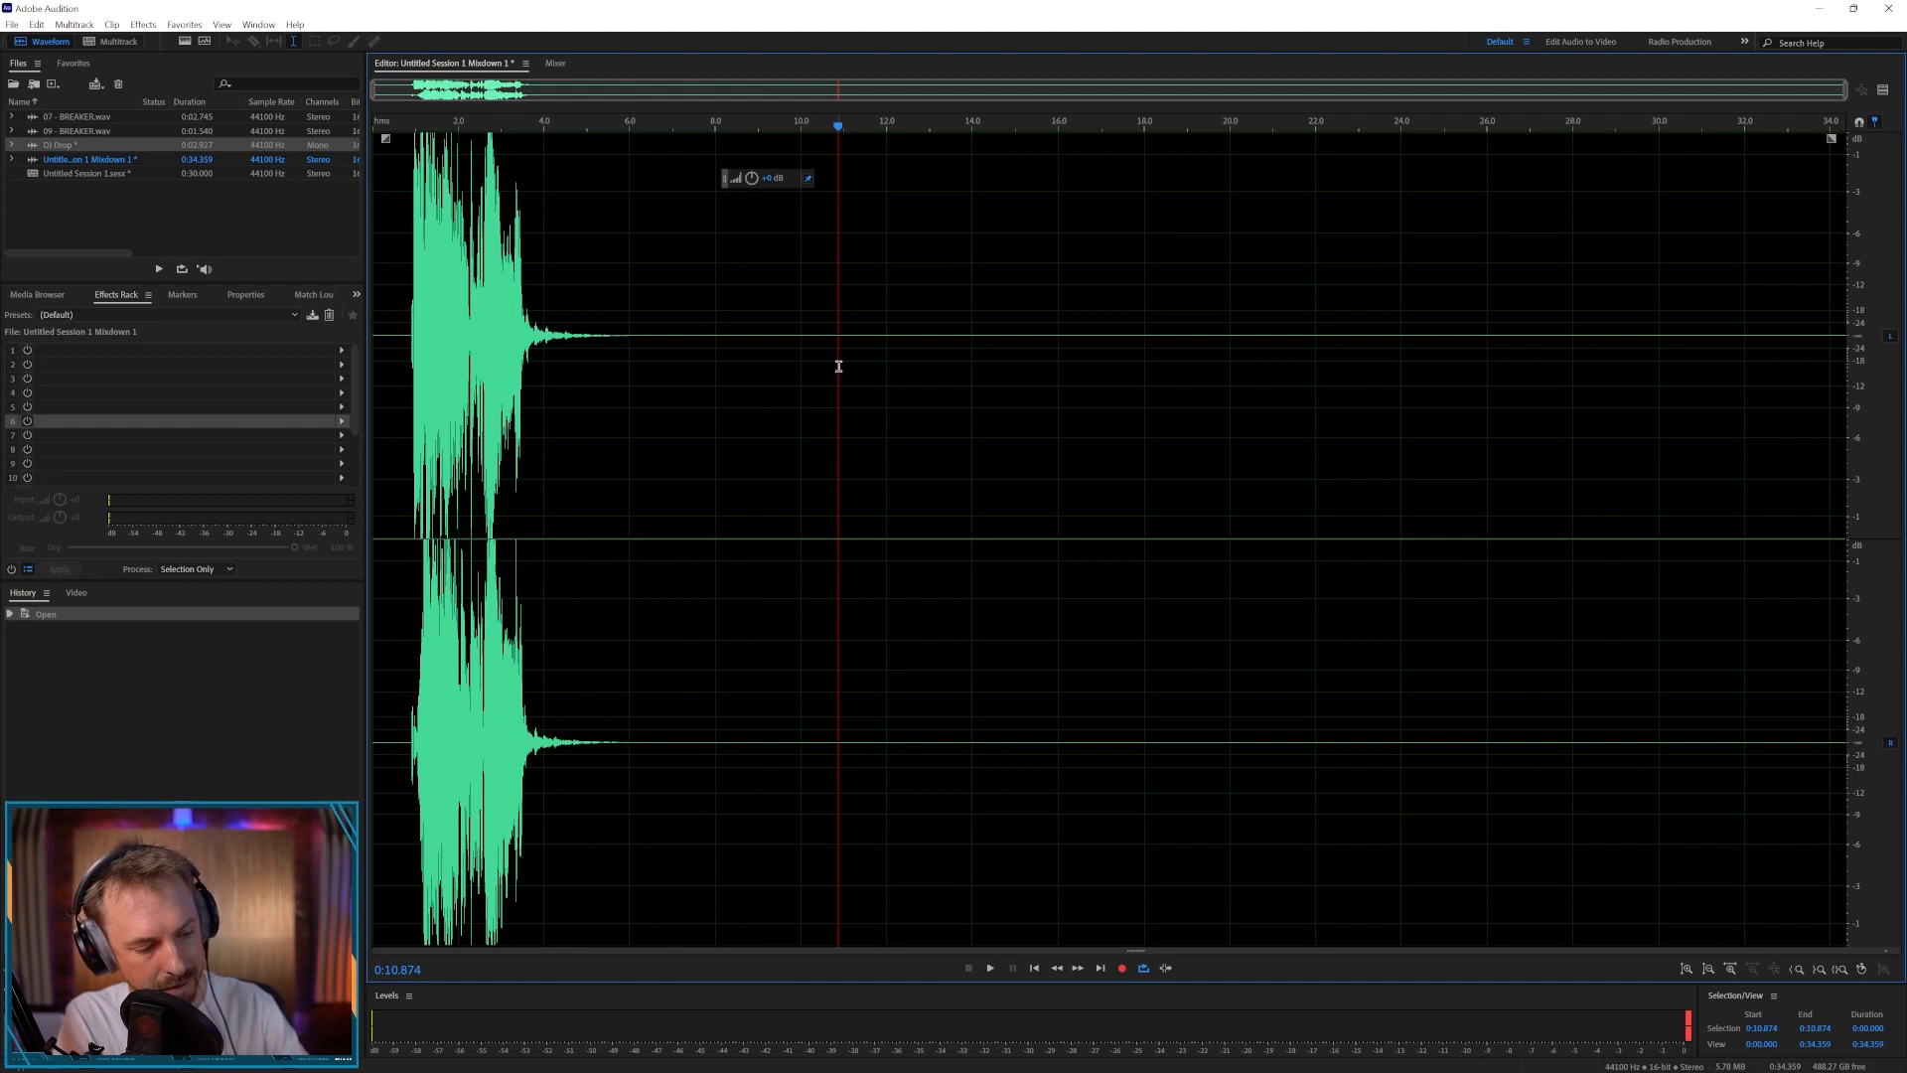
pyautogui.click(353, 39)
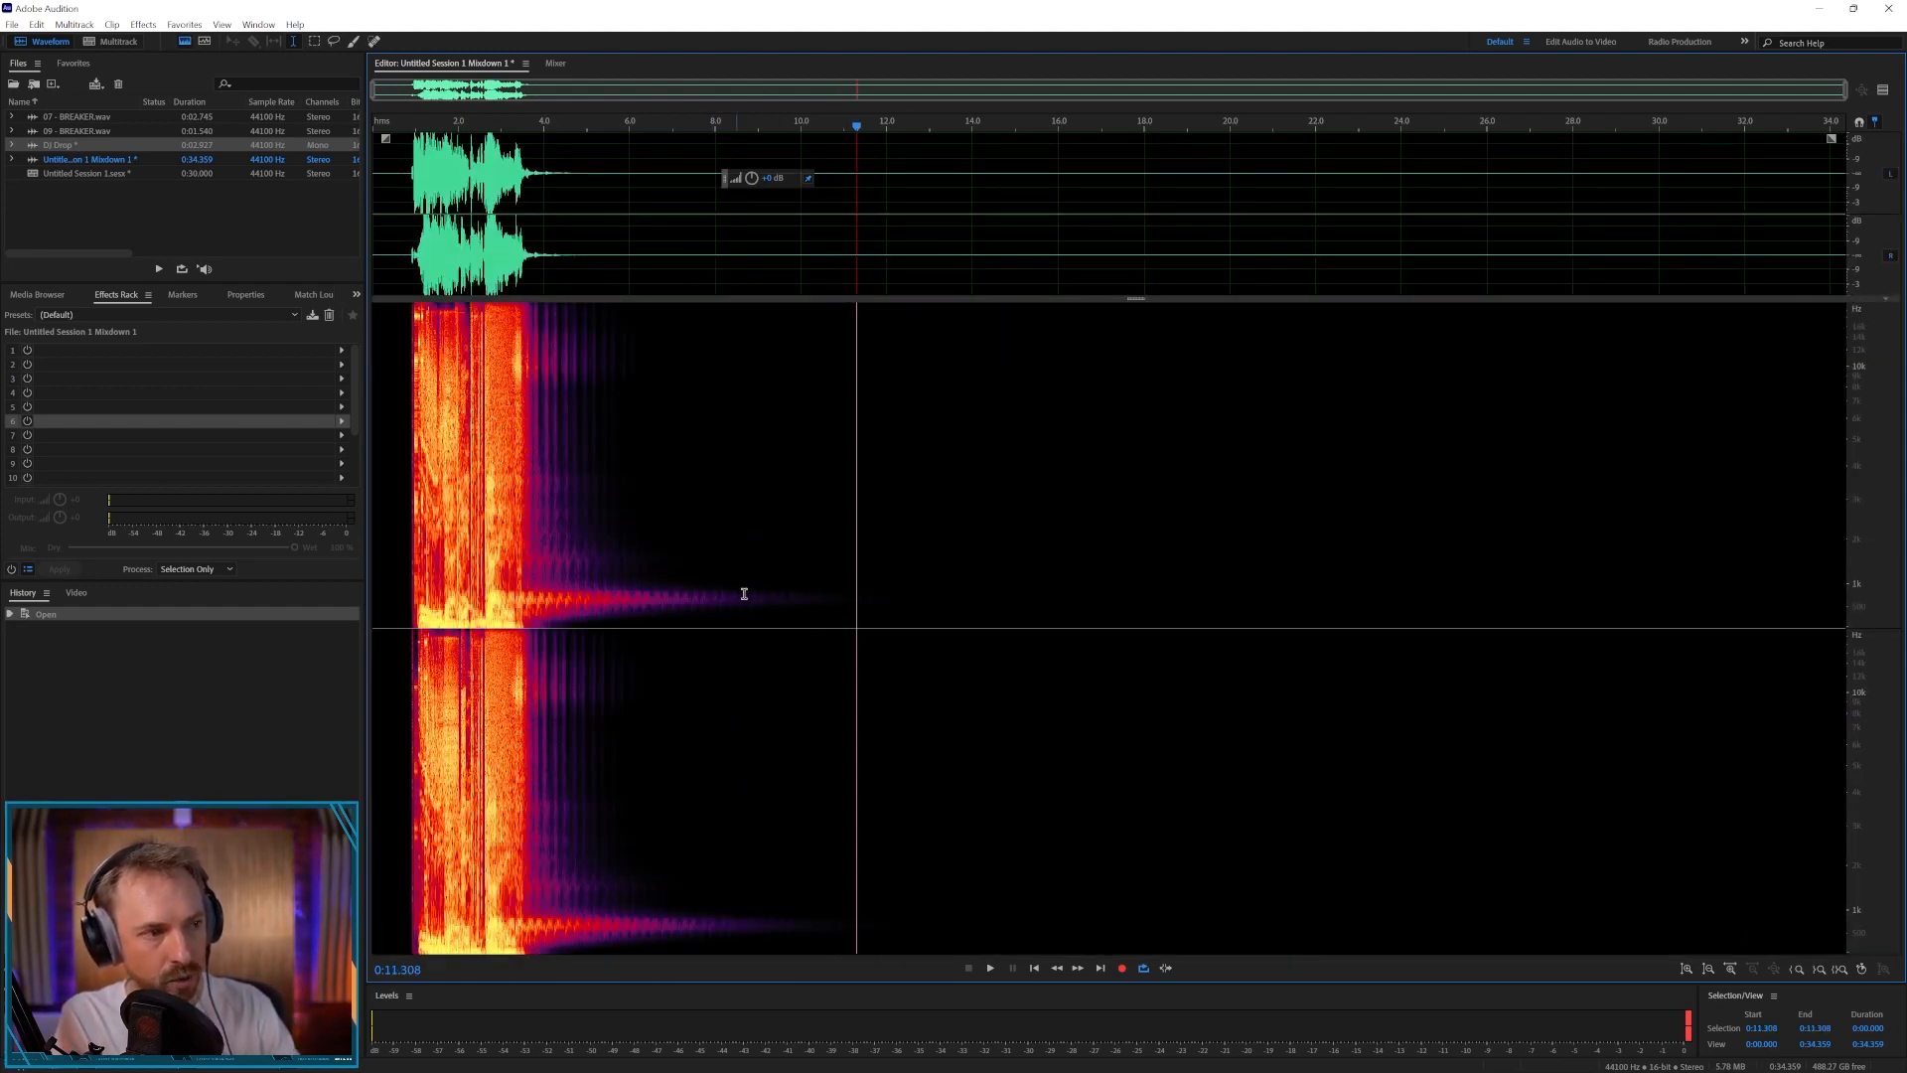
# - Select the mixdown's silent tail to begin trimming the ending
pyautogui.click(938, 590)
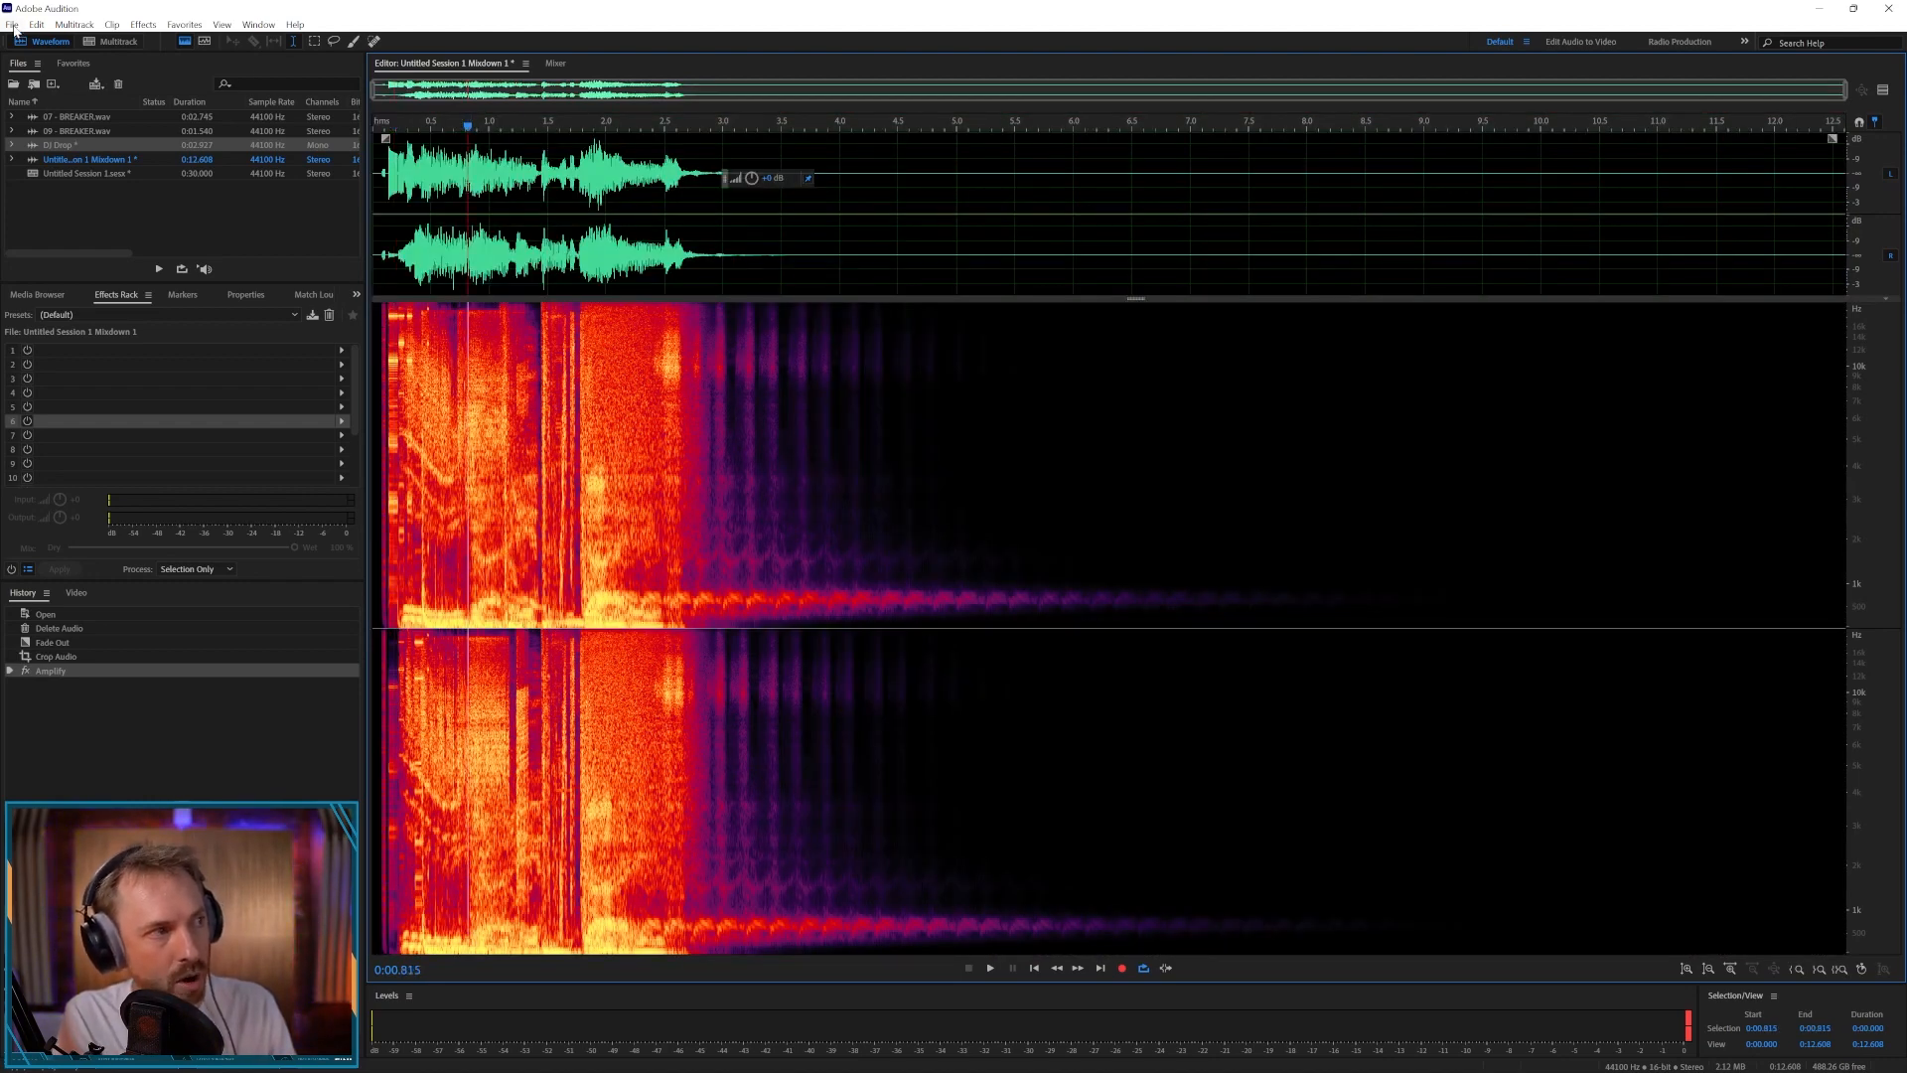
pyautogui.click(10, 24)
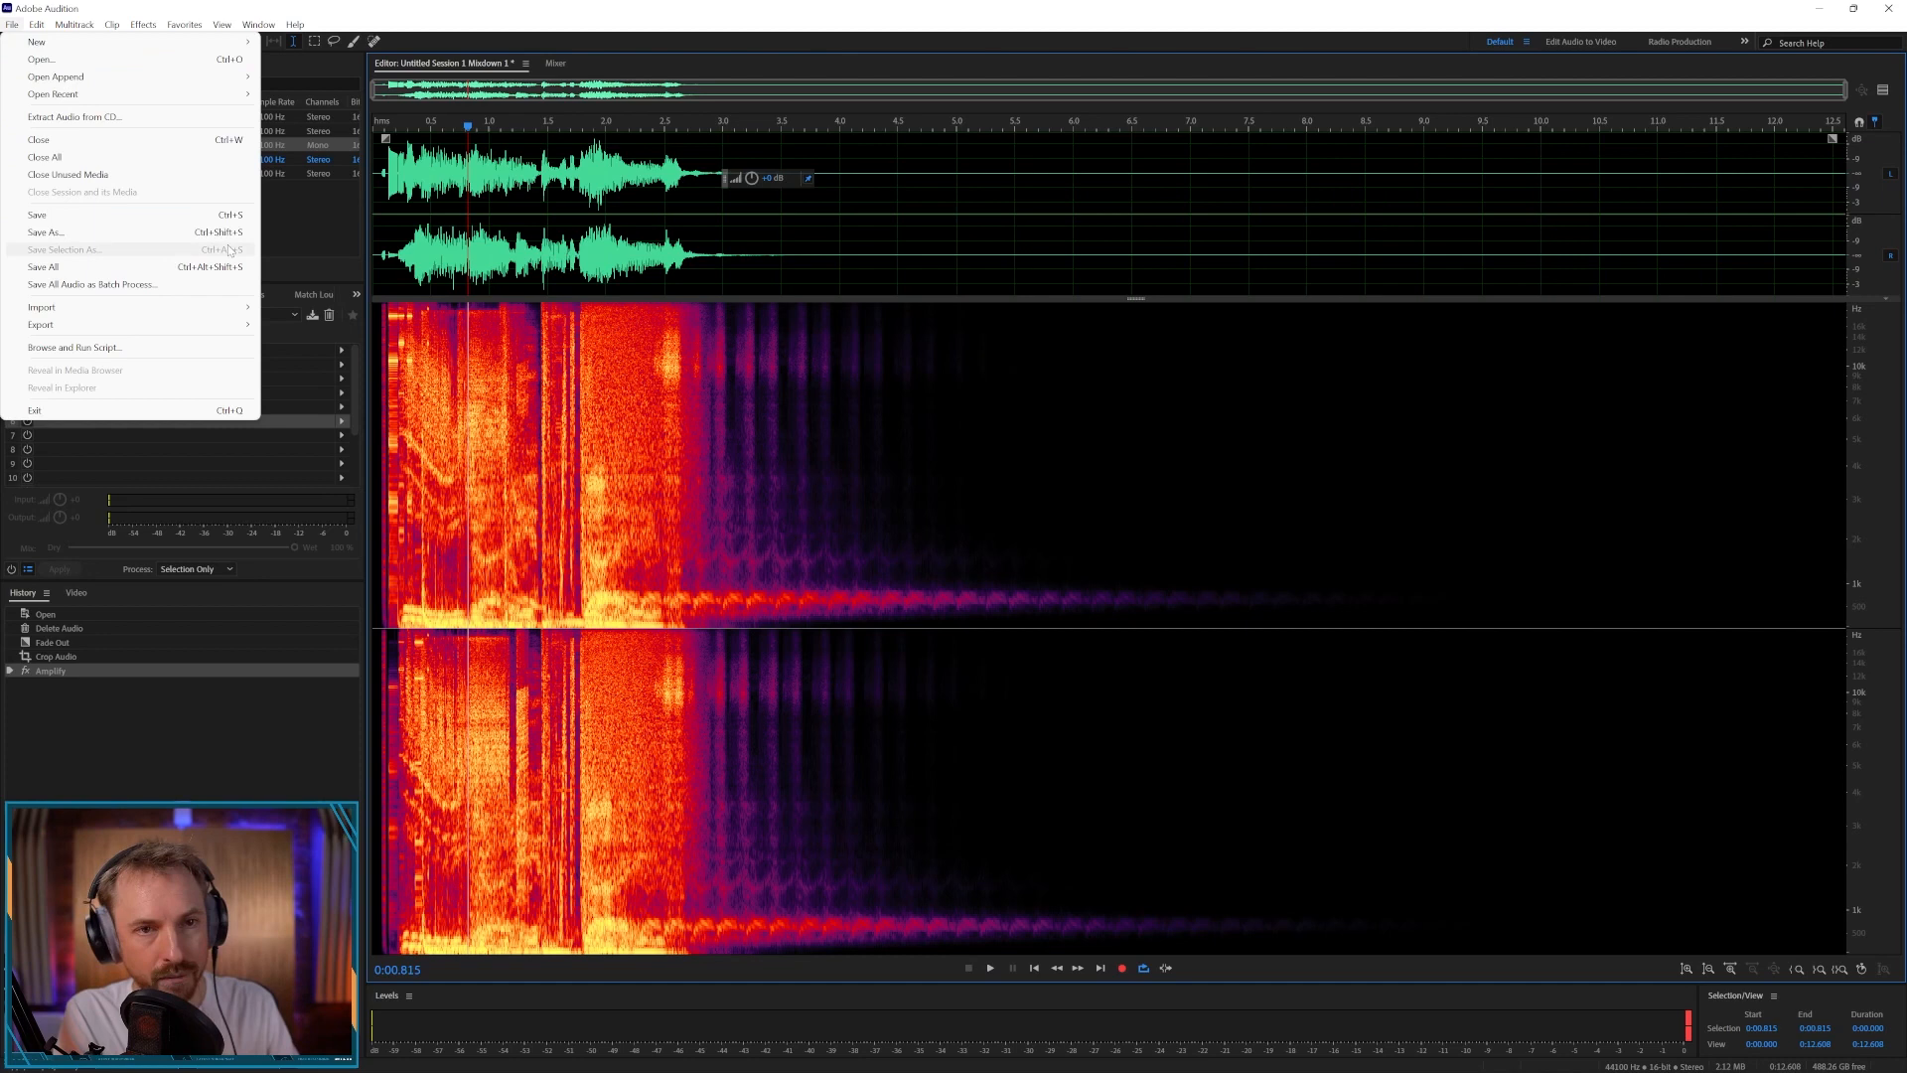
pyautogui.click(910, 199)
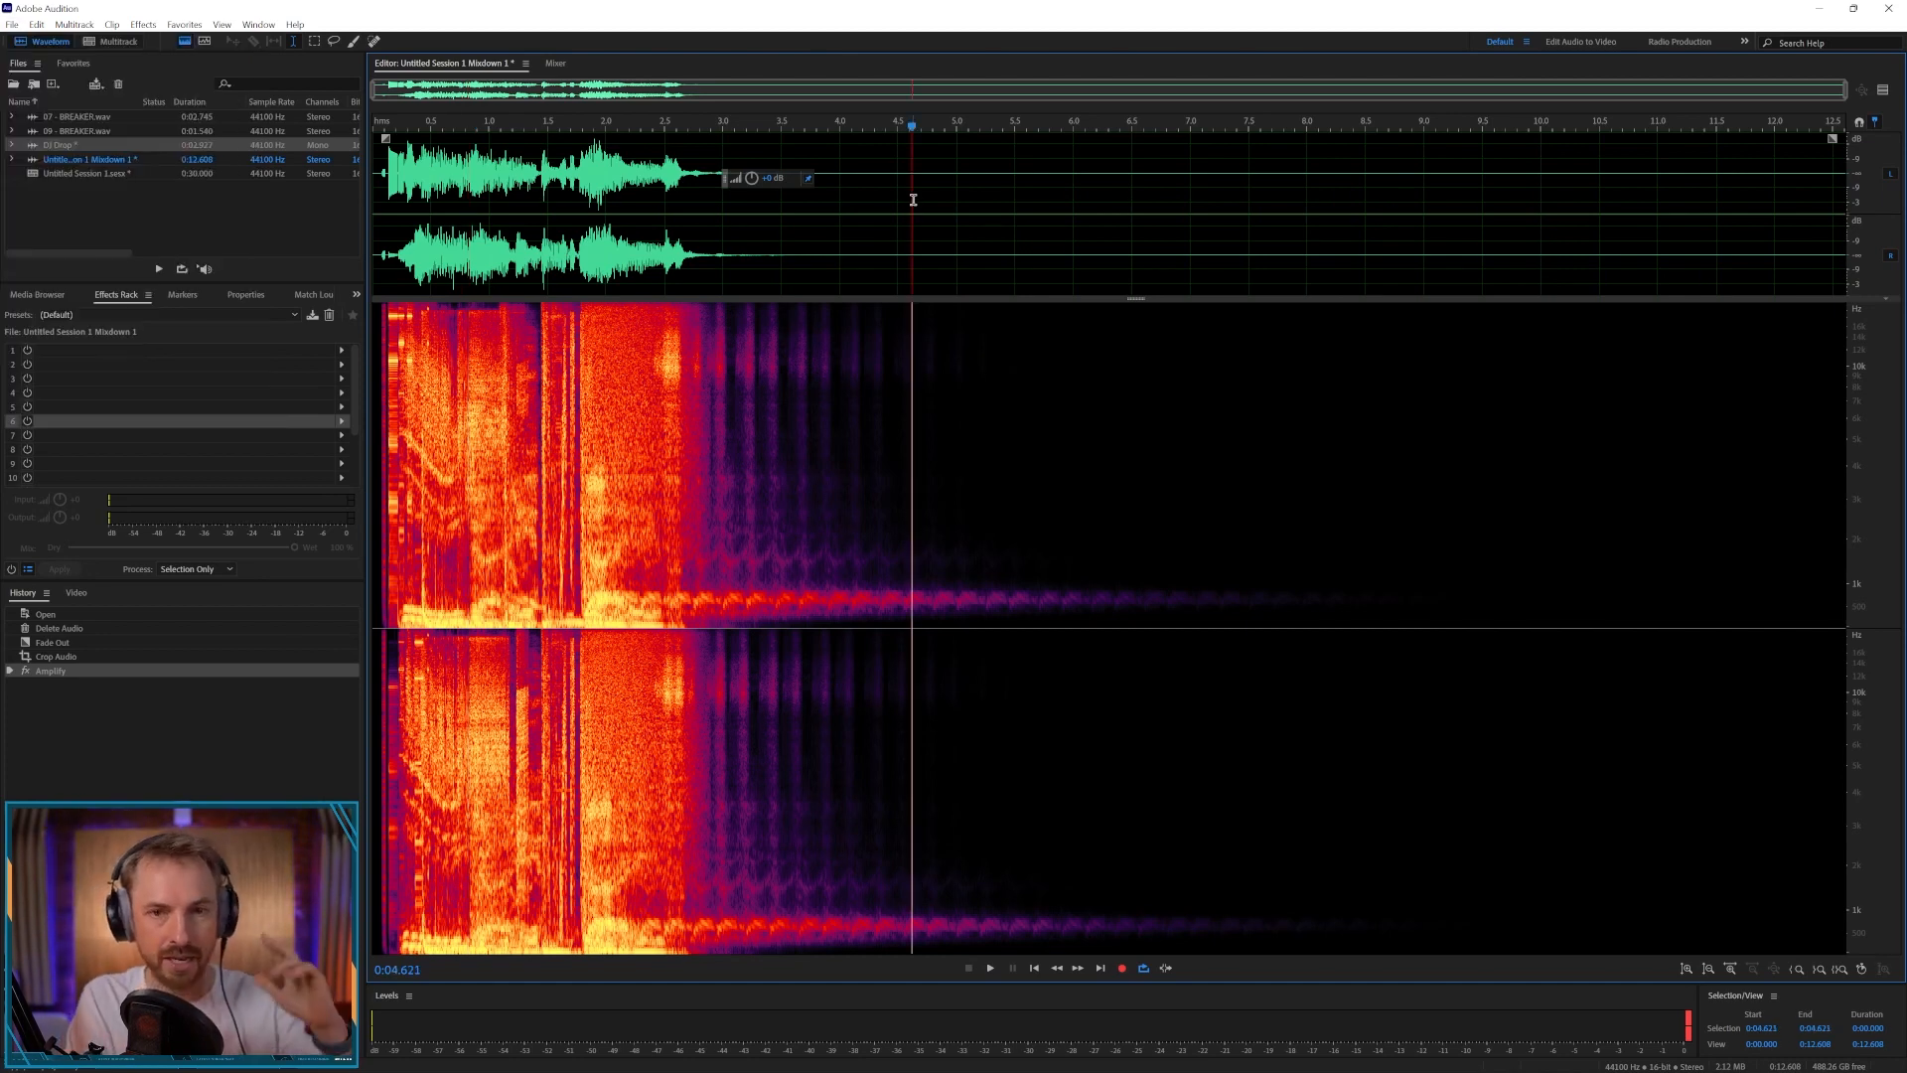